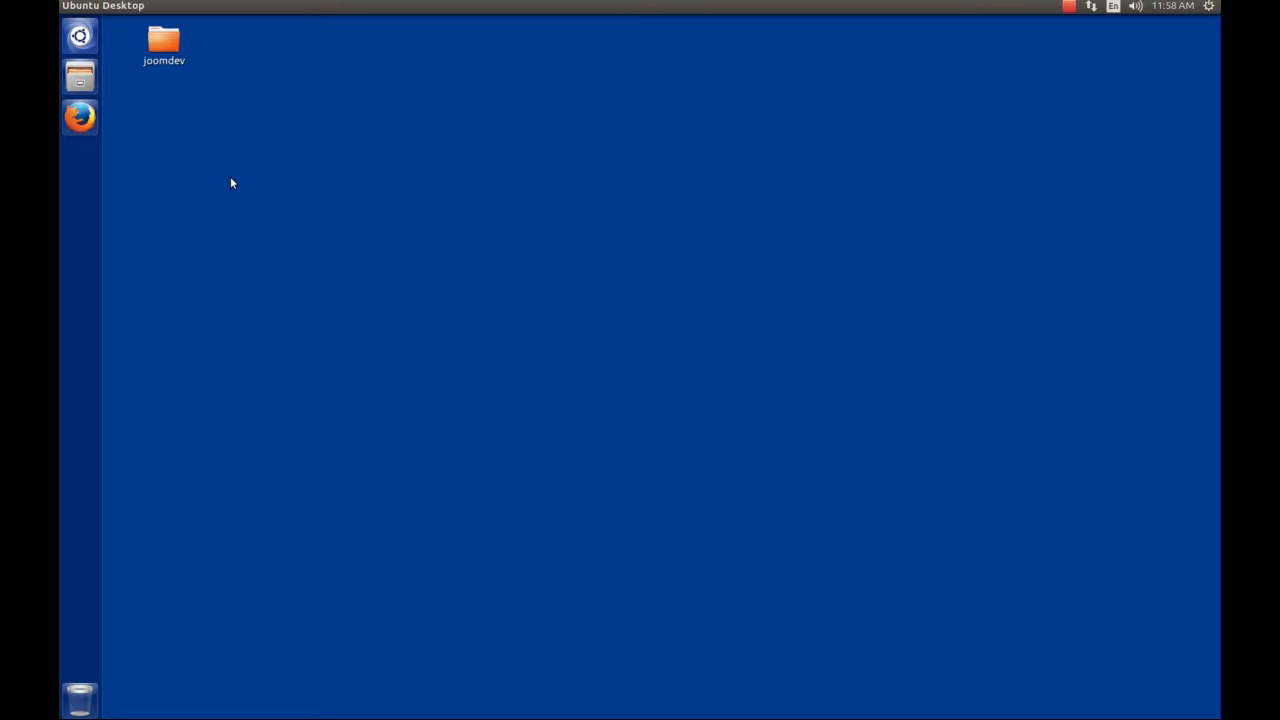
pyautogui.moveTo(200, 154)
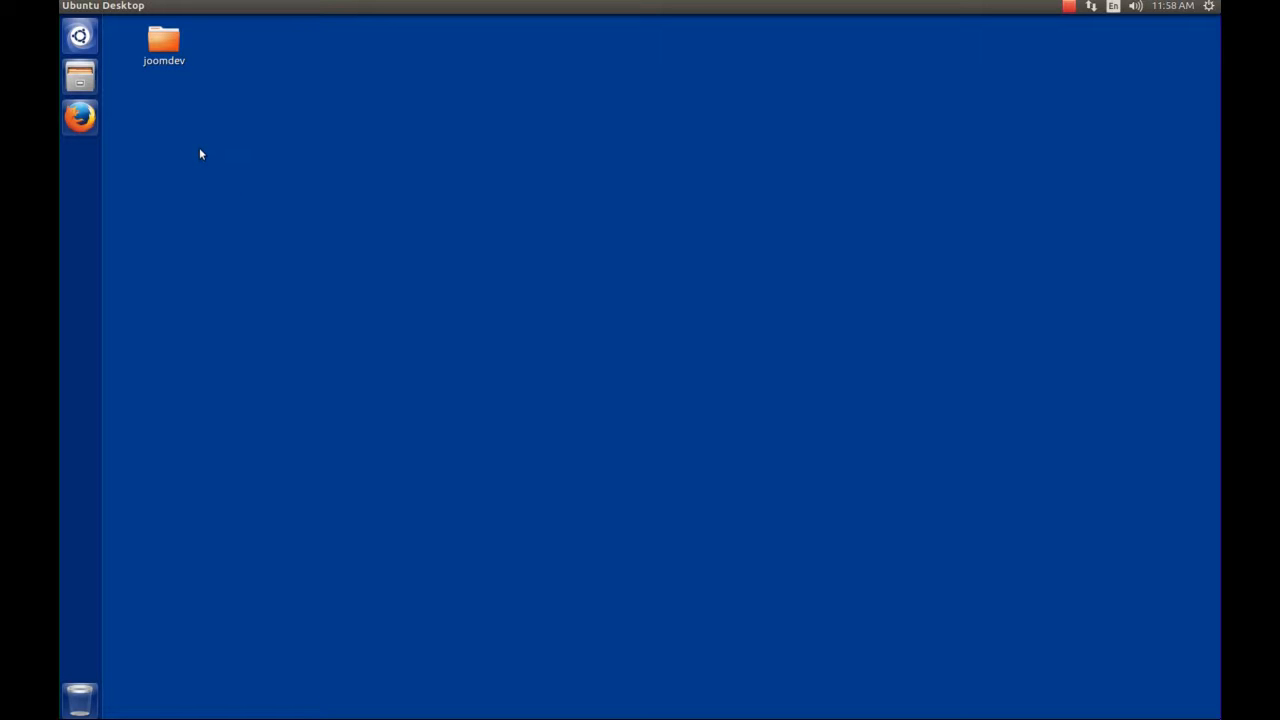
pyautogui.moveTo(192, 140)
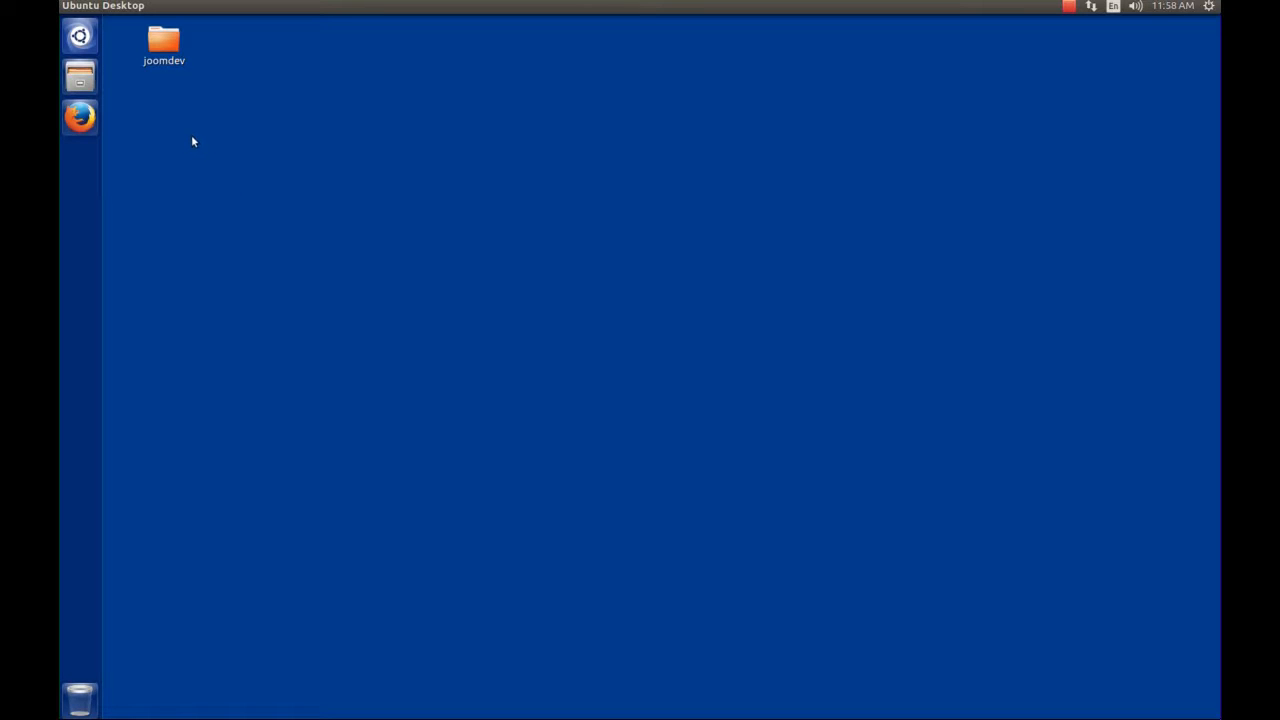
pyautogui.moveTo(180, 100)
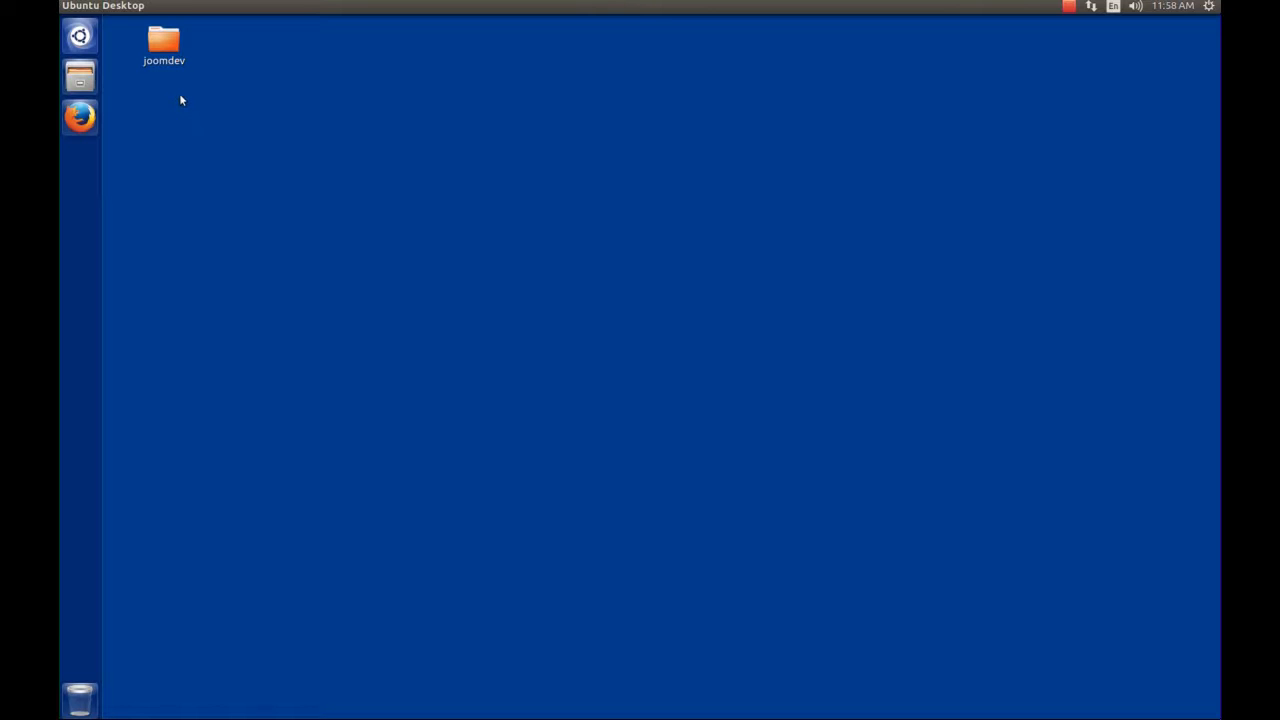
pyautogui.moveTo(164, 82)
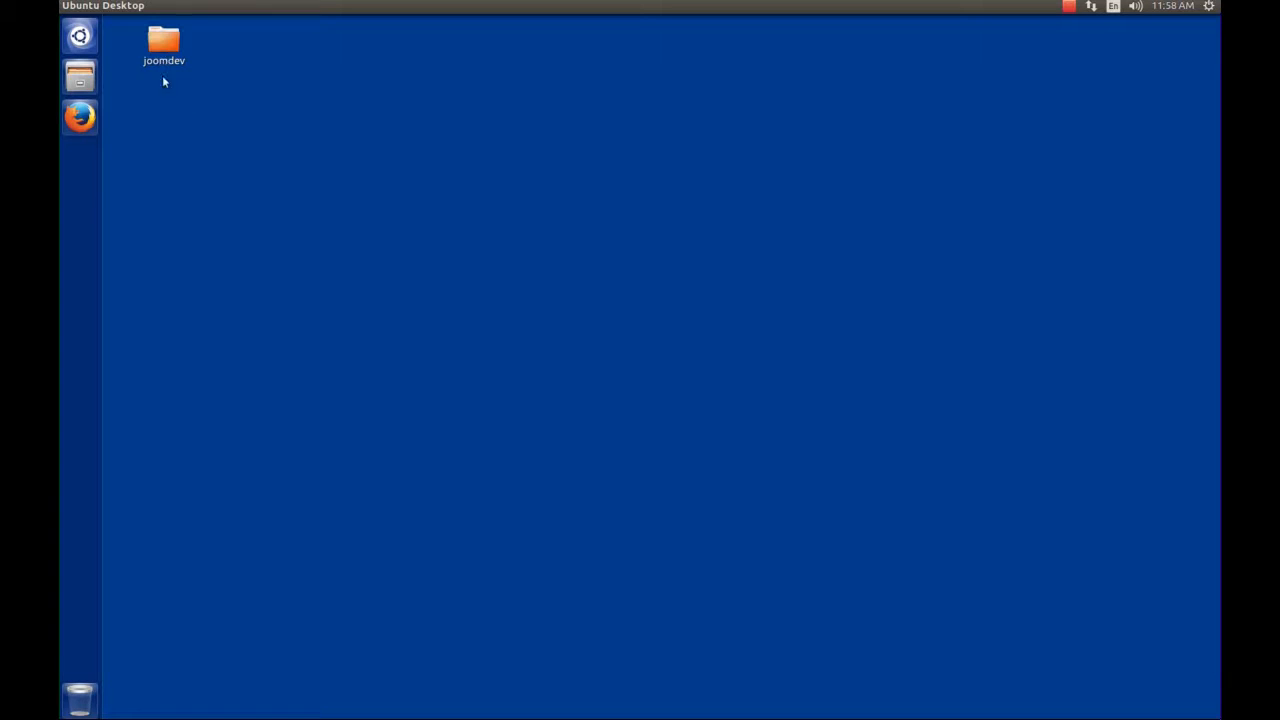
pyautogui.moveTo(248, 180)
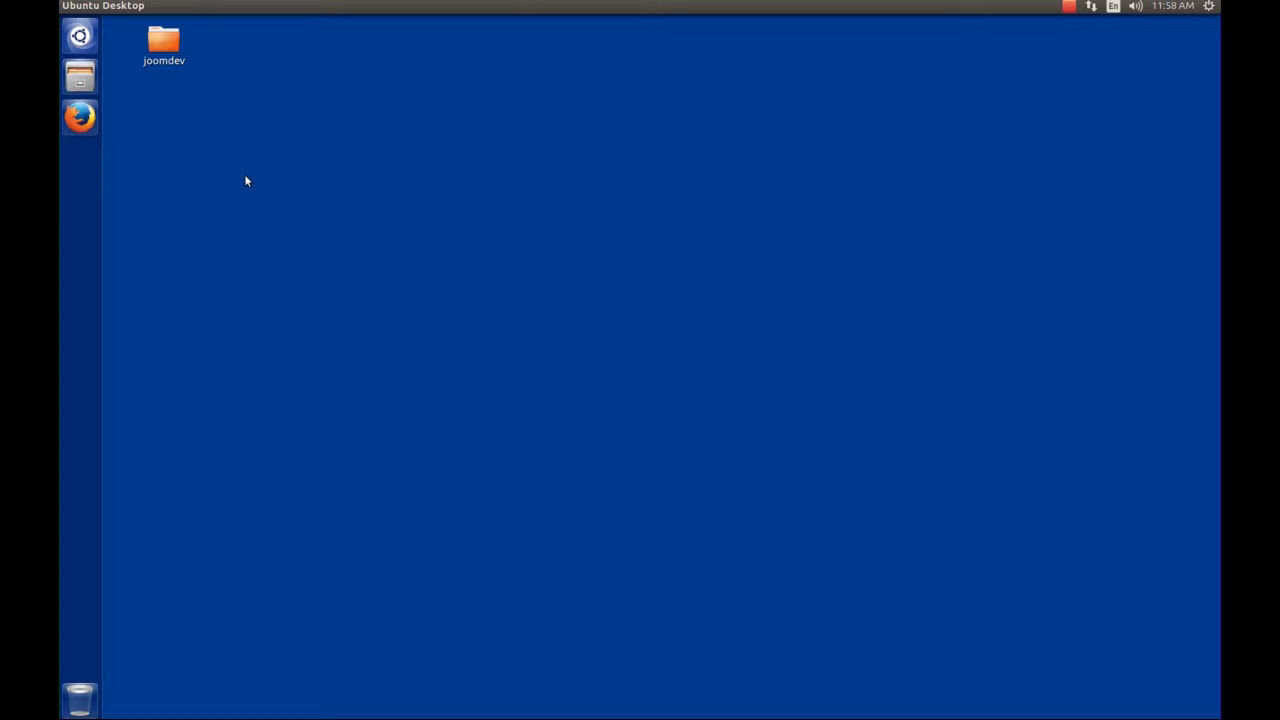
pyautogui.moveTo(242, 172)
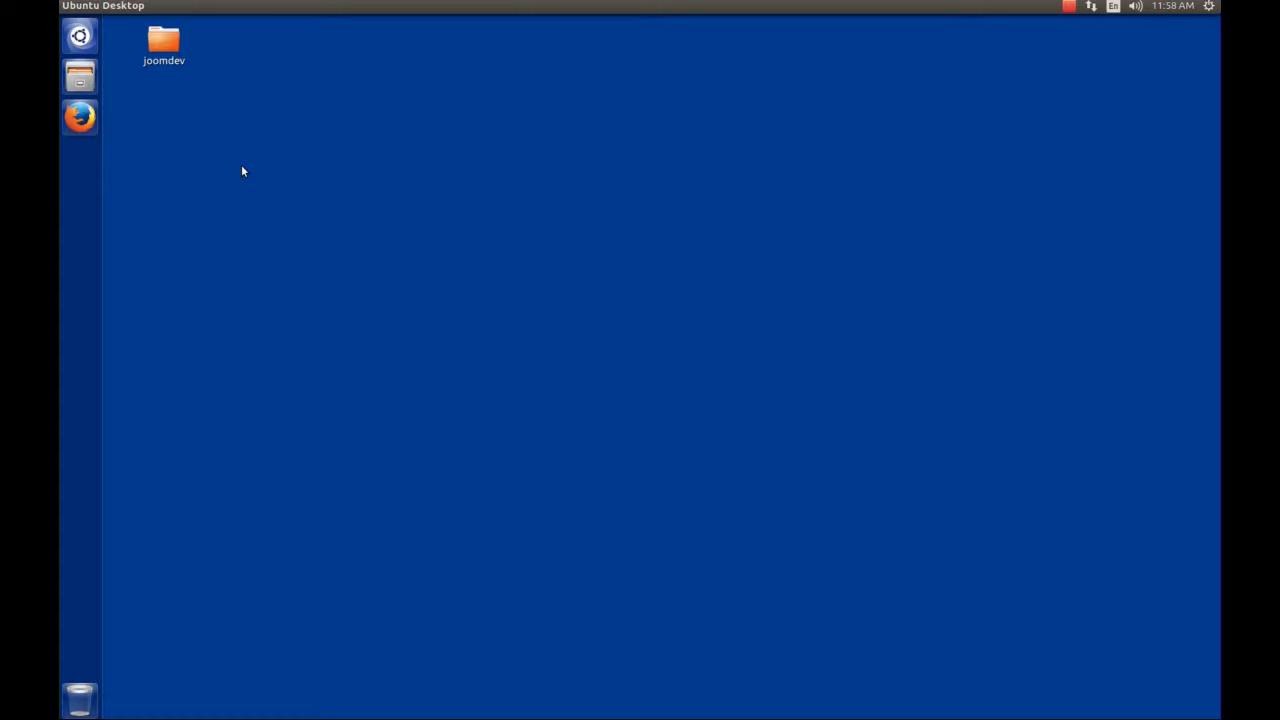
pyautogui.moveTo(272, 168)
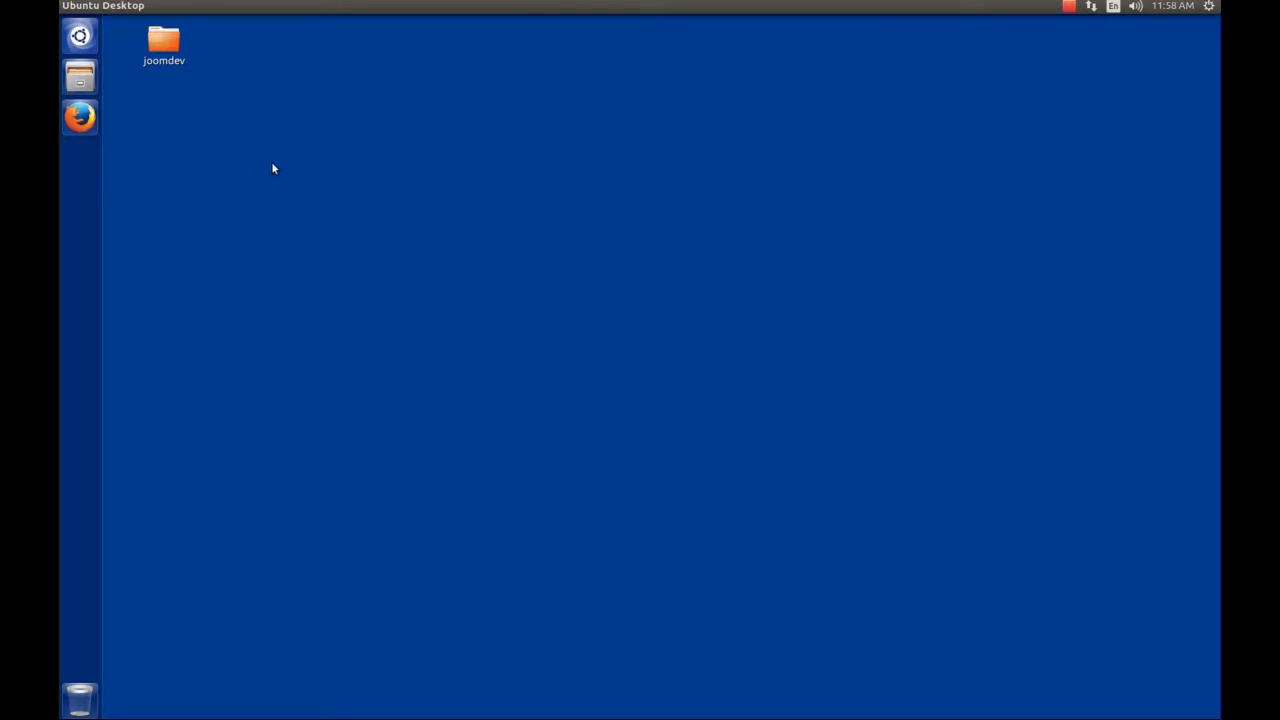
pyautogui.moveTo(268, 178)
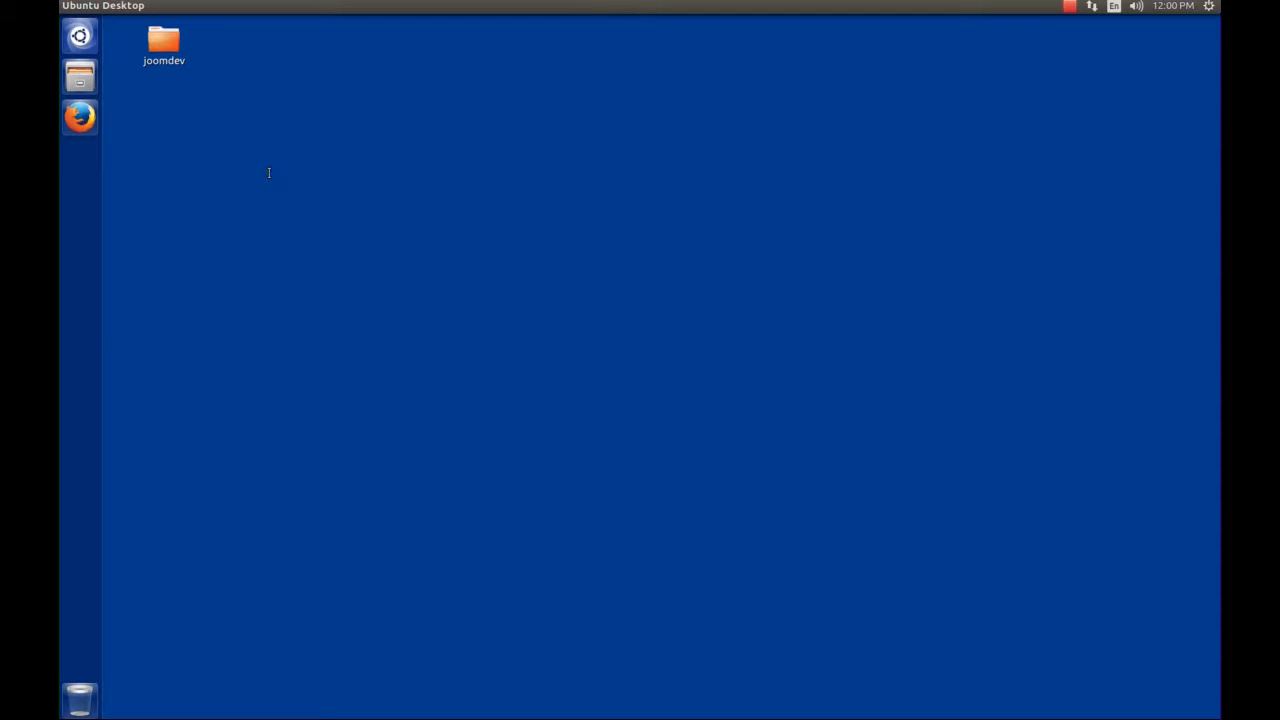
# Run 'sudo apt install default-jdk' in a new terminal, reaching the sudo password prompt
pyautogui.click(80, 158)
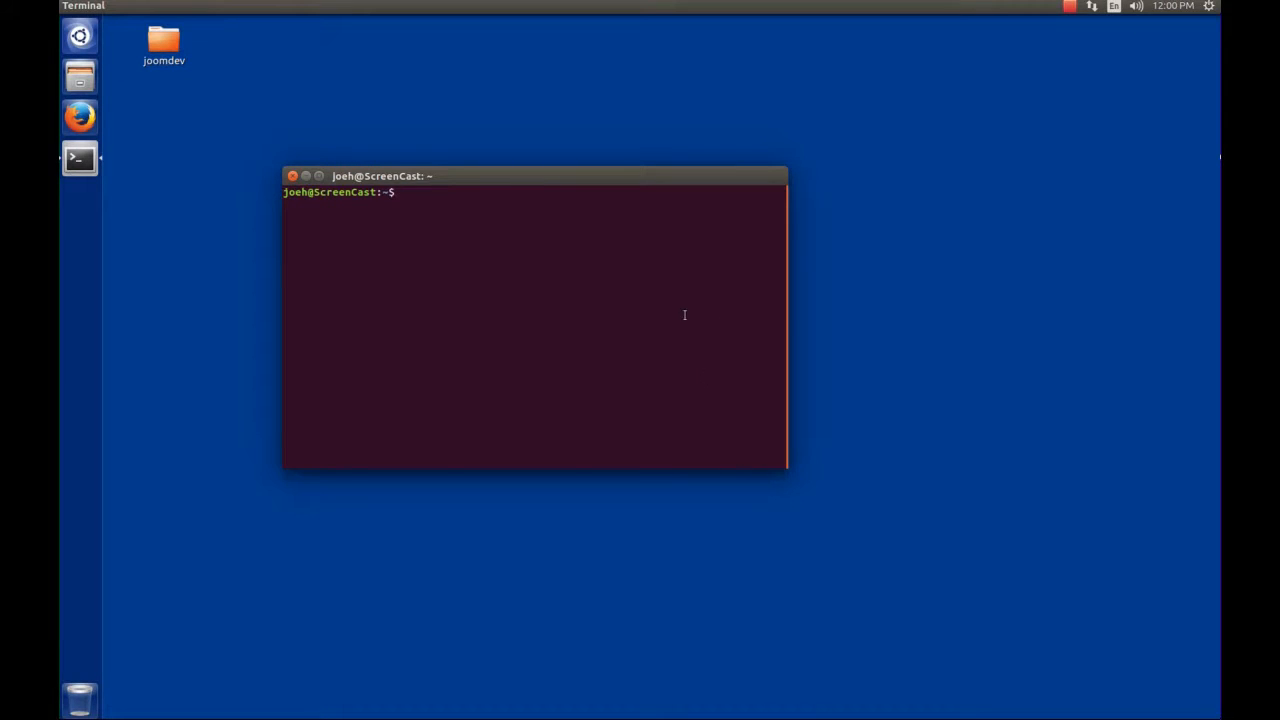
pyautogui.moveTo(528, 238)
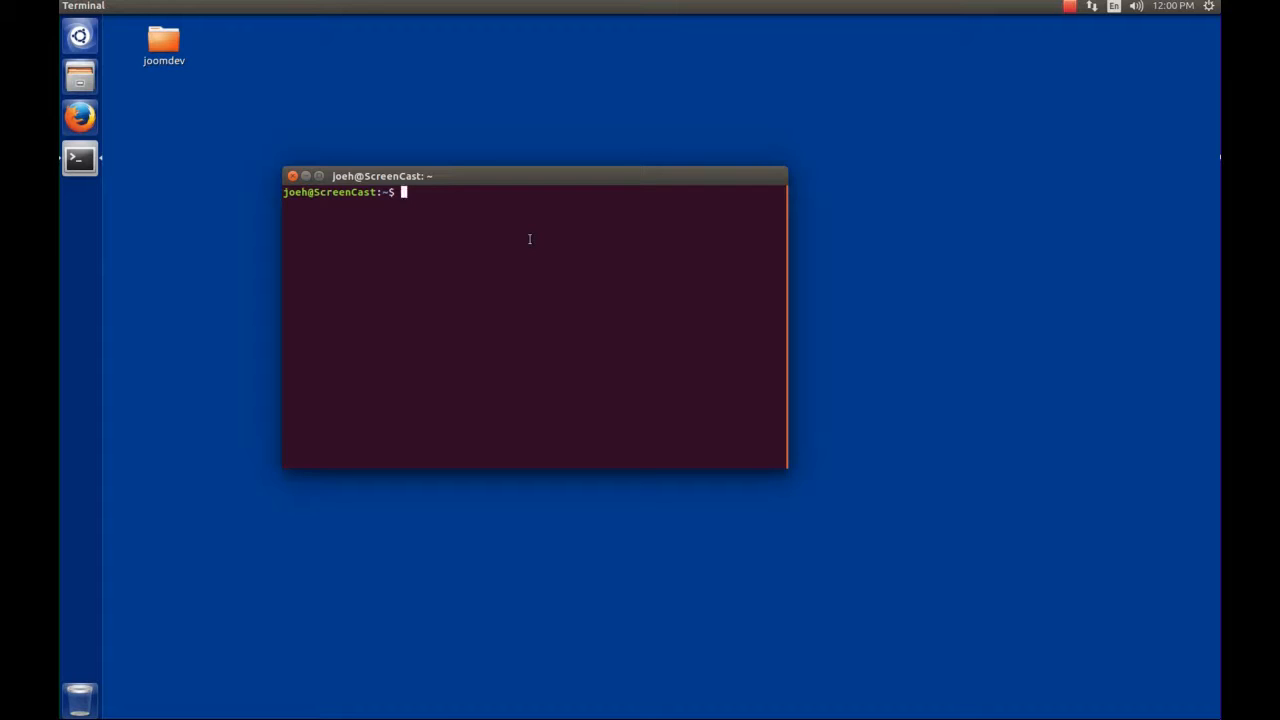
pyautogui.write('s')
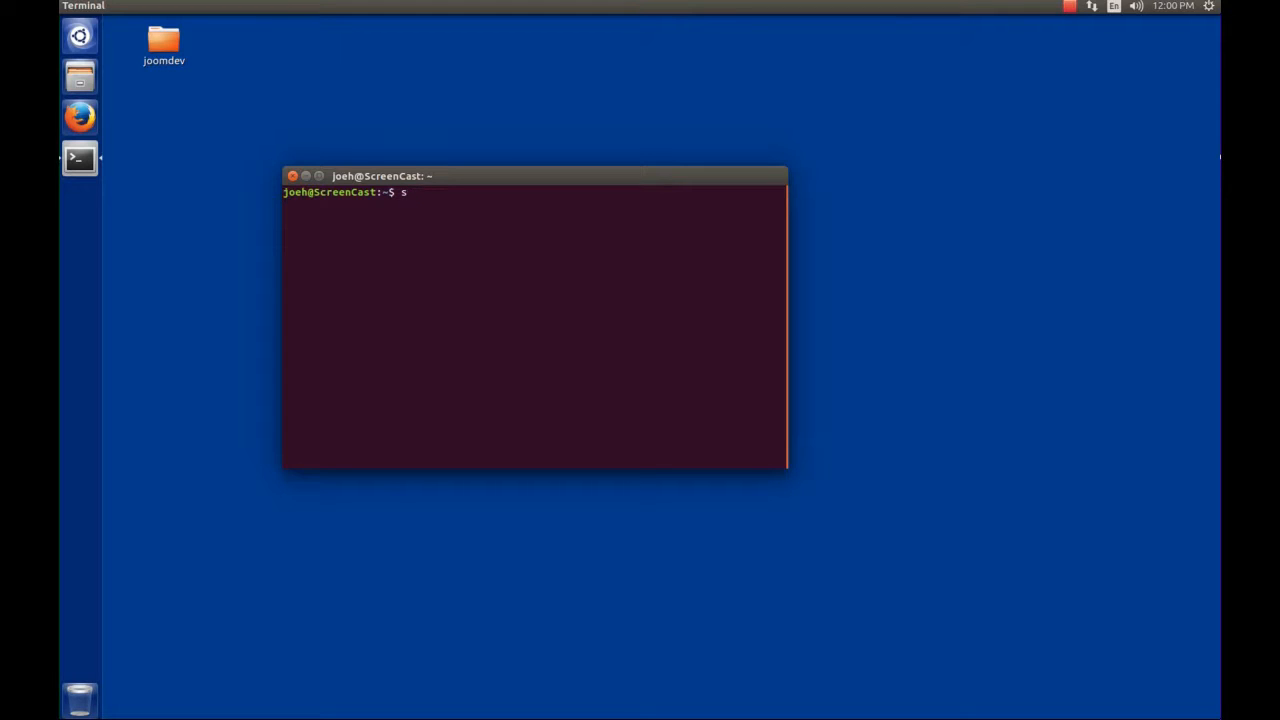
pyautogui.write('sudo apt')
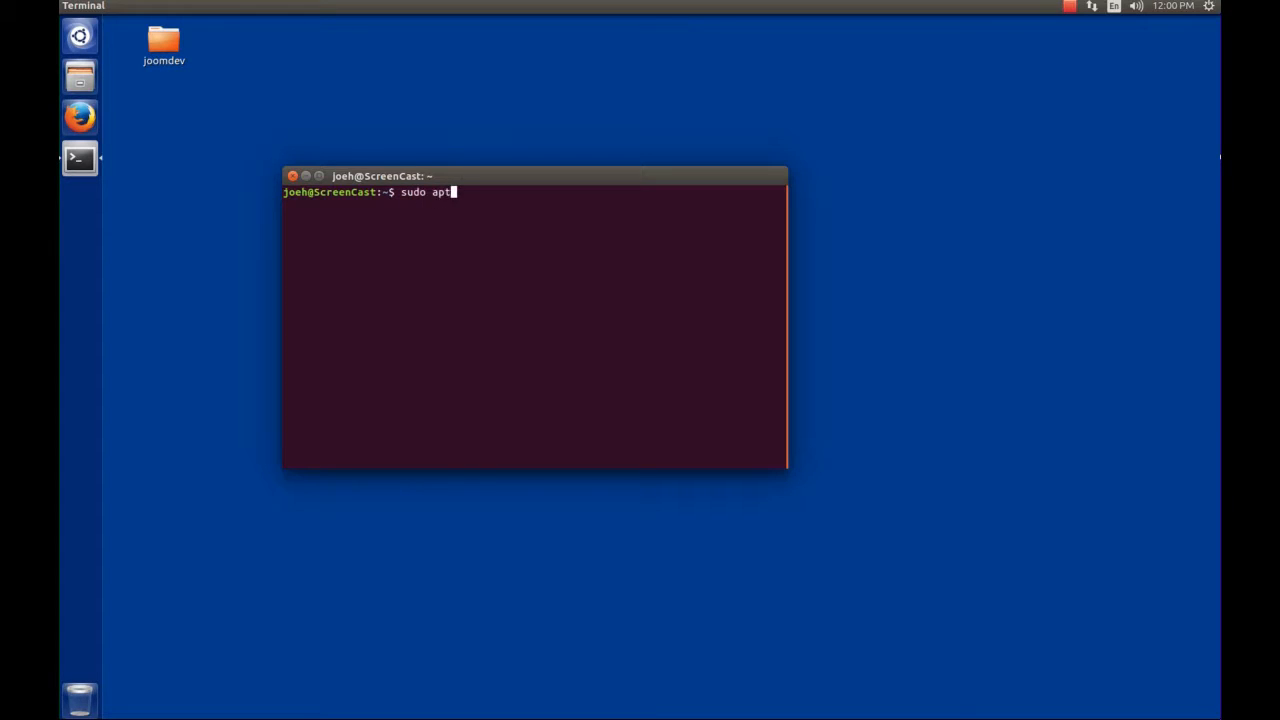
pyautogui.write('install')
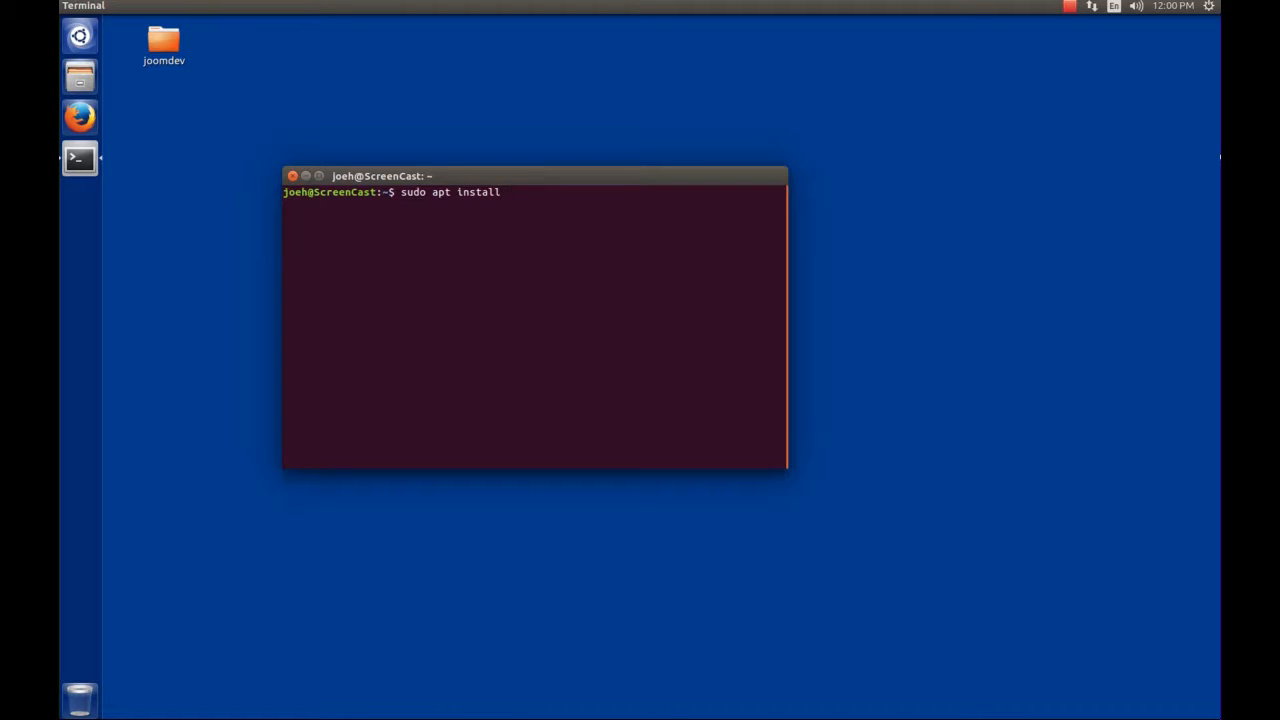
pyautogui.write('de')
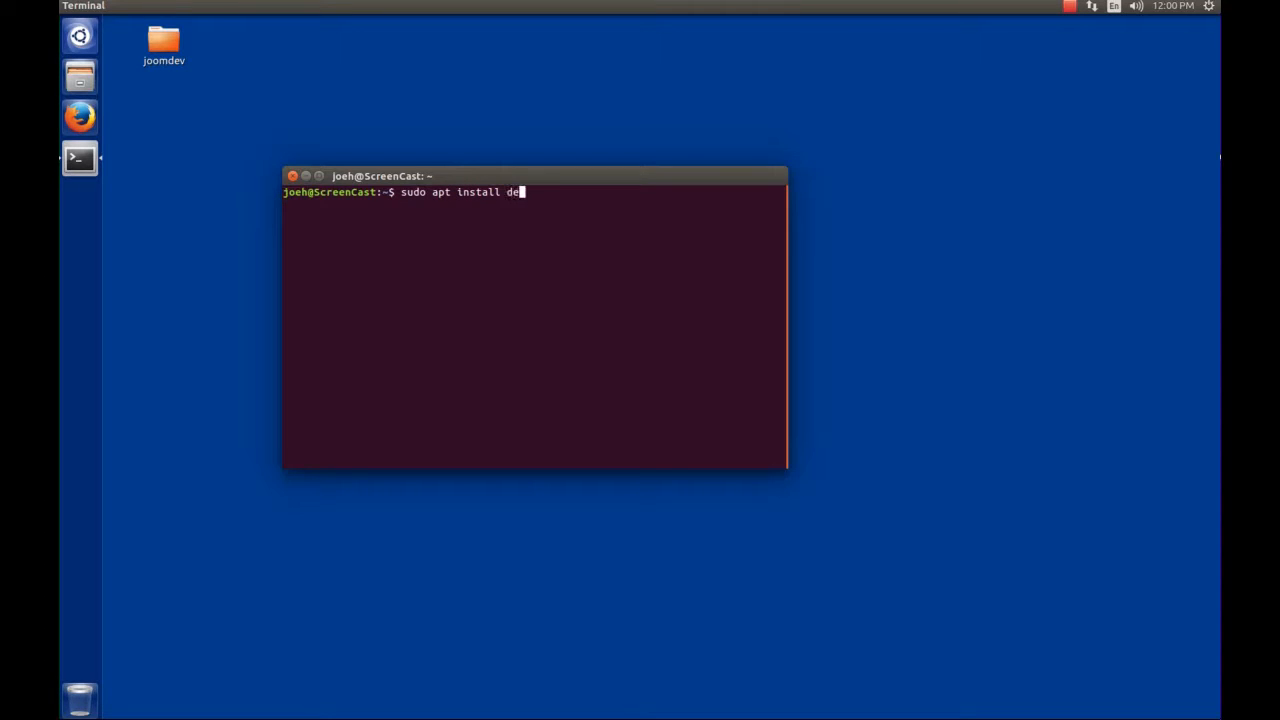
pyautogui.write('fault')
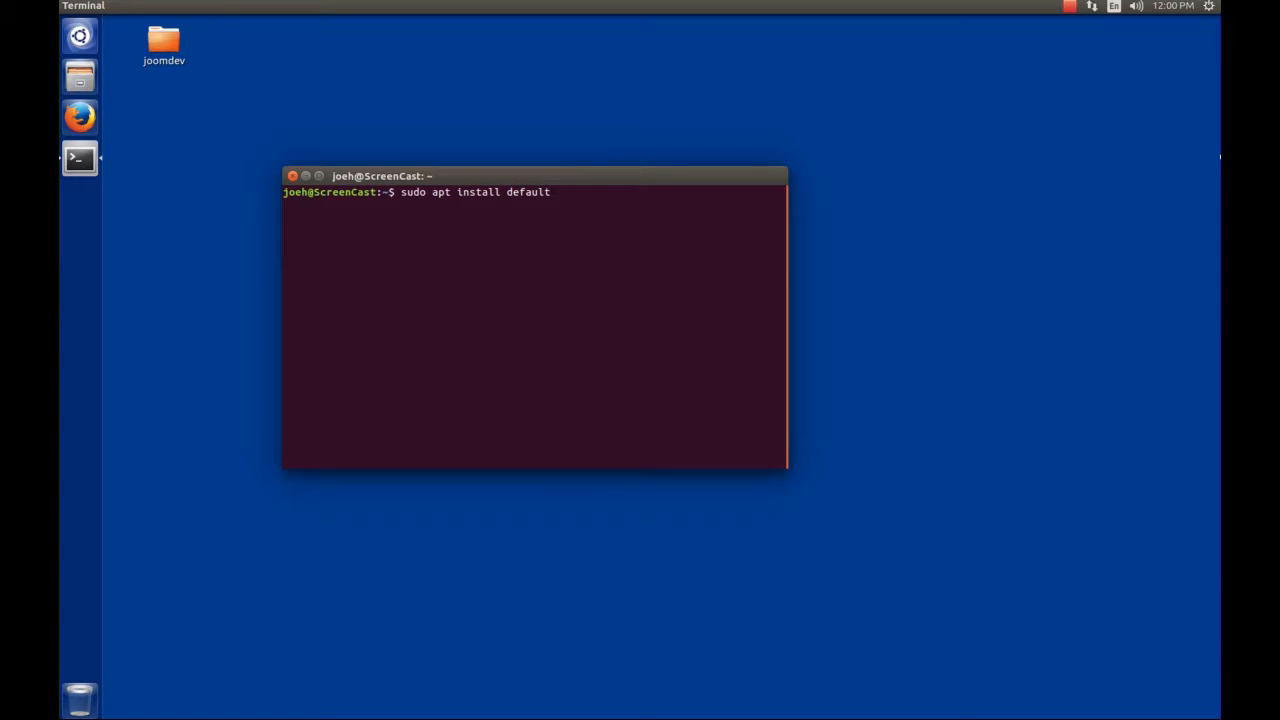
pyautogui.write('-j')
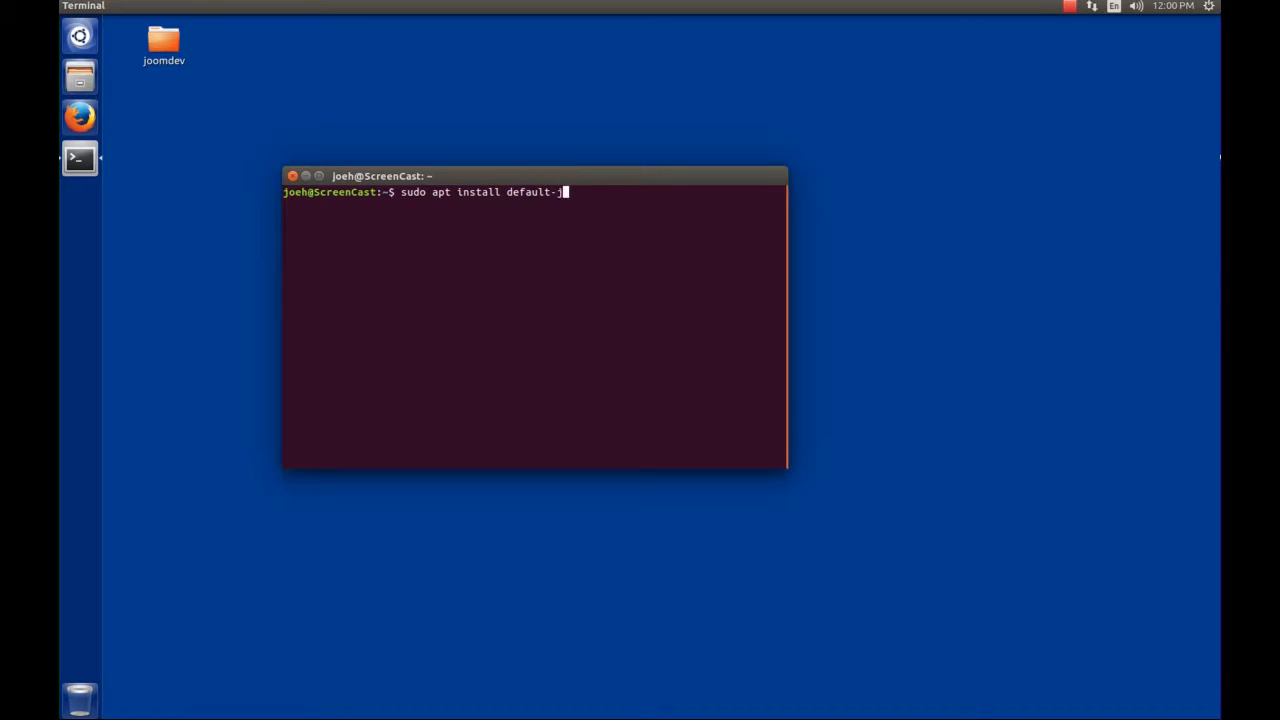
pyautogui.write('dk')
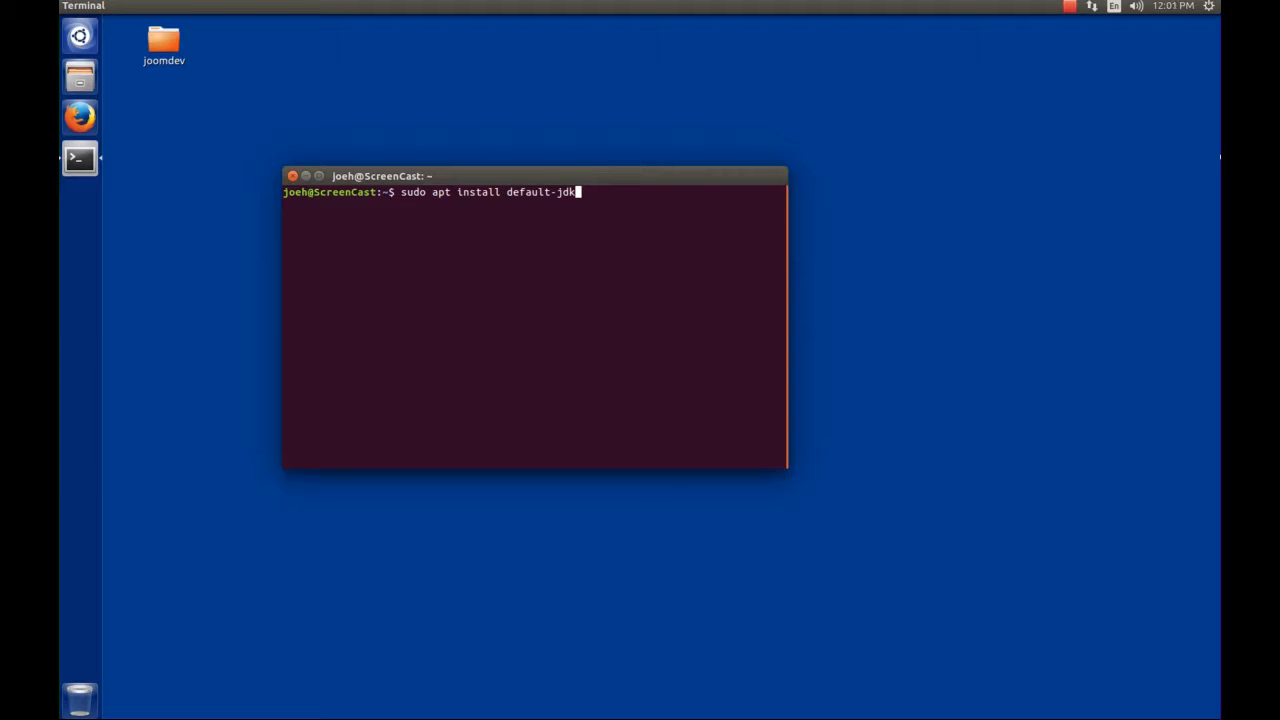
pyautogui.press('Return')
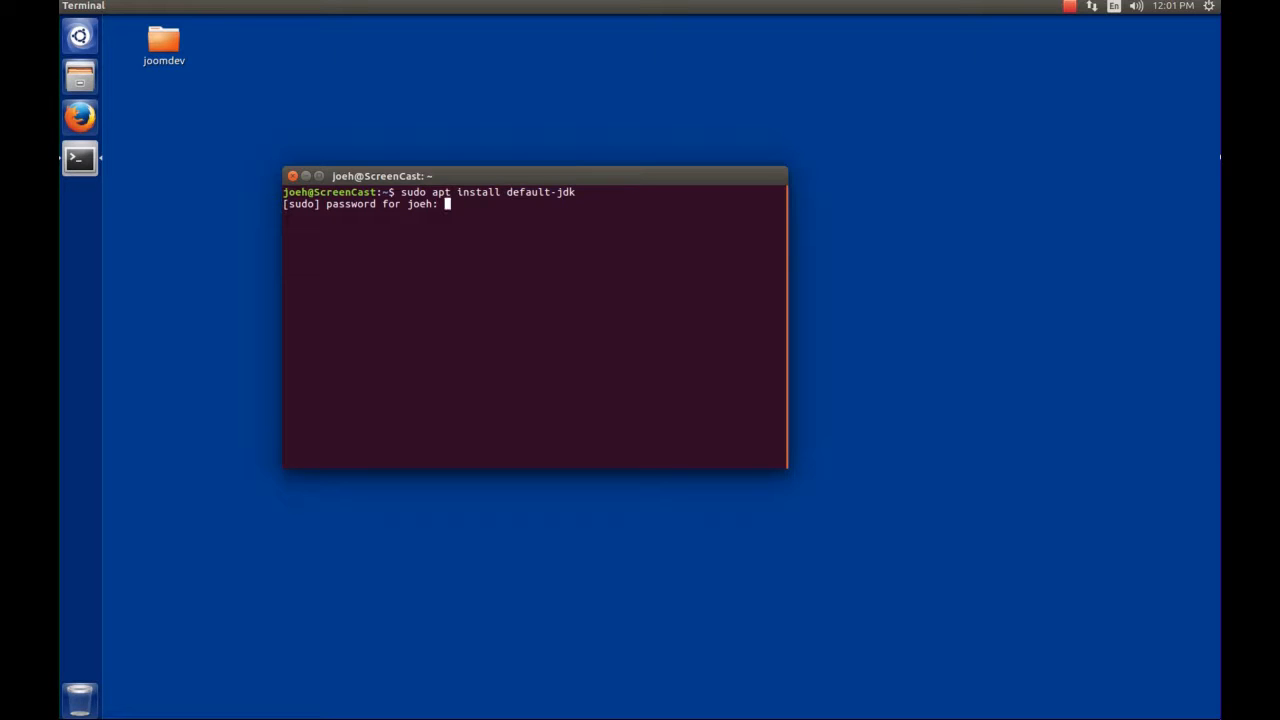
# Enter the password, confirm with y, then run 'java -version' reporting OpenJDK 1.8.0_91
pyautogui.press('Return')
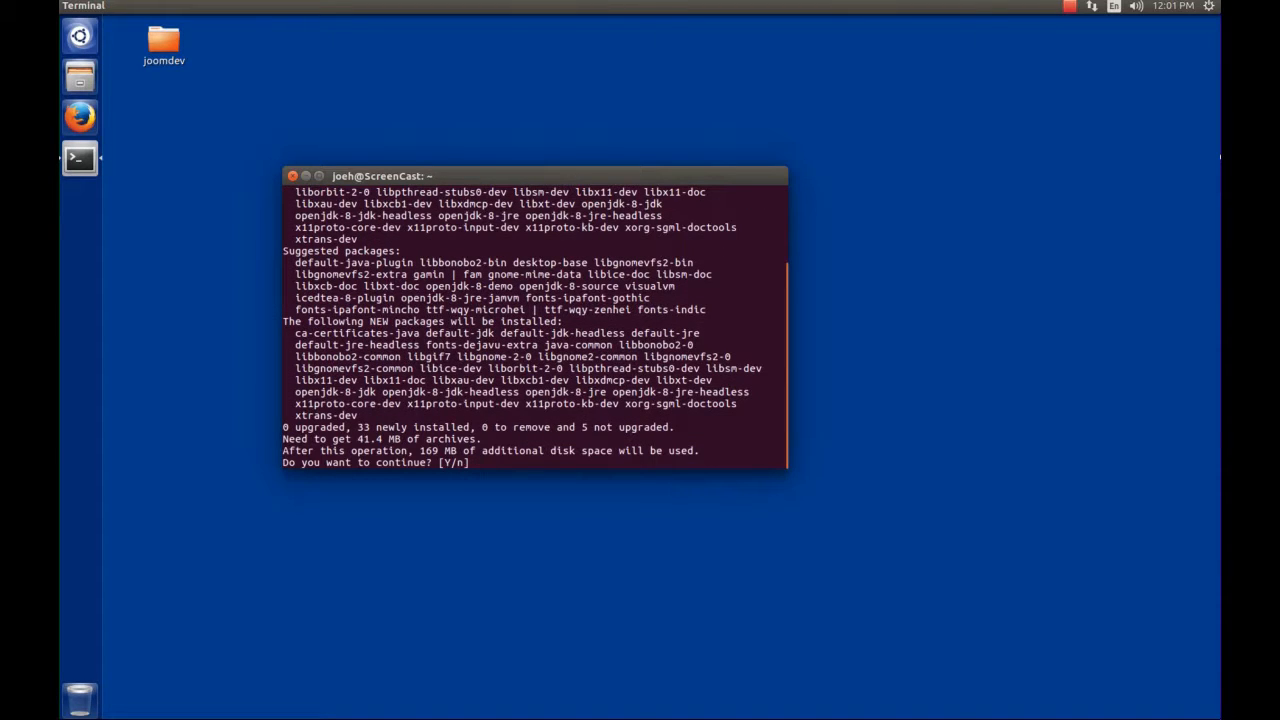
pyautogui.write('y')
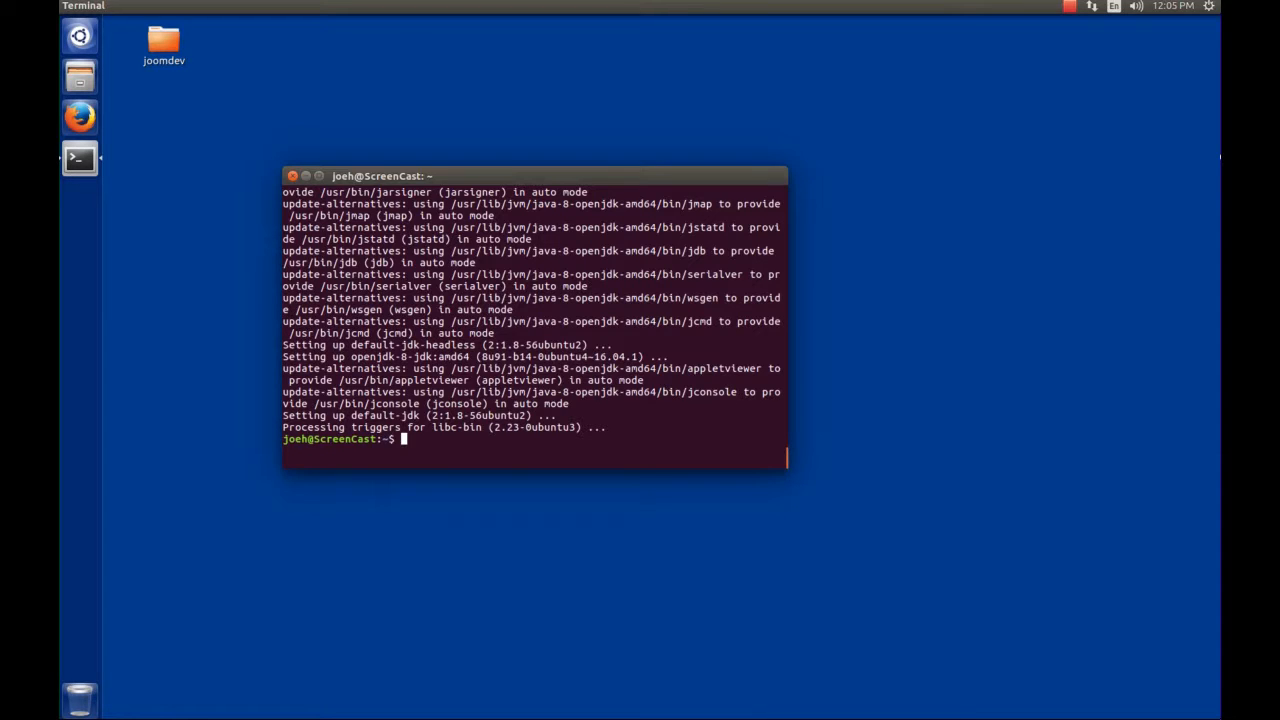
pyautogui.write('jav')
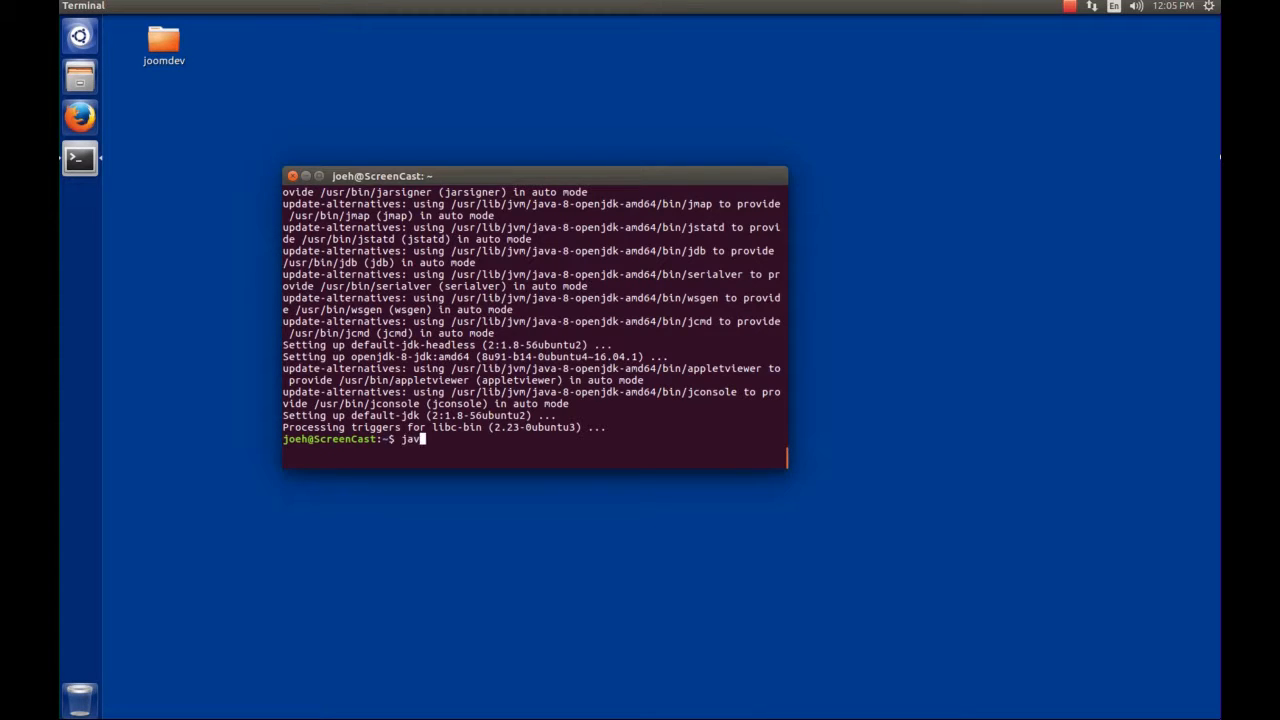
pyautogui.write('-v')
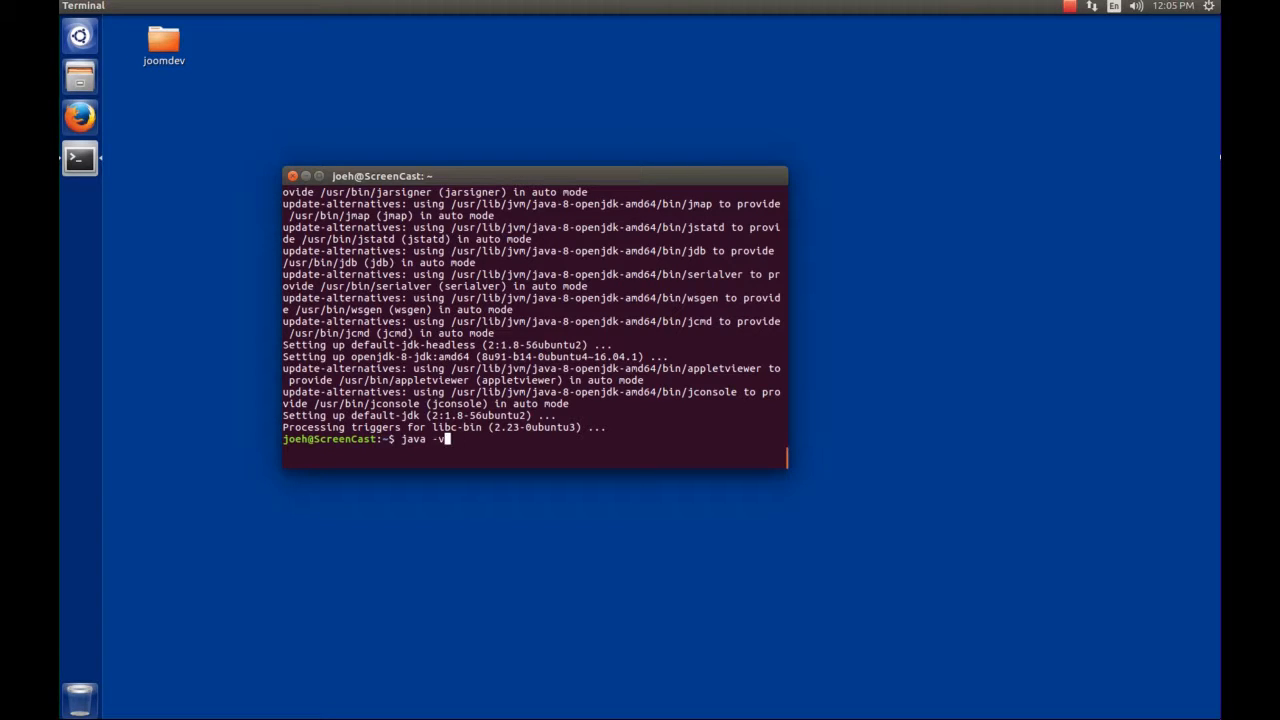
pyautogui.press('Return')
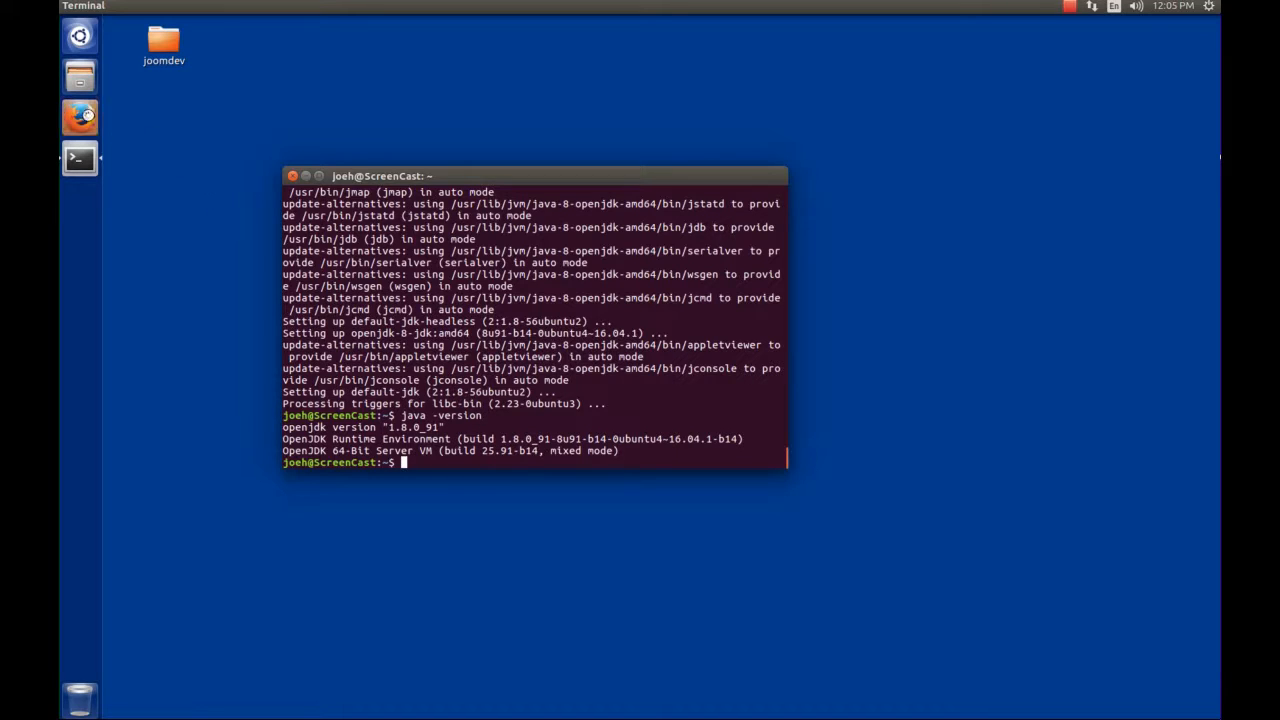
# Browse to netbeans.org in Firefox to reach the NetBeans IDE 8.1 welcome page
pyautogui.click(80, 116)
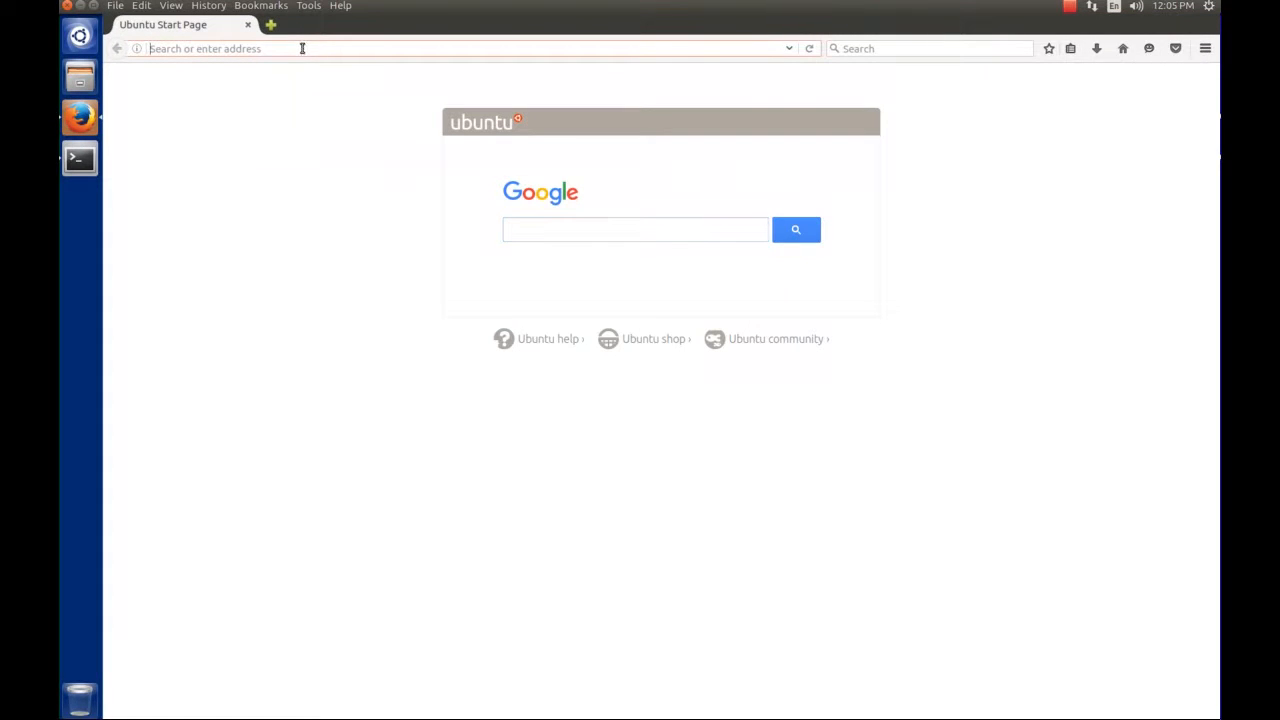
pyautogui.write('netbean')
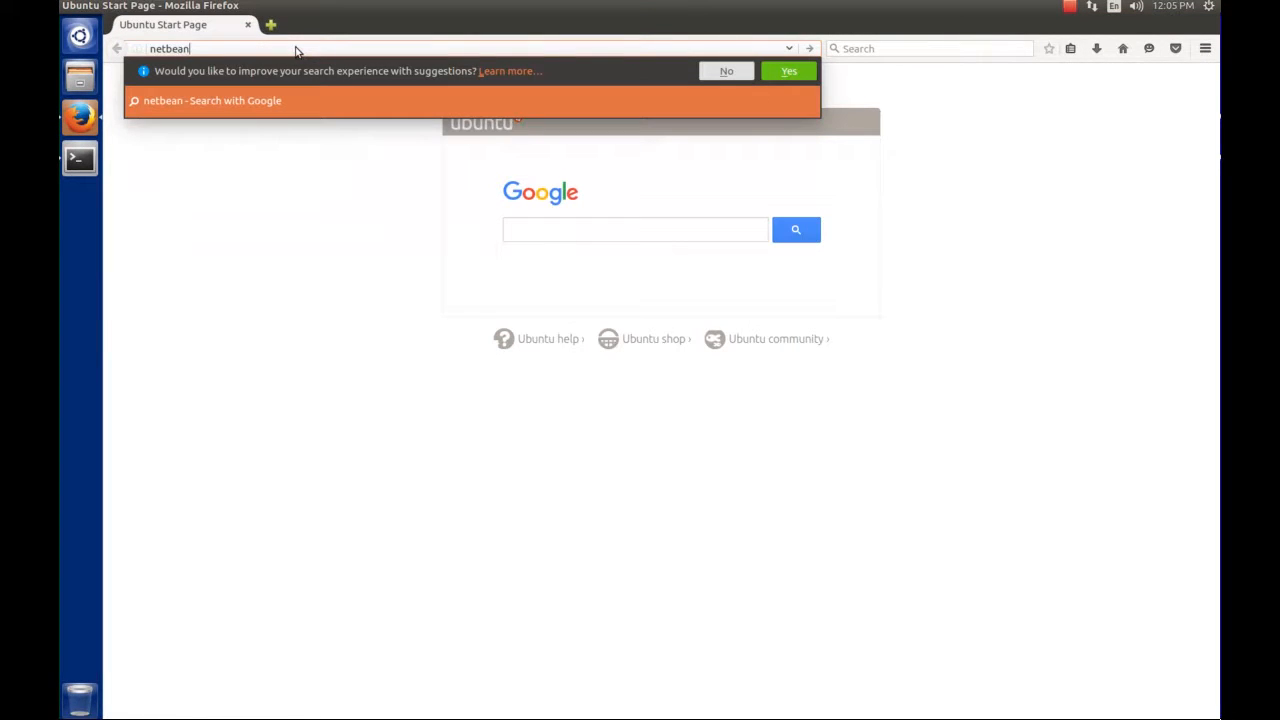
pyautogui.write('s.org')
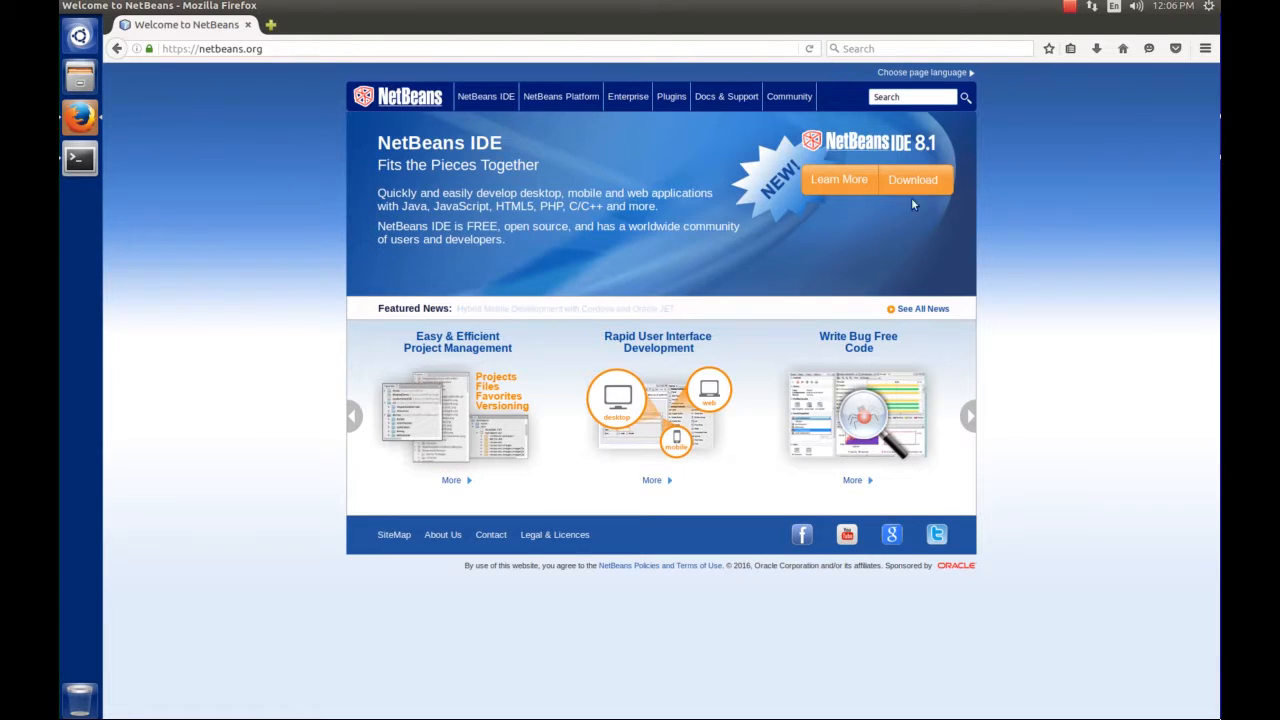
# Download the Linux x64 PHP bundle netbeans-8.1-php-linux-x64.sh, saving the file
pyautogui.click(912, 180)
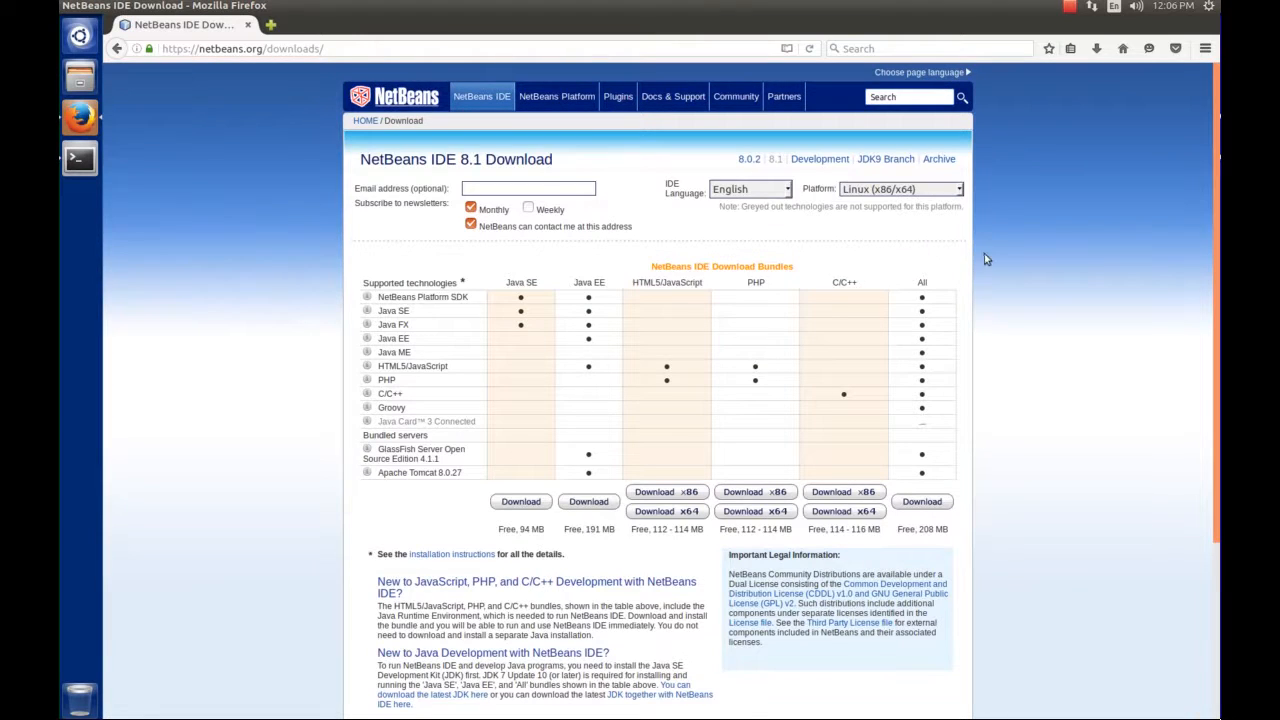
pyautogui.scroll(-3)
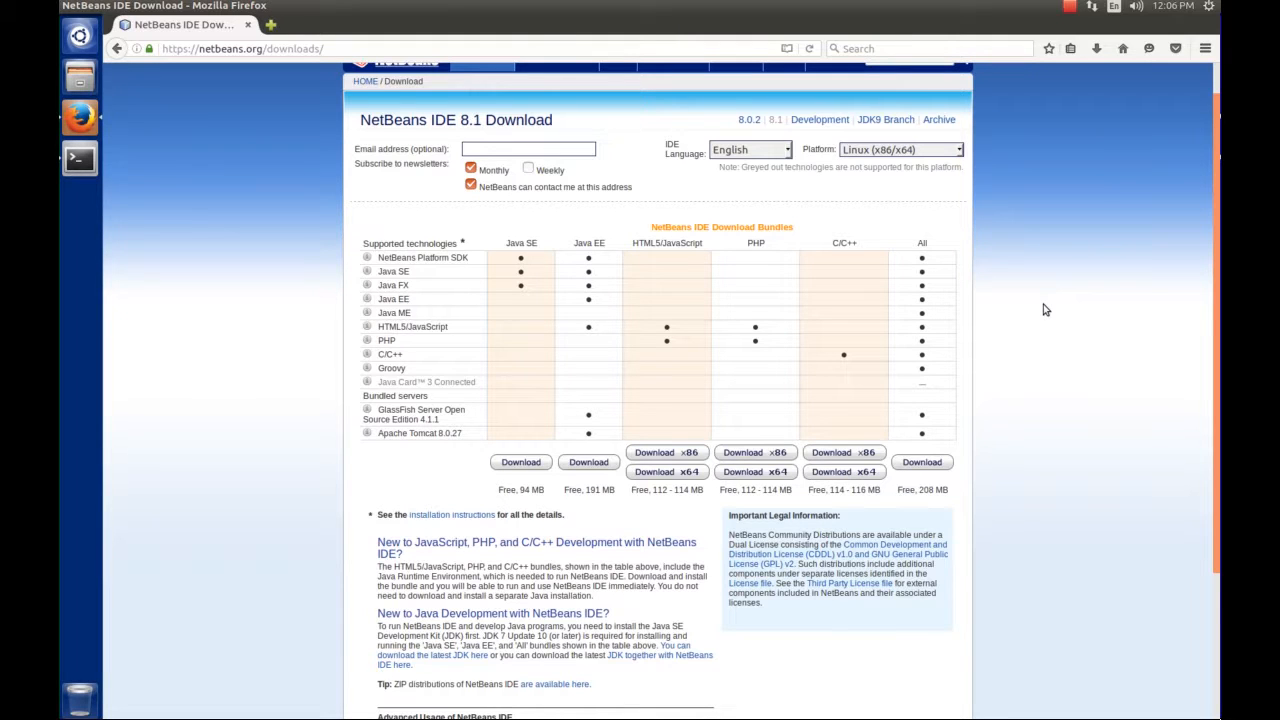
pyautogui.moveTo(1024, 292)
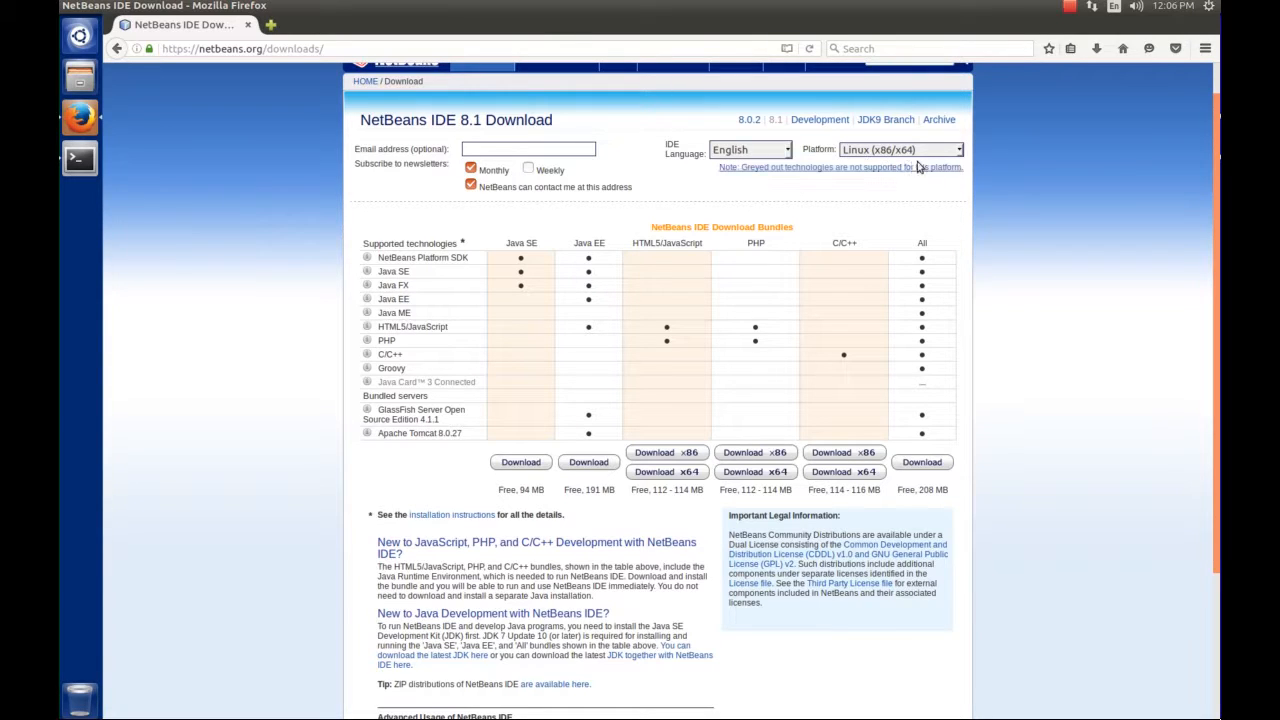
pyautogui.moveTo(1016, 168)
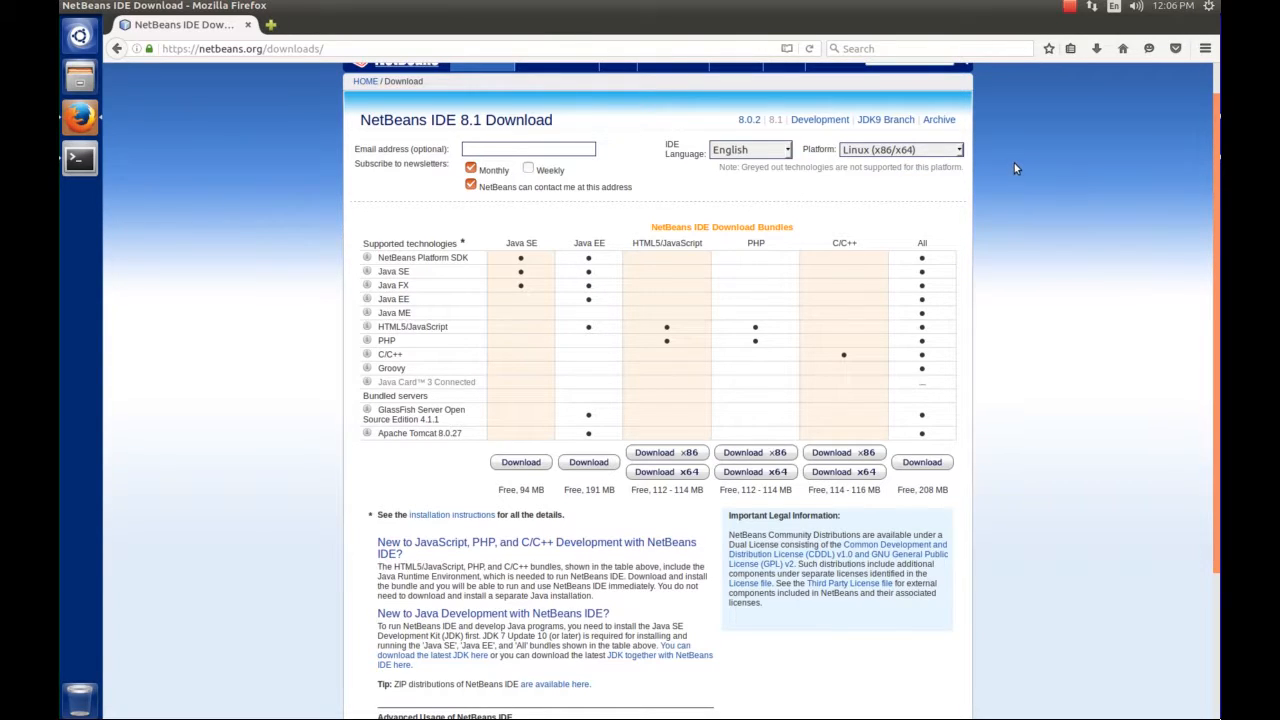
pyautogui.moveTo(952, 204)
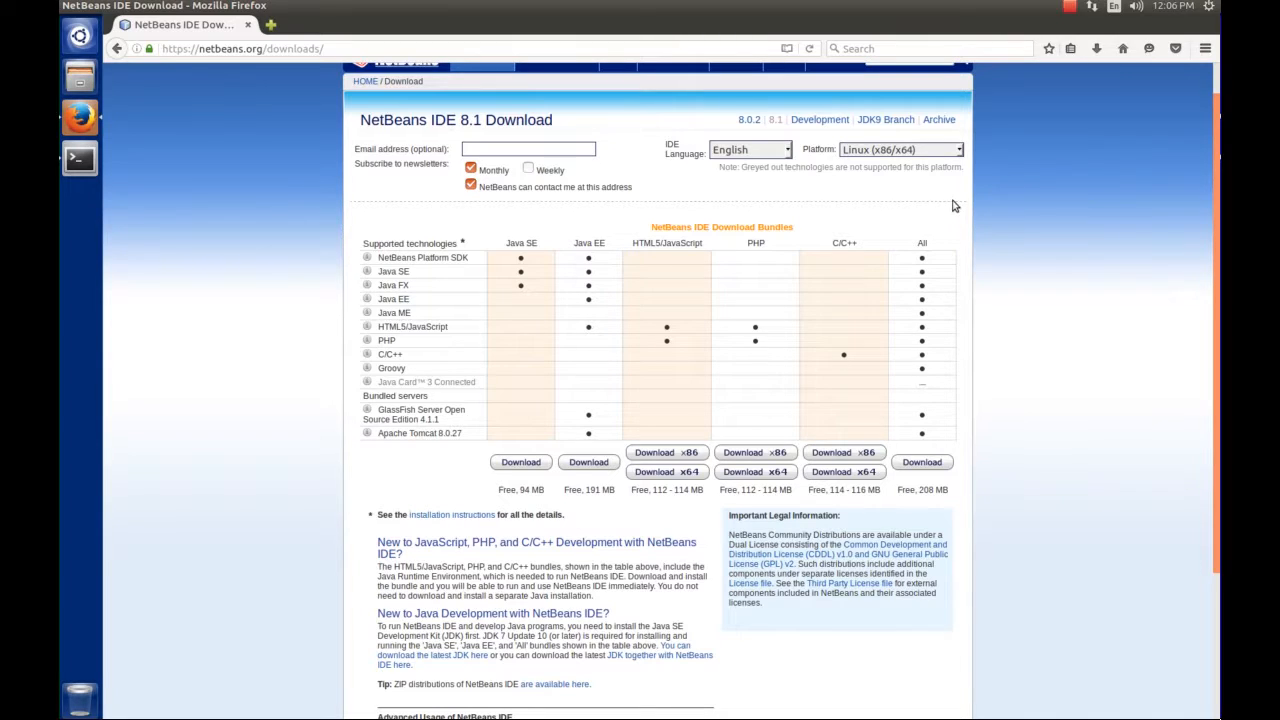
pyautogui.moveTo(528, 252)
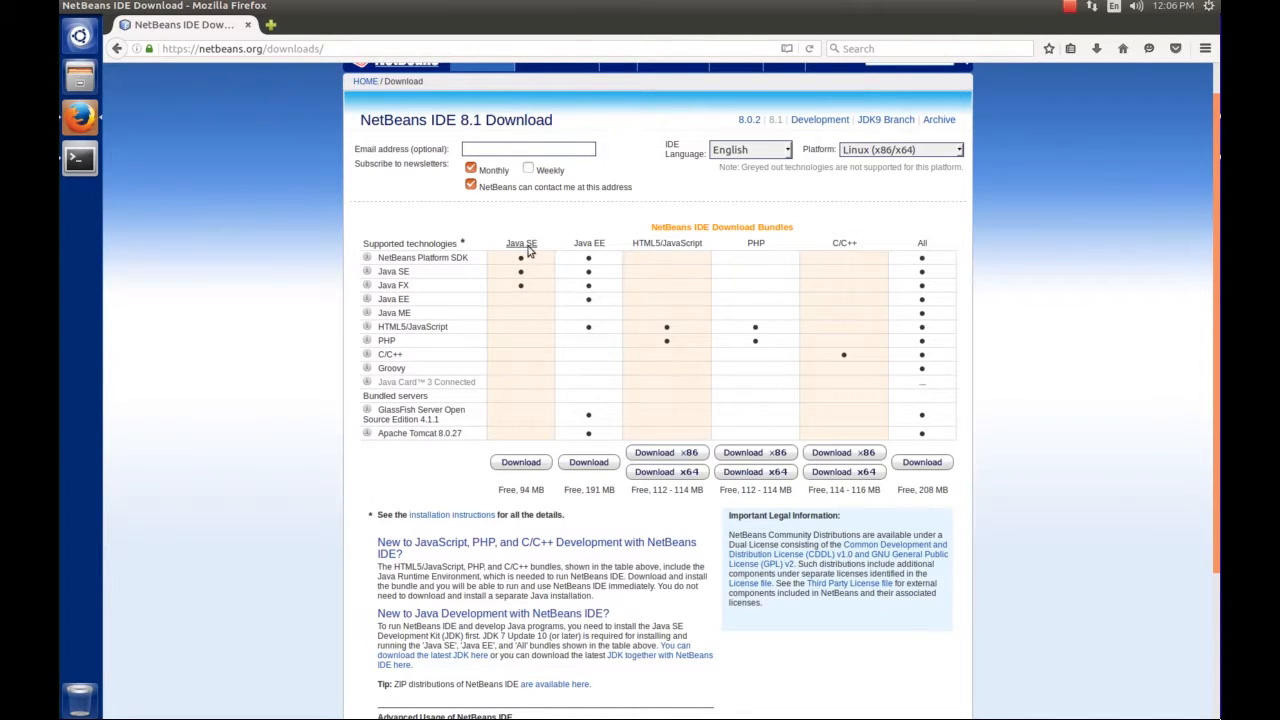
pyautogui.moveTo(650, 258)
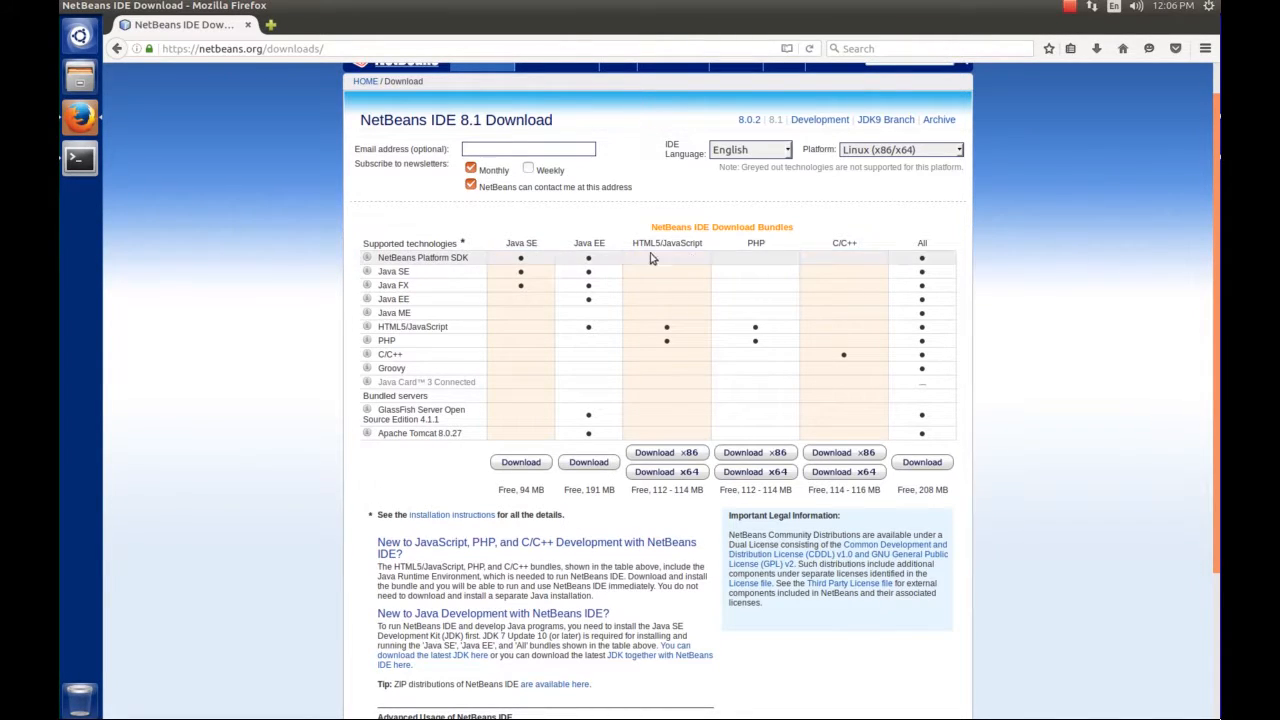
pyautogui.moveTo(840, 268)
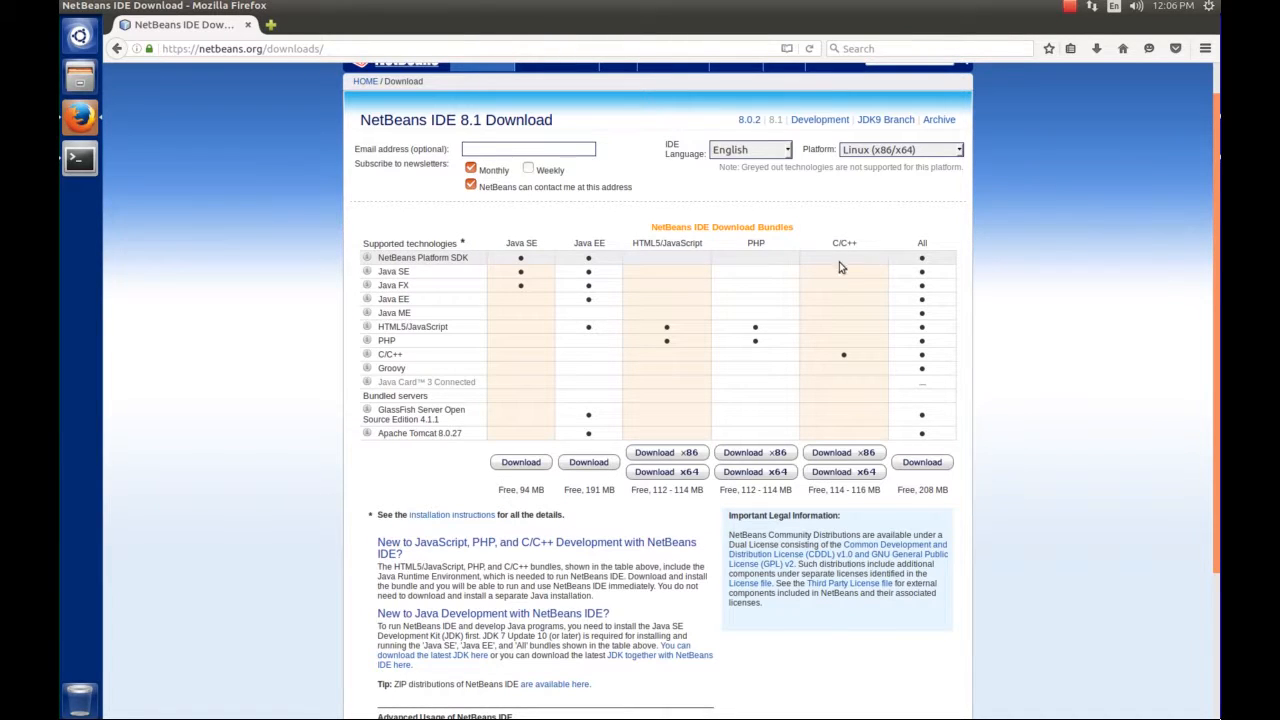
pyautogui.moveTo(540, 252)
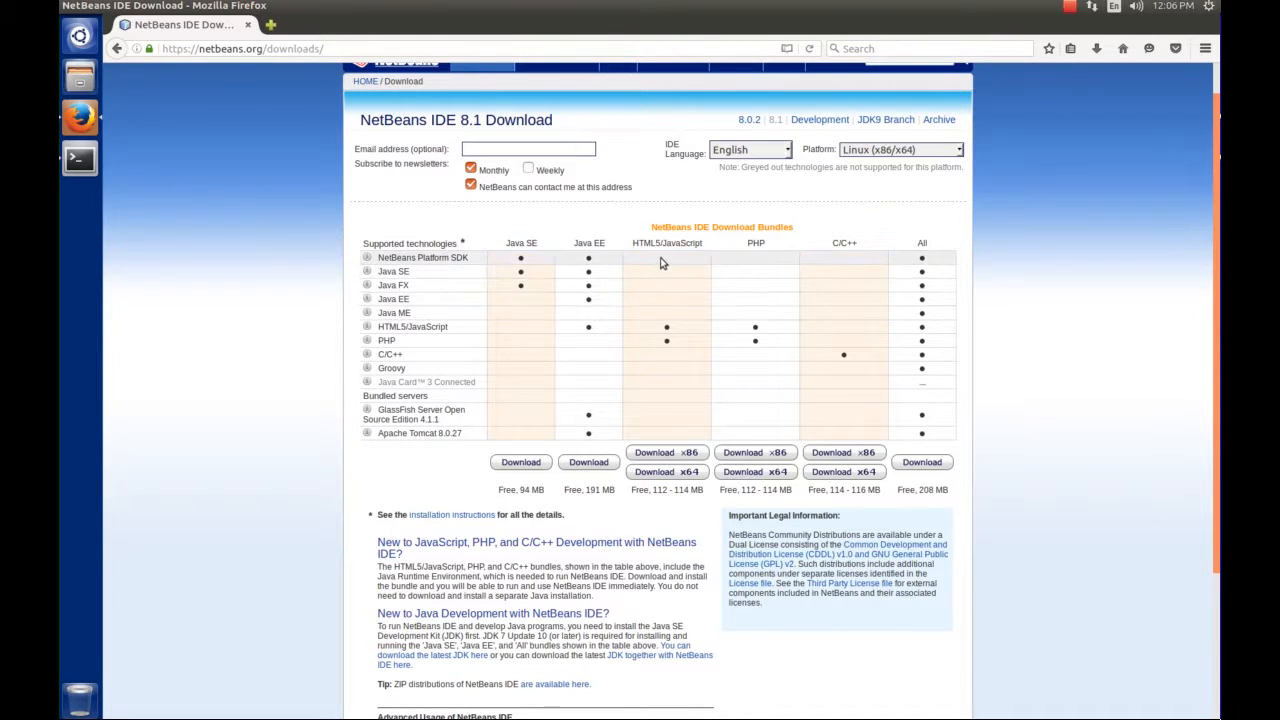
pyautogui.moveTo(674, 320)
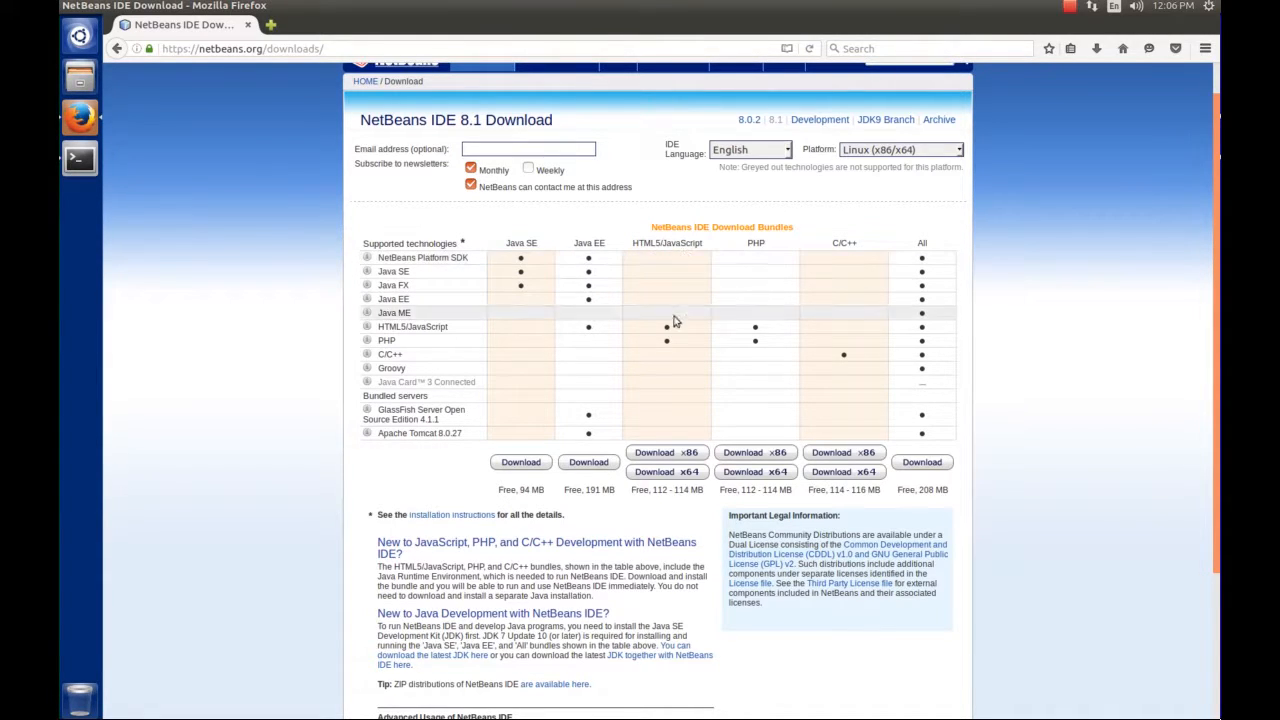
pyautogui.moveTo(756, 248)
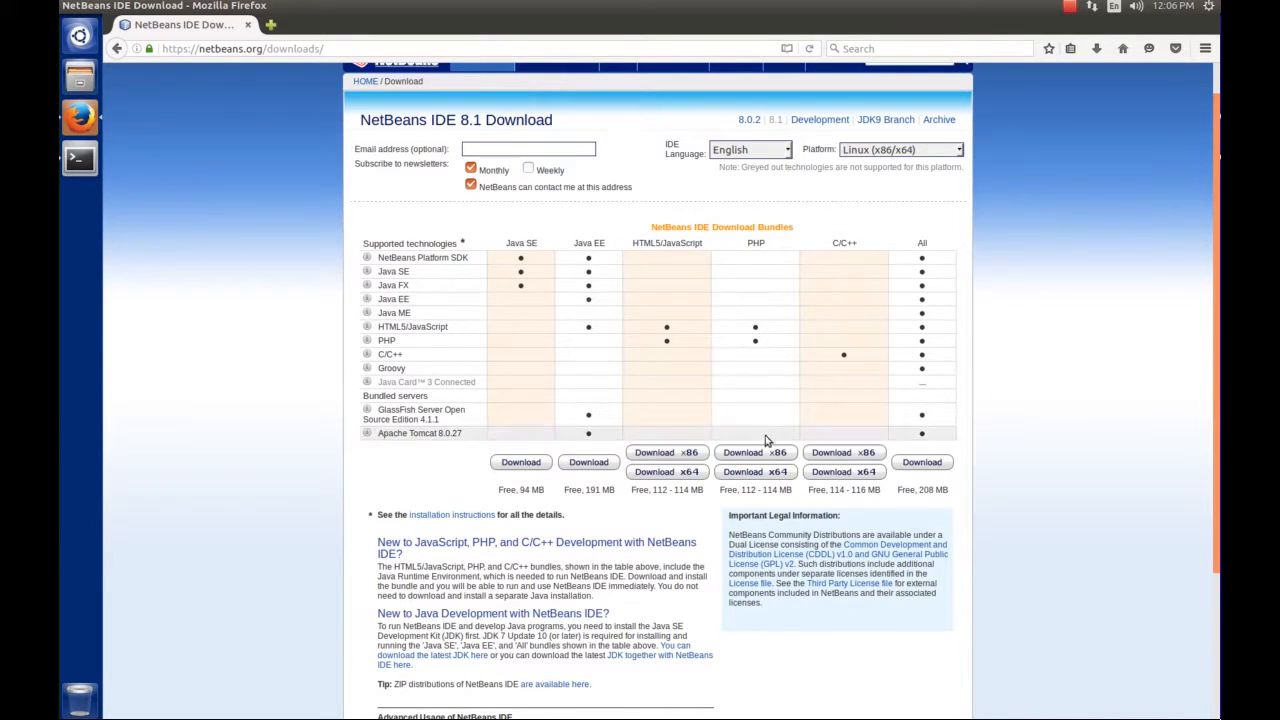
pyautogui.moveTo(930, 252)
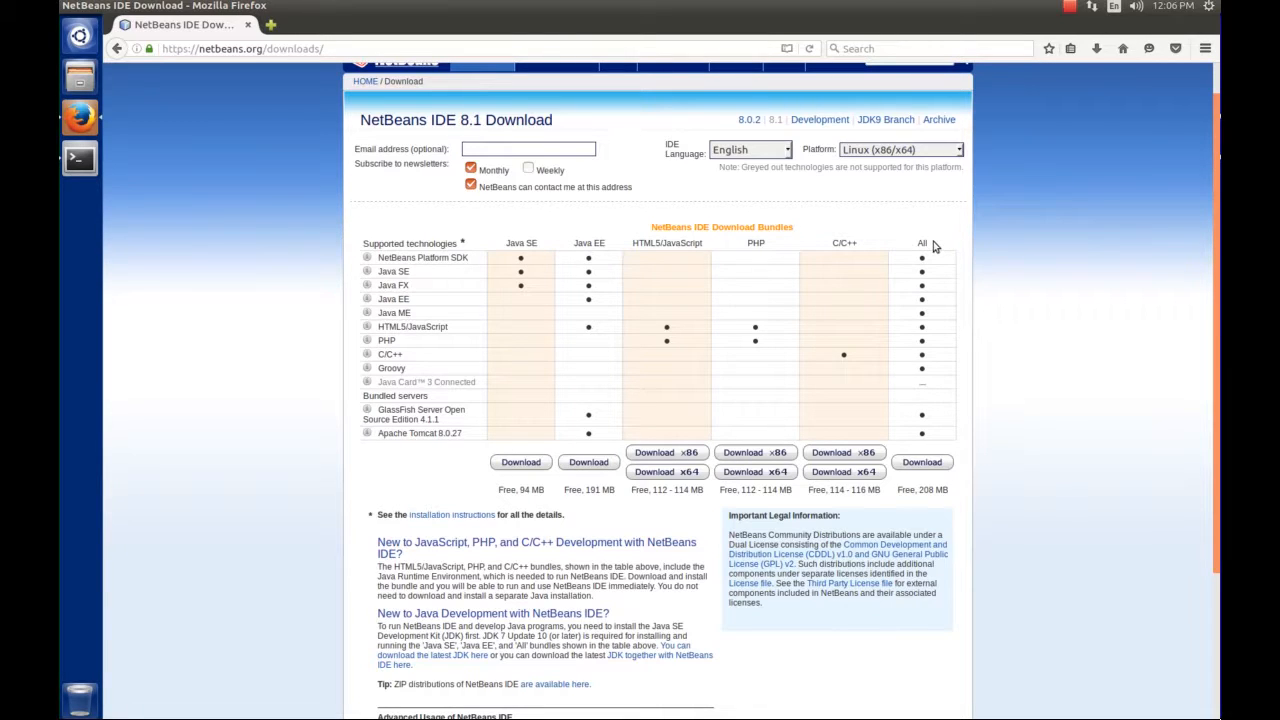
pyautogui.moveTo(784, 316)
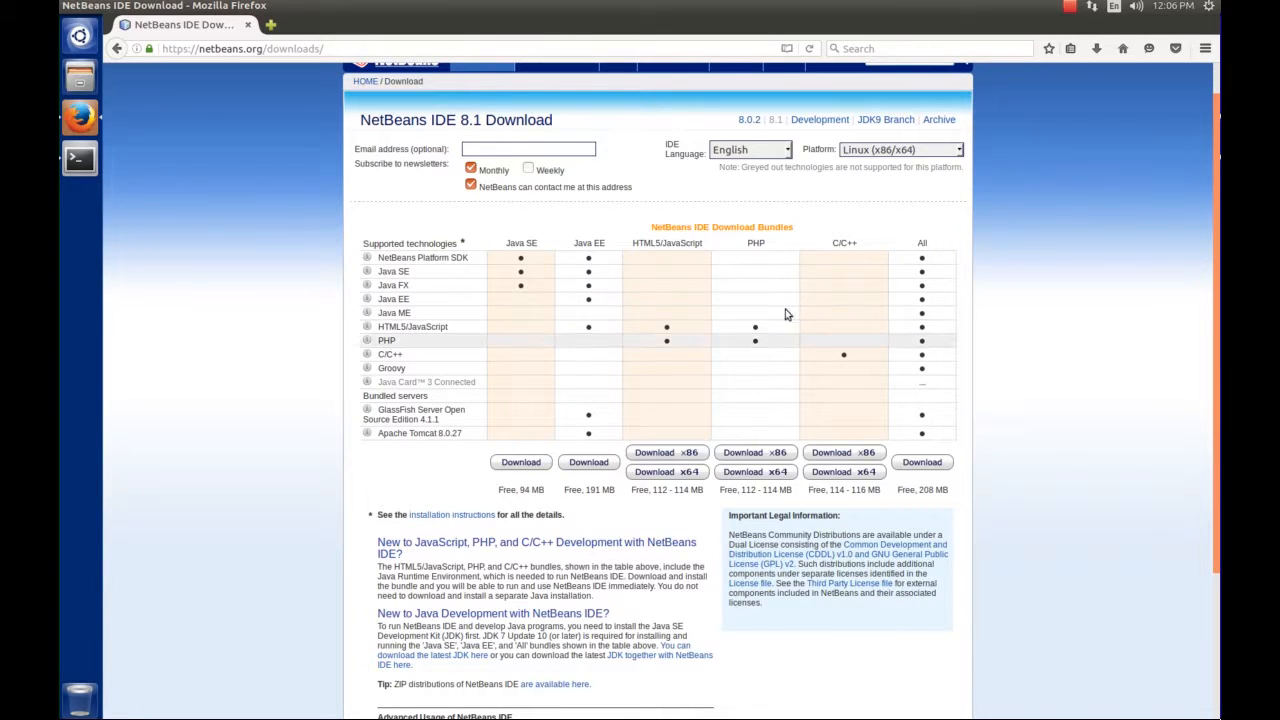
pyautogui.moveTo(758, 330)
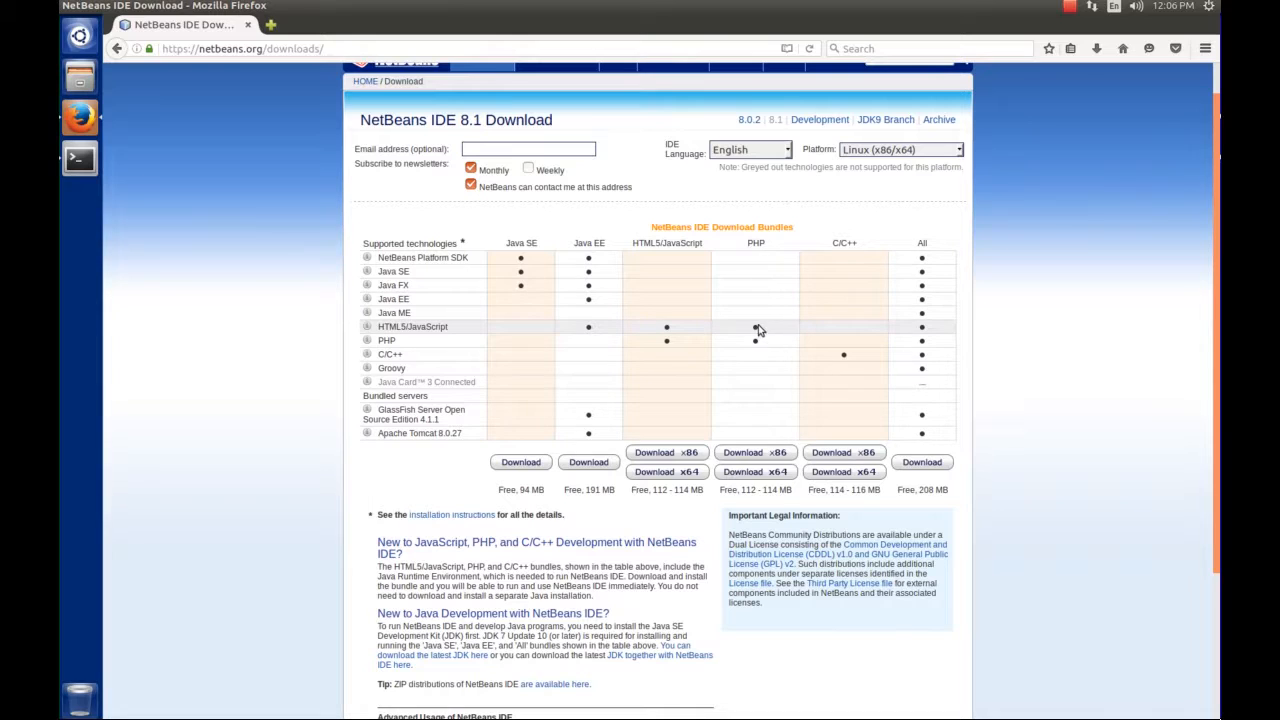
pyautogui.moveTo(412, 326)
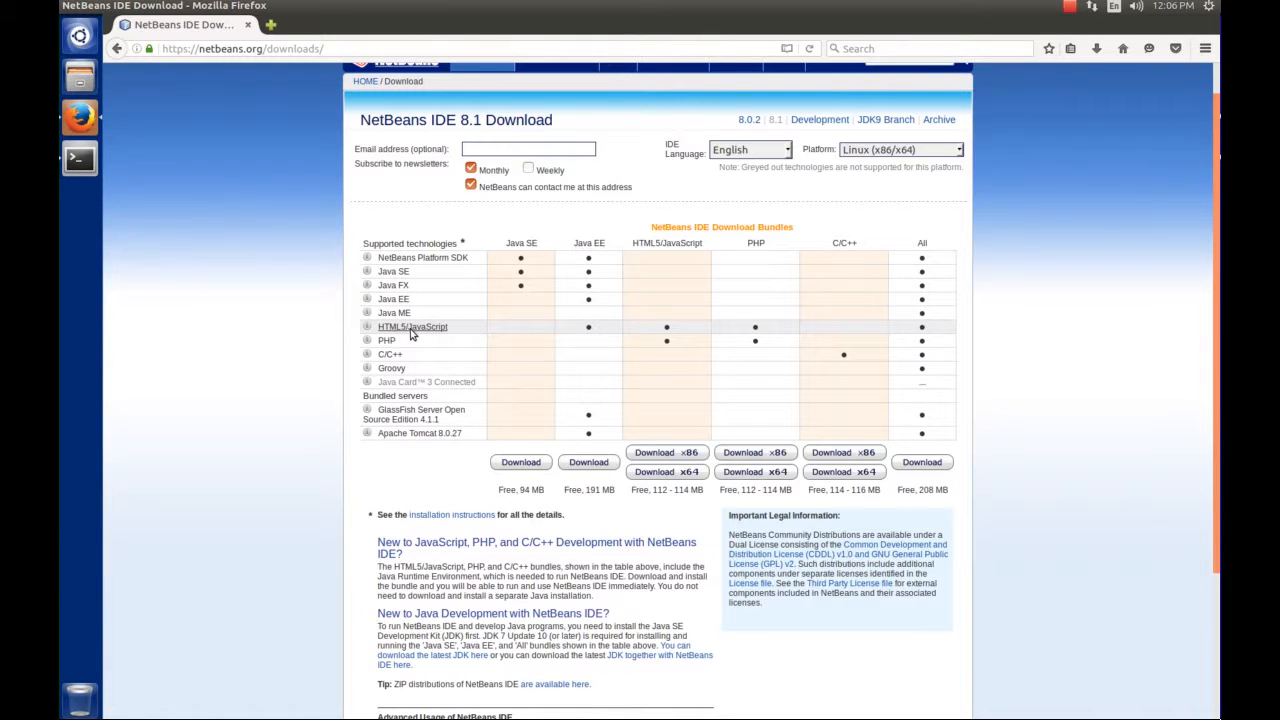
pyautogui.moveTo(756, 332)
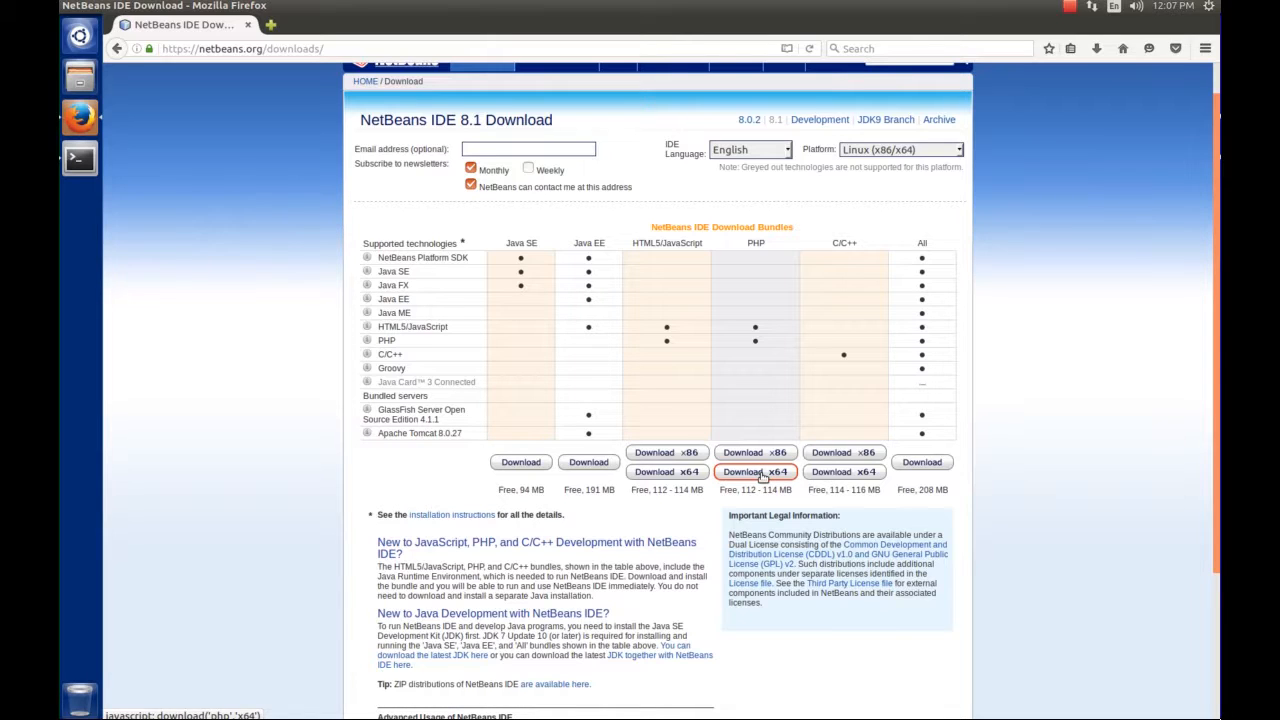
pyautogui.click(756, 472)
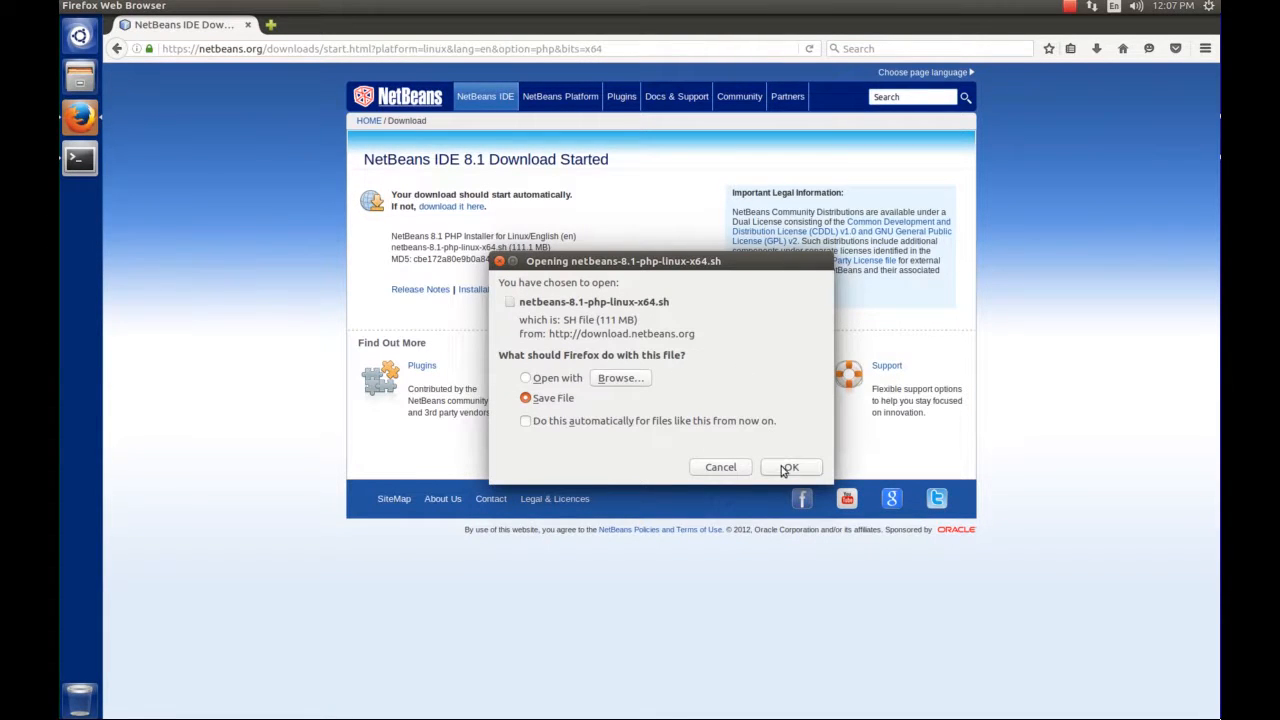
pyautogui.click(788, 468)
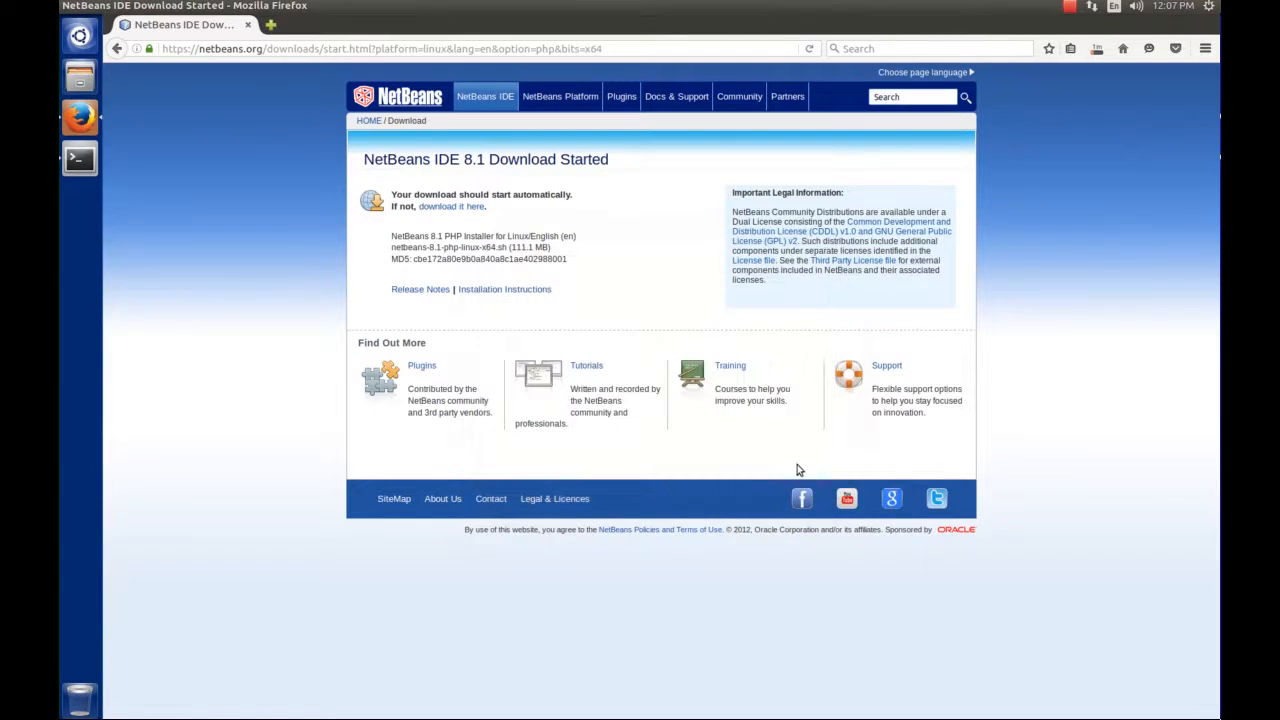
pyautogui.moveTo(1100, 304)
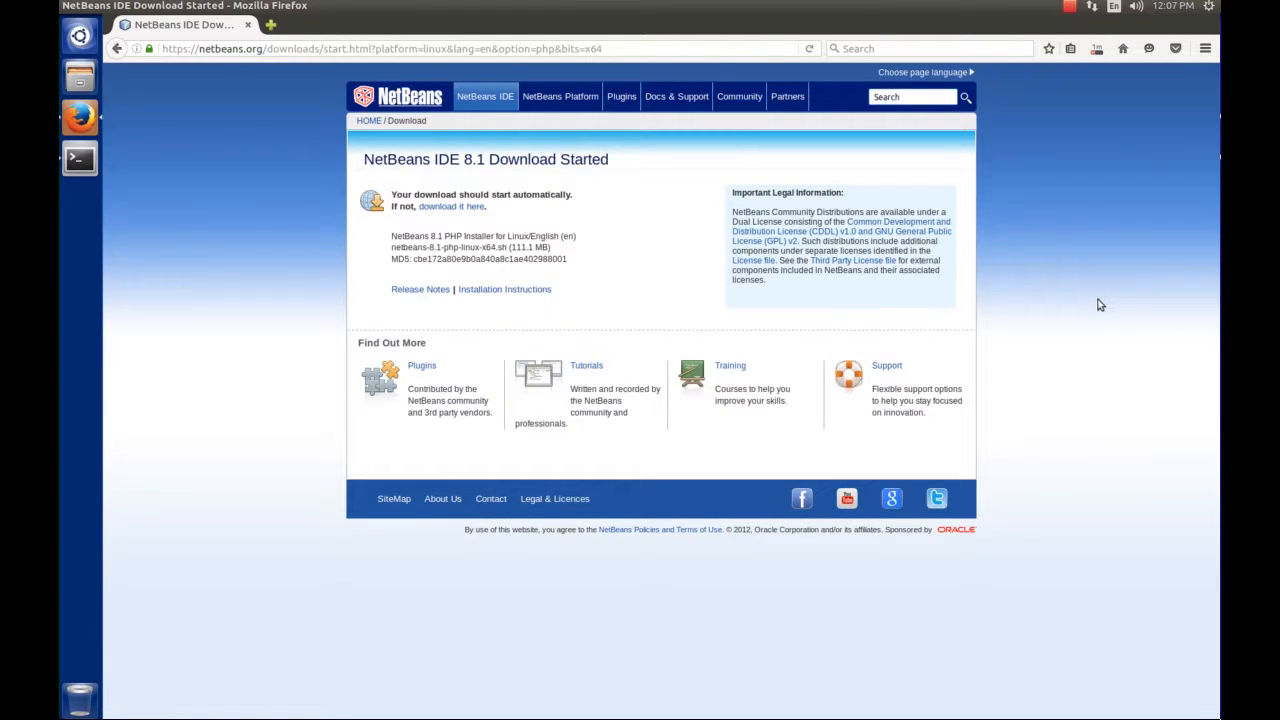
pyautogui.moveTo(1084, 76)
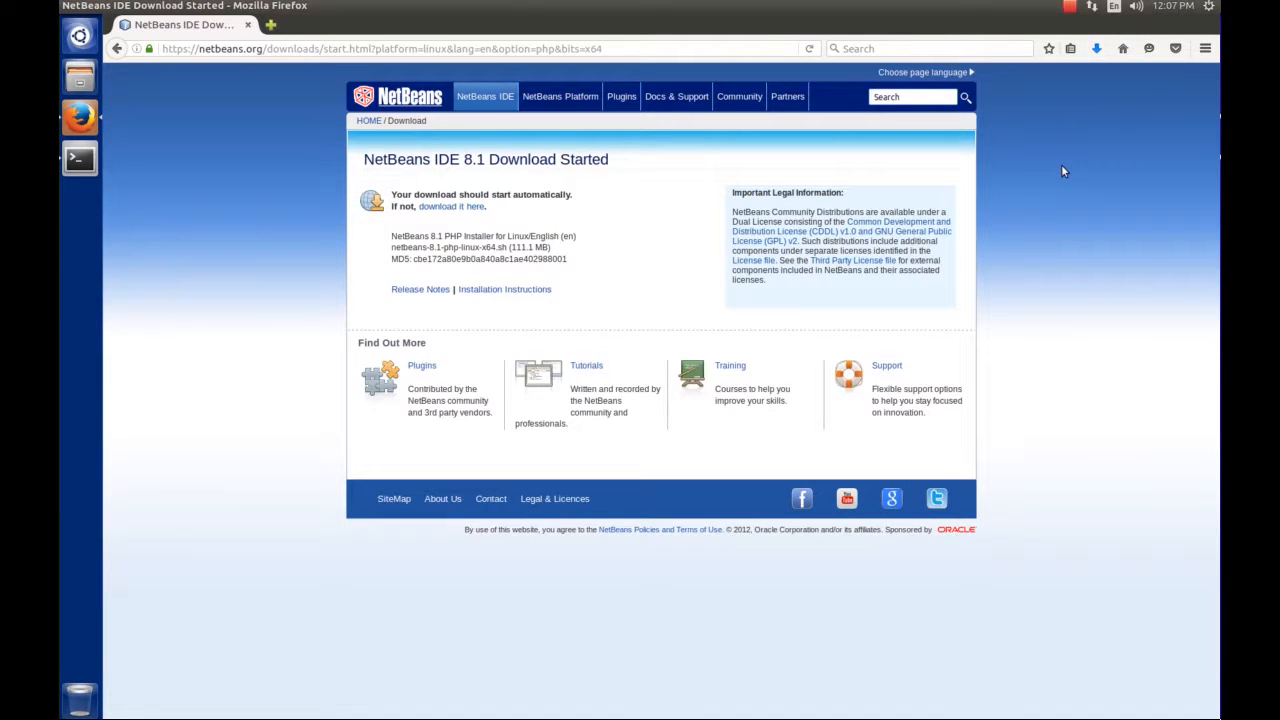
pyautogui.moveTo(132, 98)
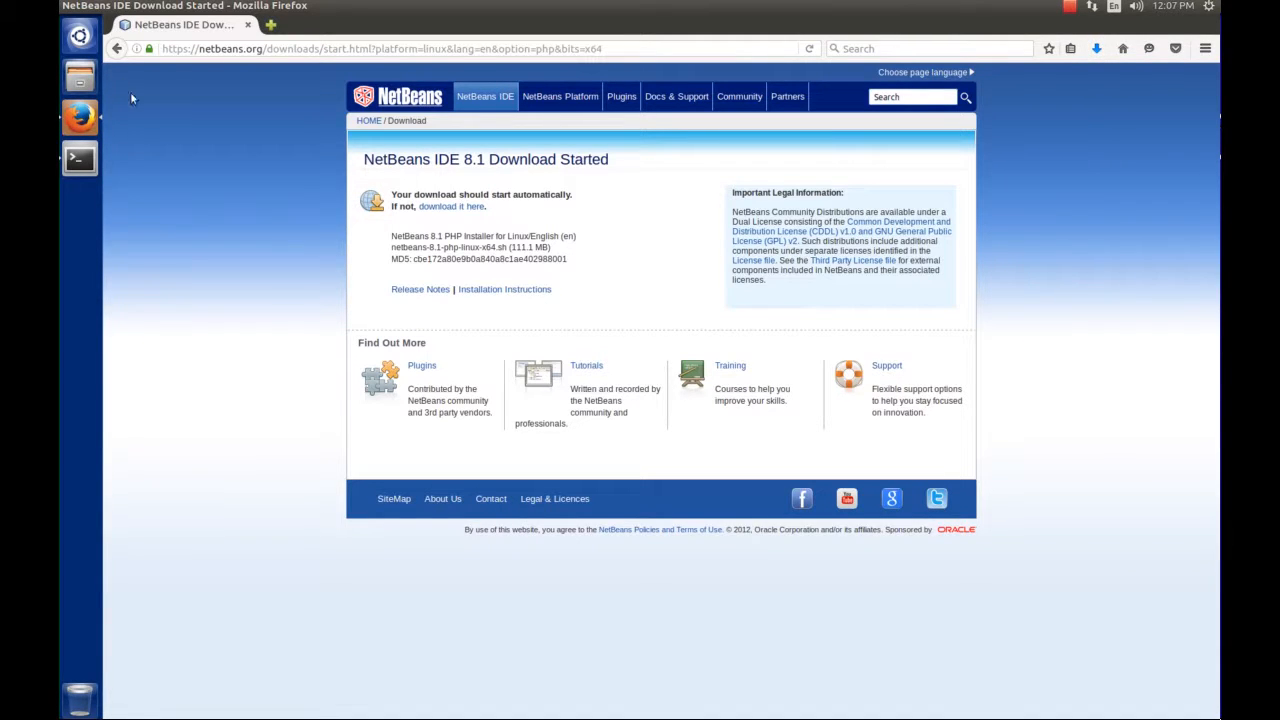
# In the terminal, cd into Downloads and list netbeans-8.1-php-linux-x64.sh with its permissions
pyautogui.click(80, 158)
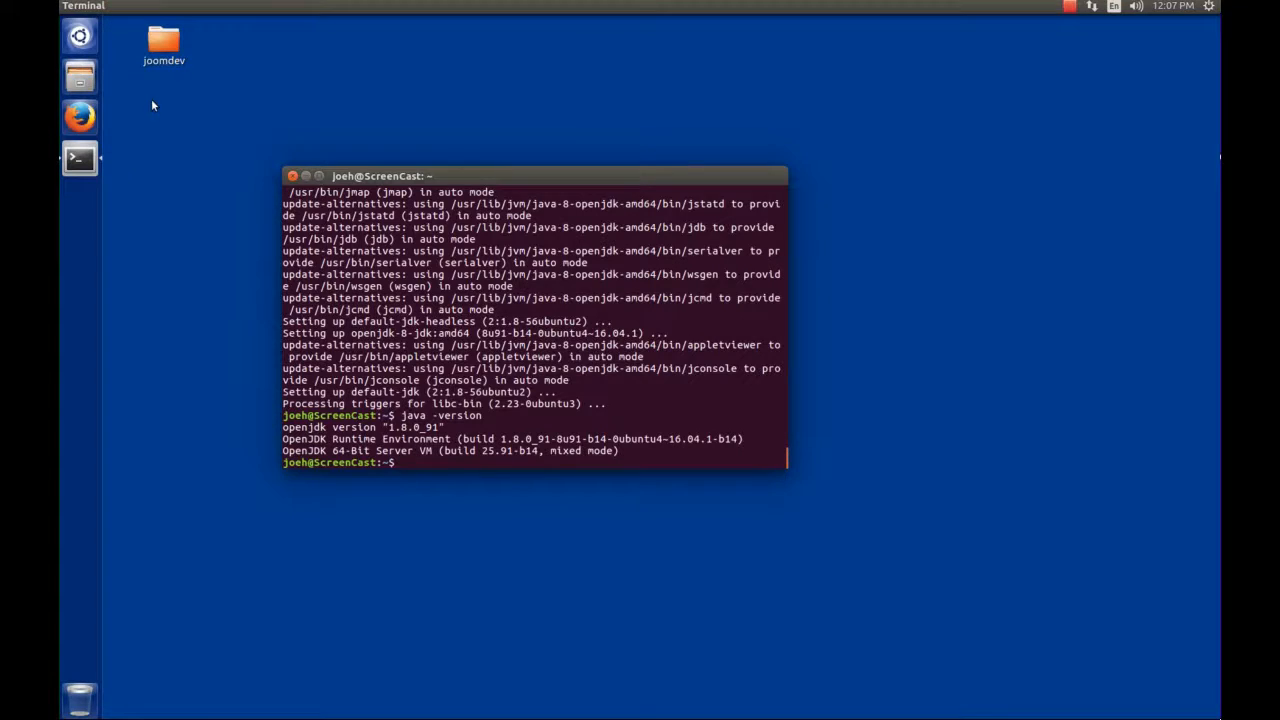
pyautogui.moveTo(228, 260)
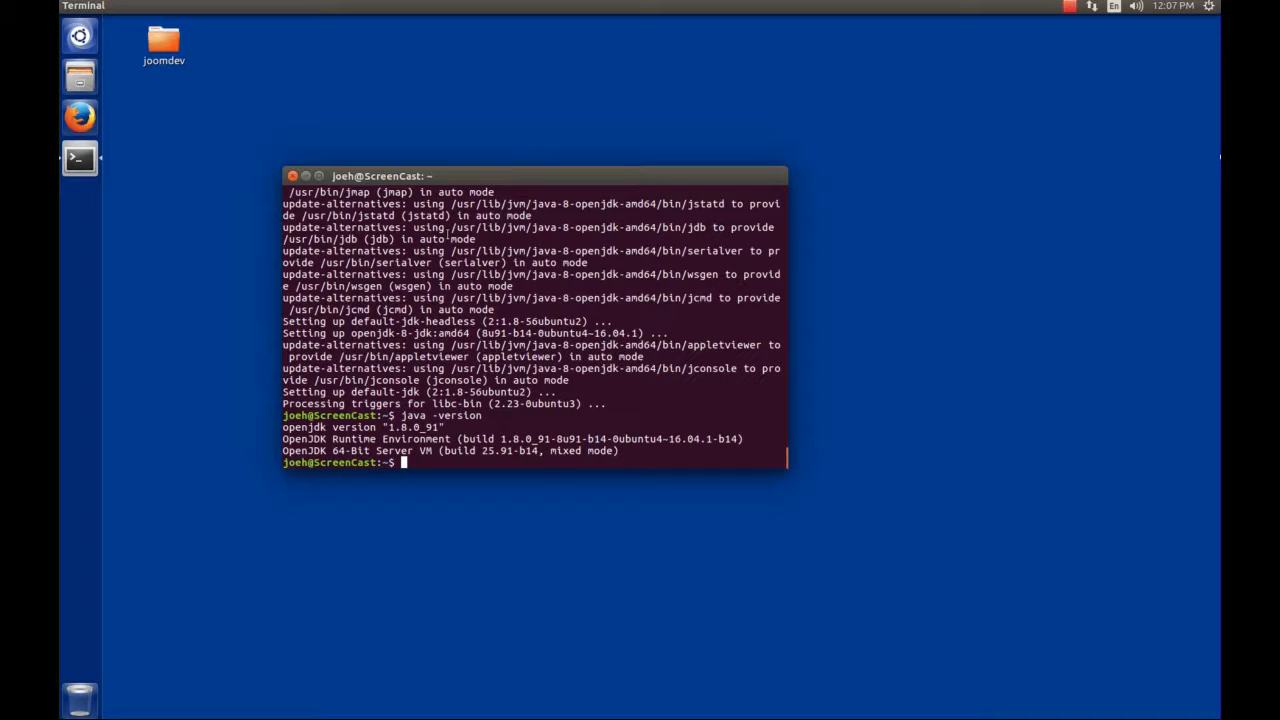
pyautogui.write('cd Down')
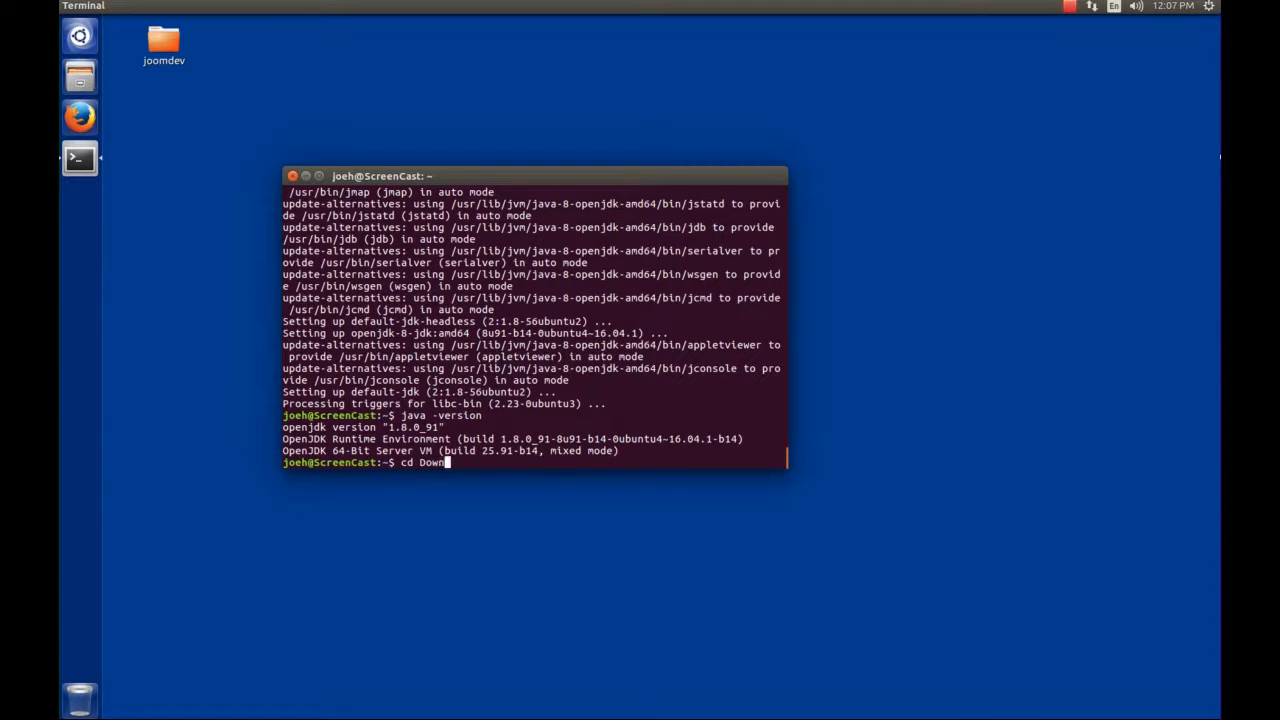
pyautogui.press('Return')
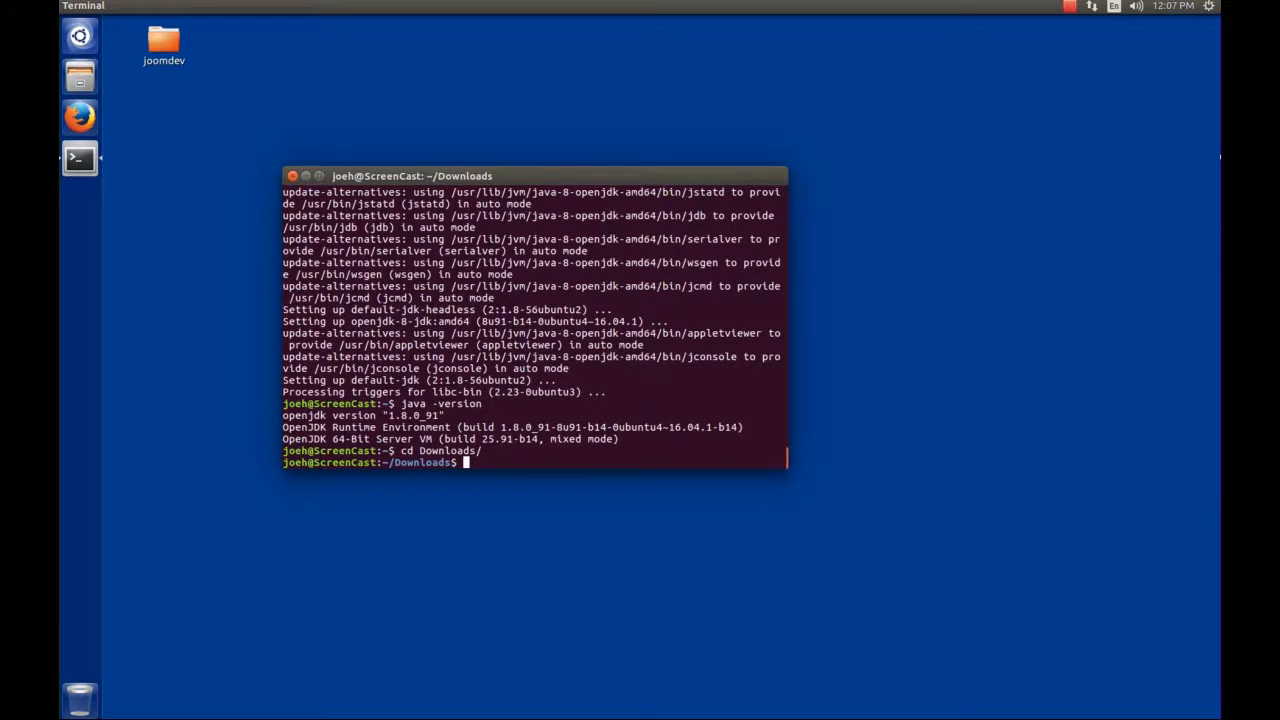
pyautogui.write('ls')
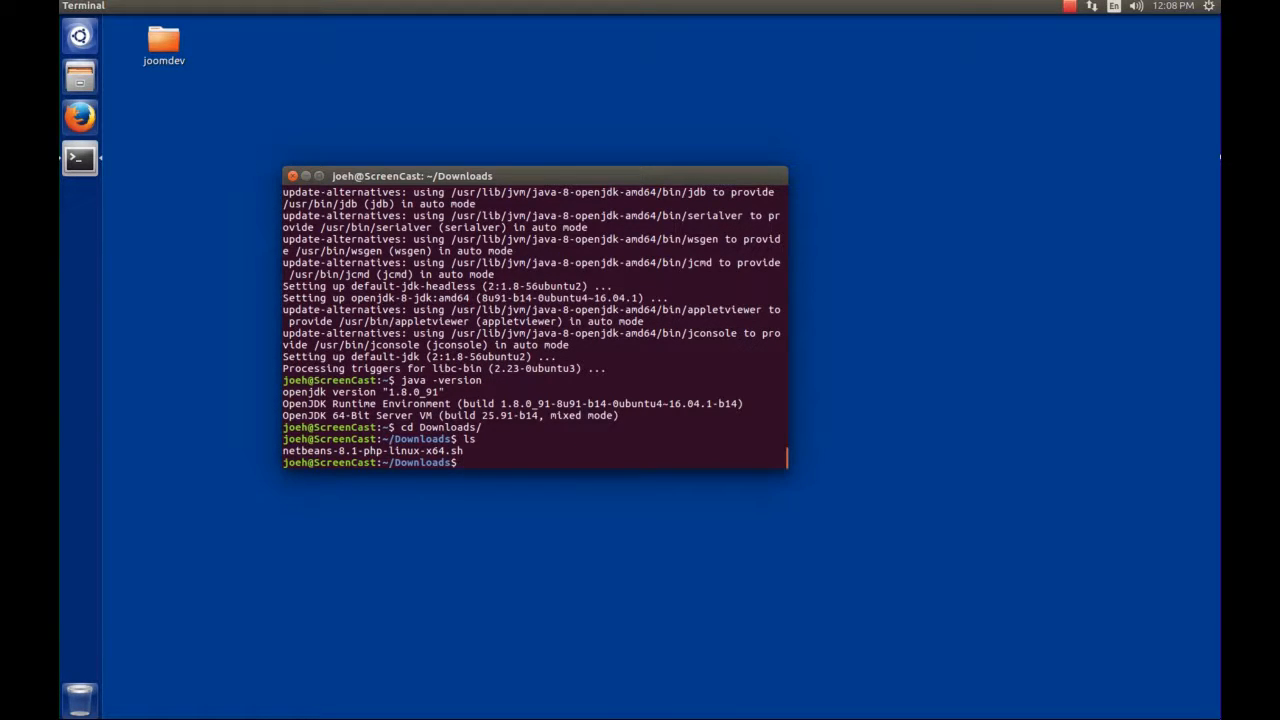
pyautogui.write('ls -l')
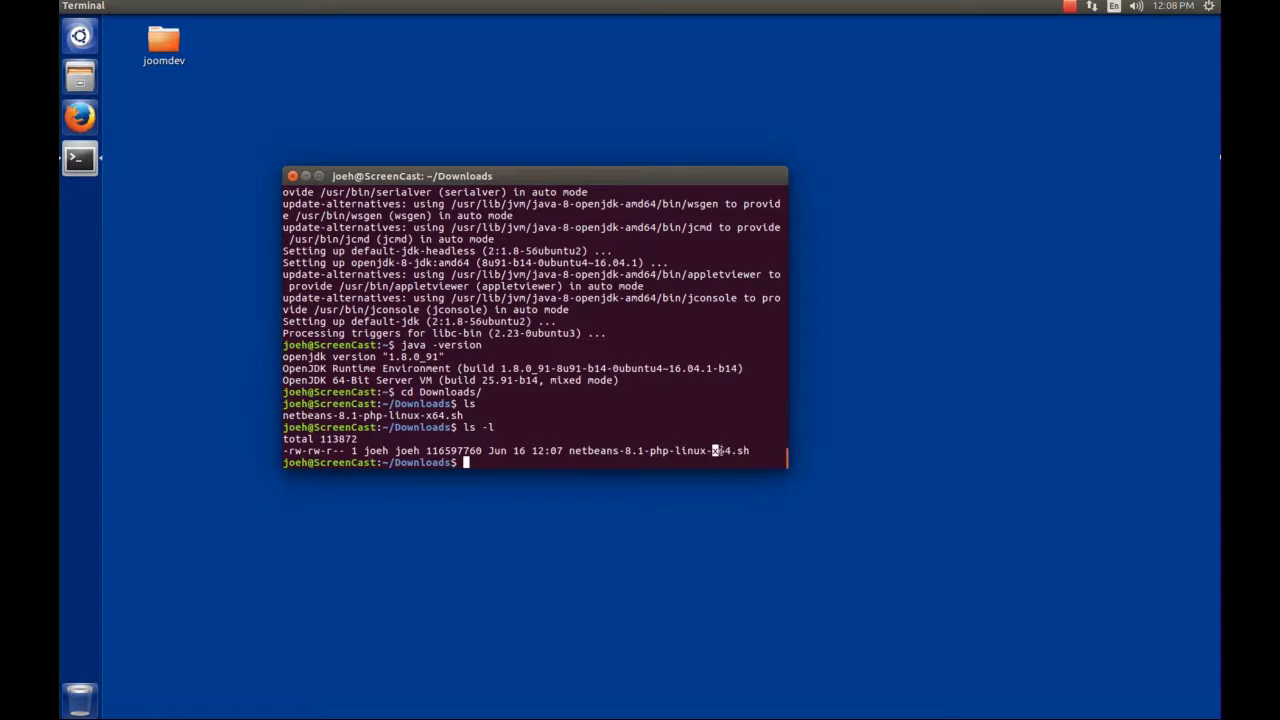
pyautogui.doubleClick(730, 450)
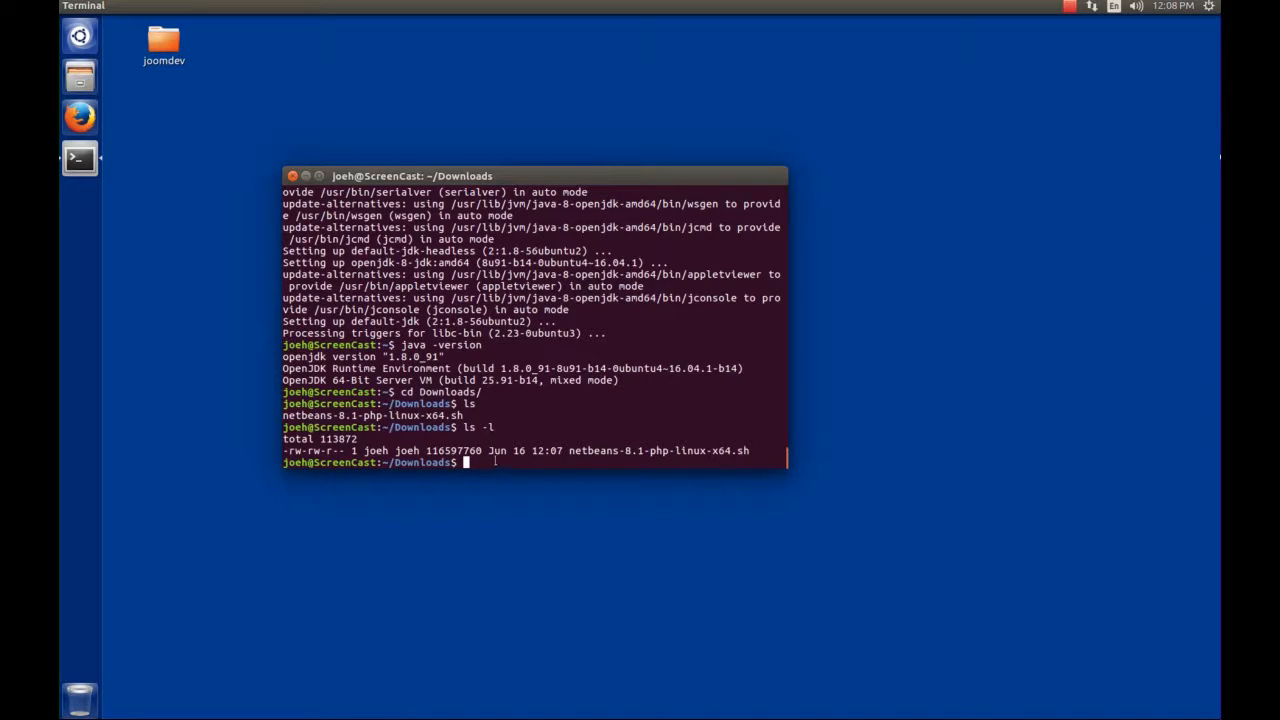
# Make netbeans-8.1-php-linux-x64.sh executable with chmod +x and confirm via ls -l
pyautogui.write('chmod')
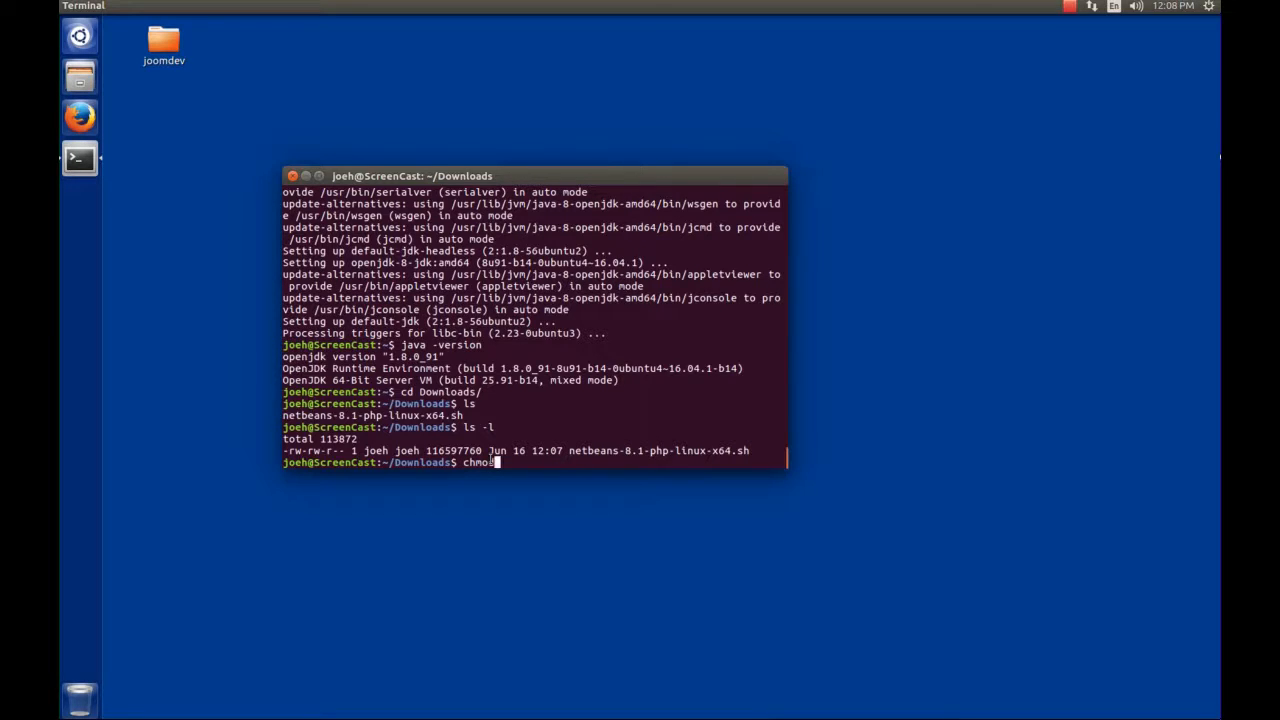
pyautogui.write('+')
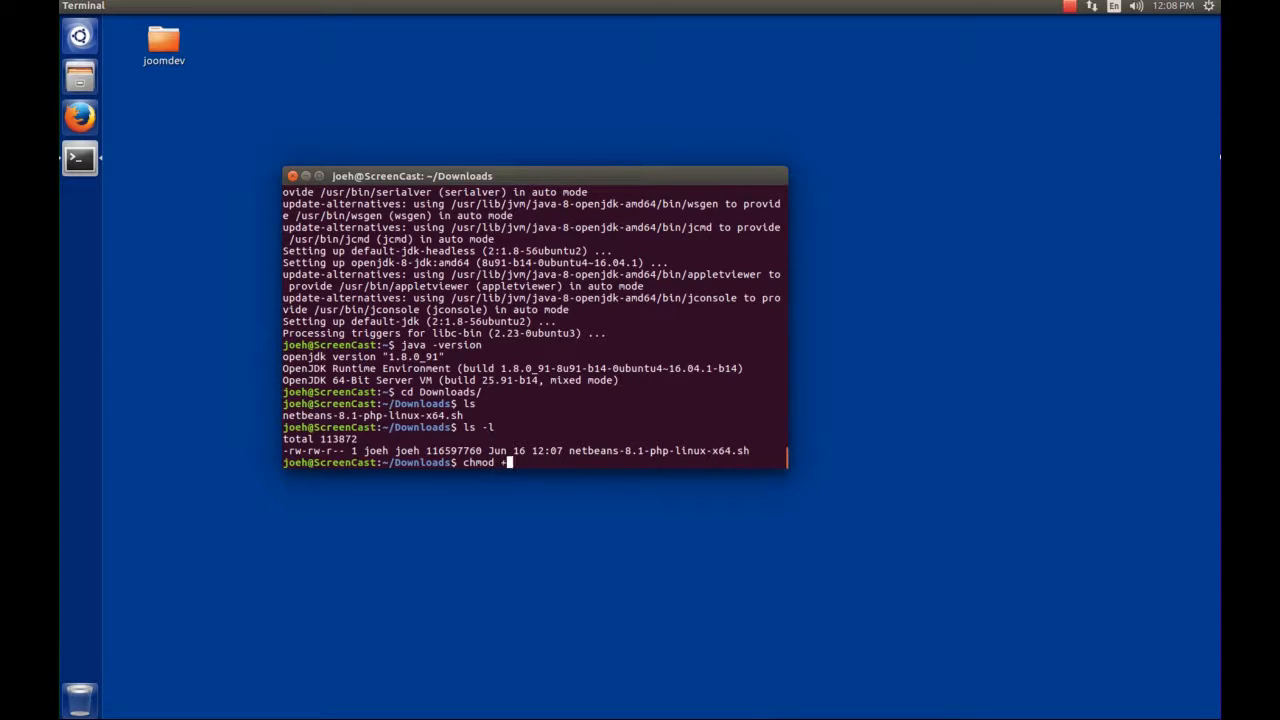
pyautogui.write('x')
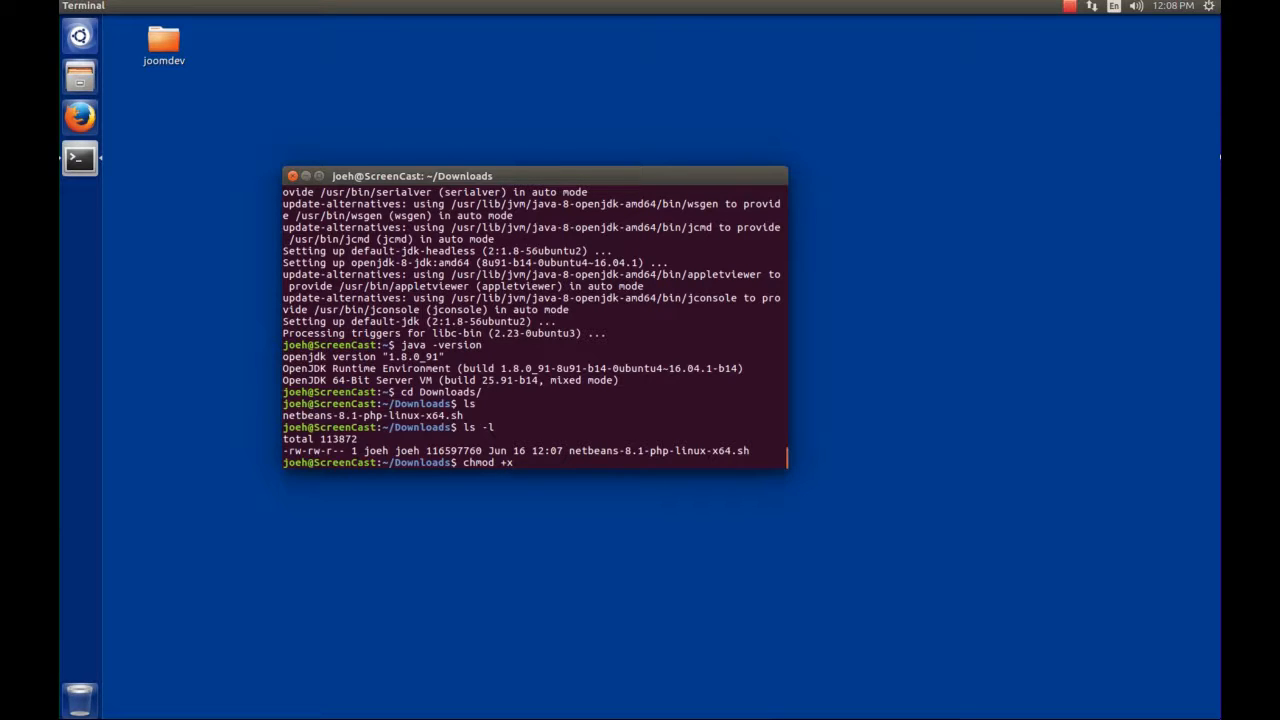
pyautogui.write('netbeans-8.1-php-linux-x64.sh')
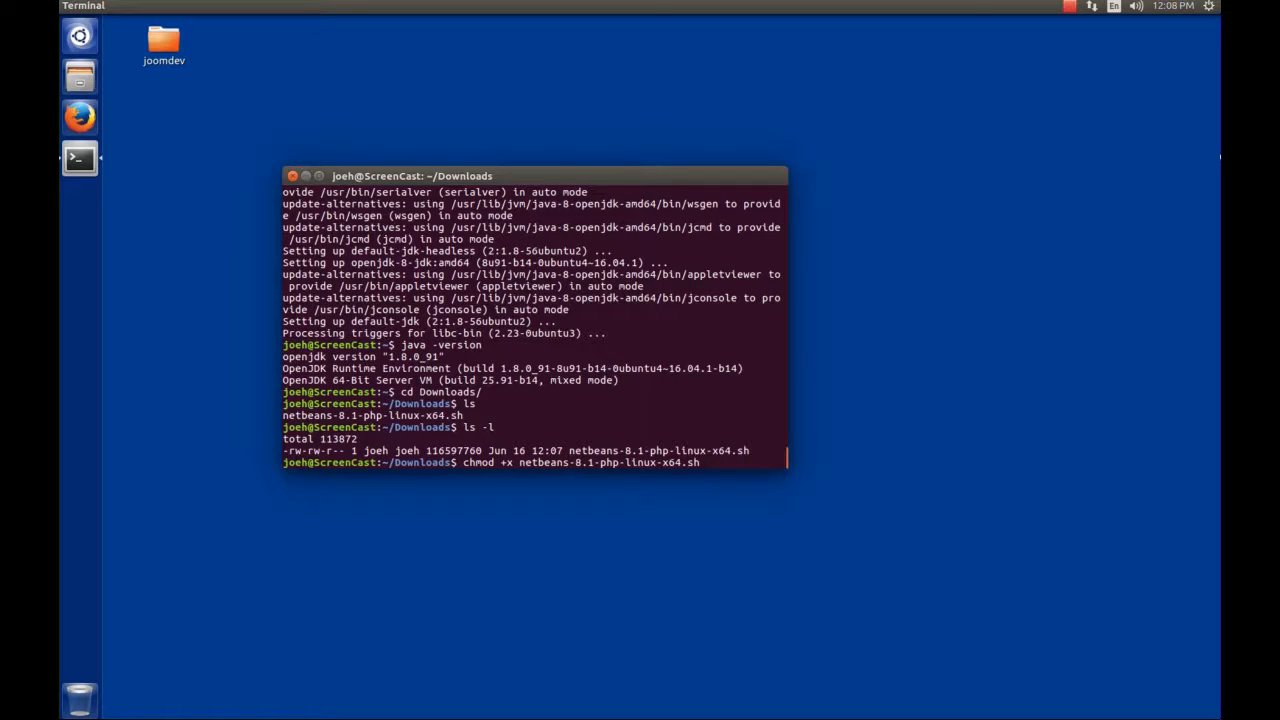
pyautogui.press('Return')
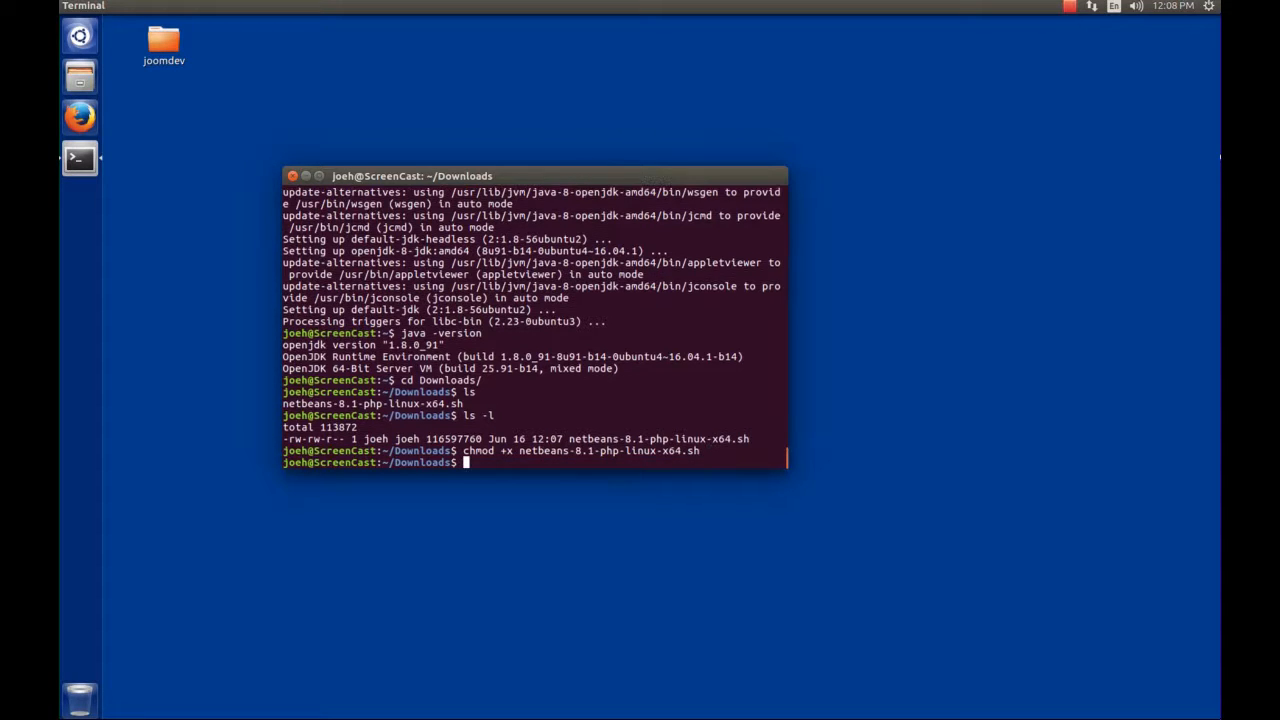
pyautogui.write('ls -l')
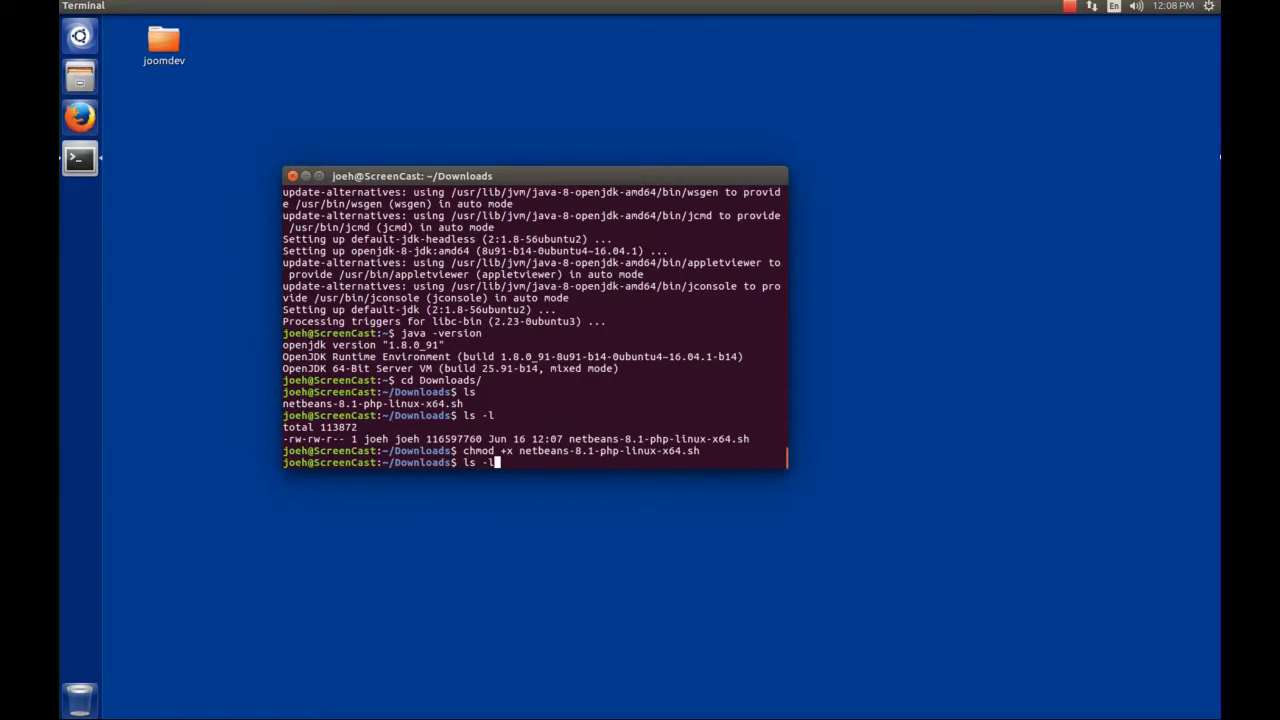
pyautogui.press('Return')
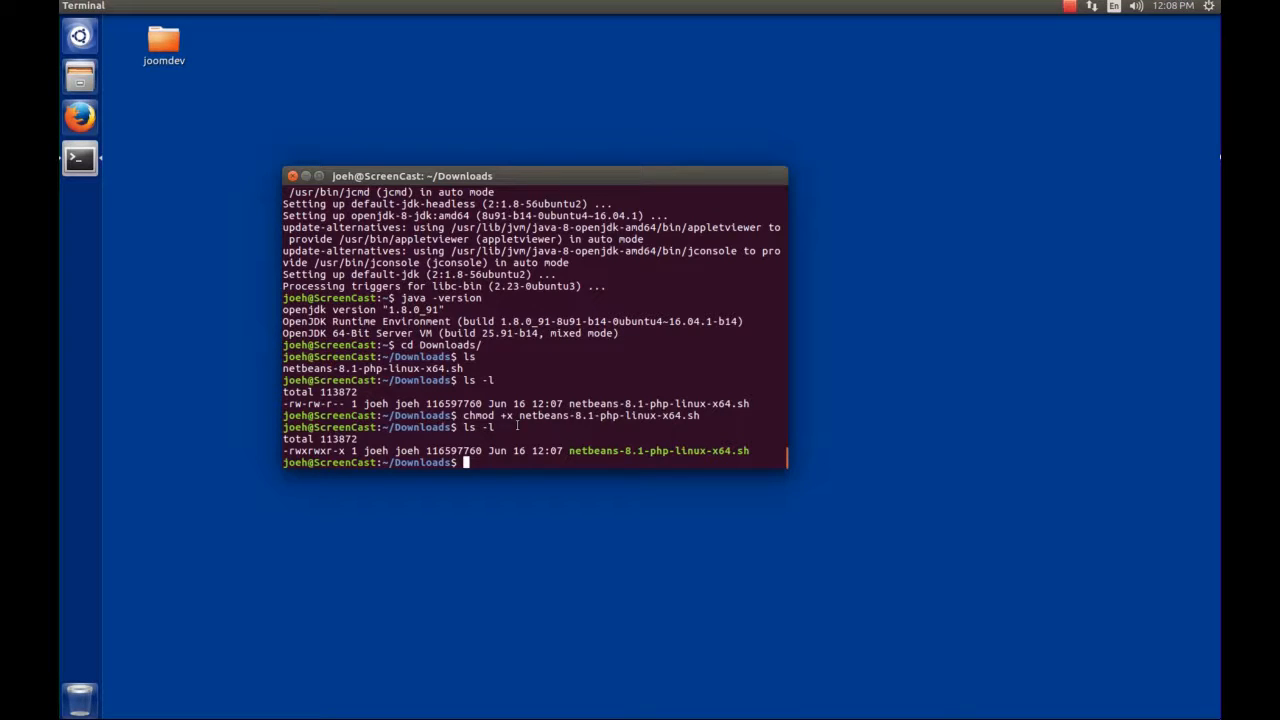
# Run ./netbeans-8.1-php-linux-x64.sh to launch the NetBeans IDE 8.1 Installer
pyautogui.write('./')
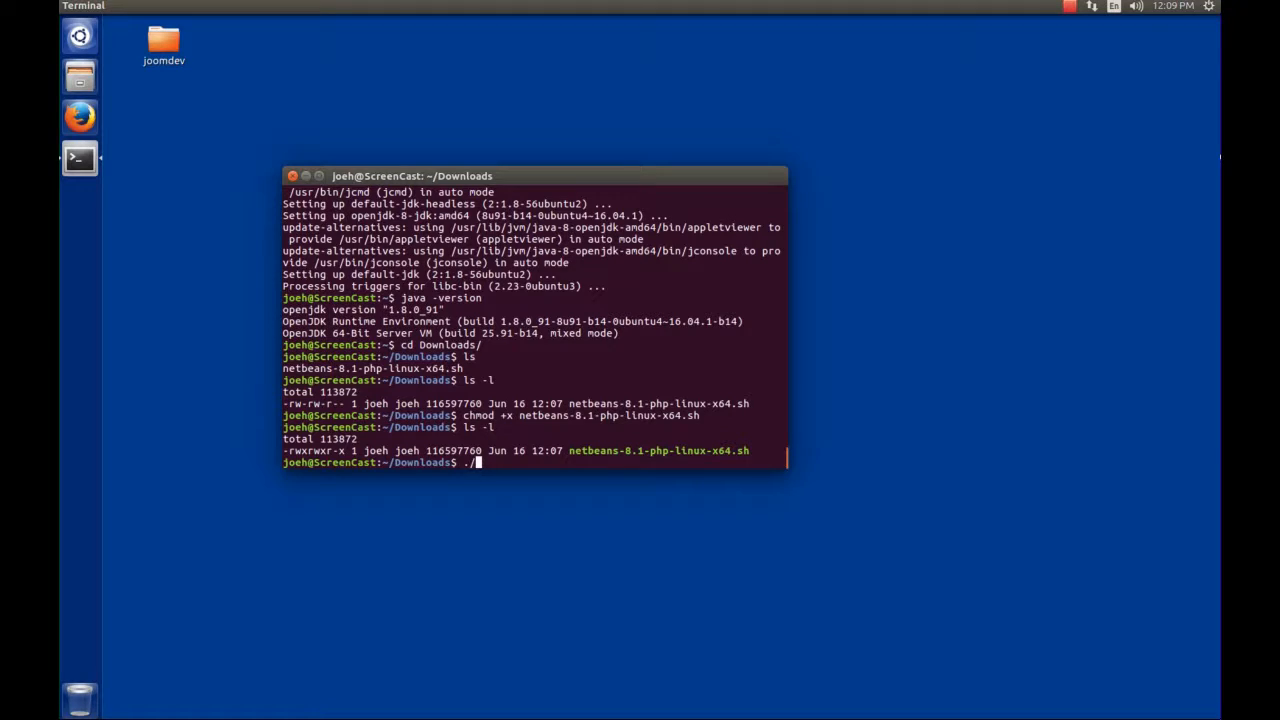
pyautogui.write('n')
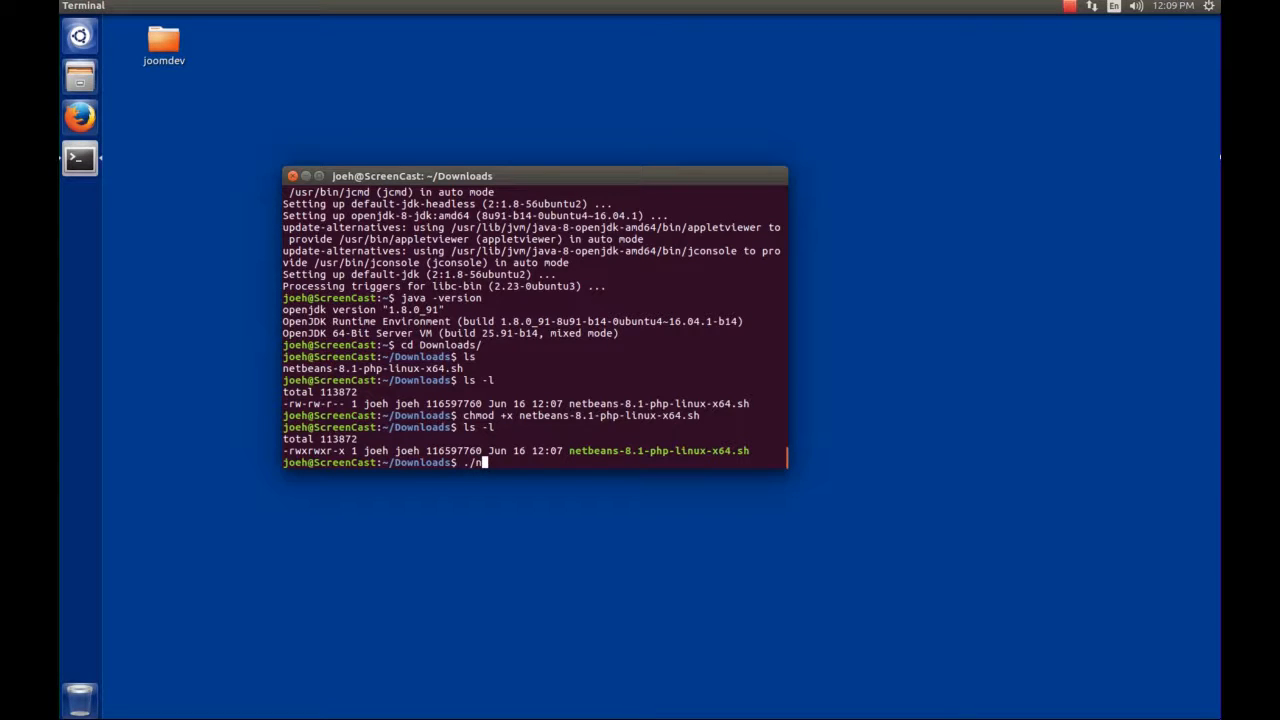
pyautogui.write('etbeans-8.1-php-linux-x64.sh')
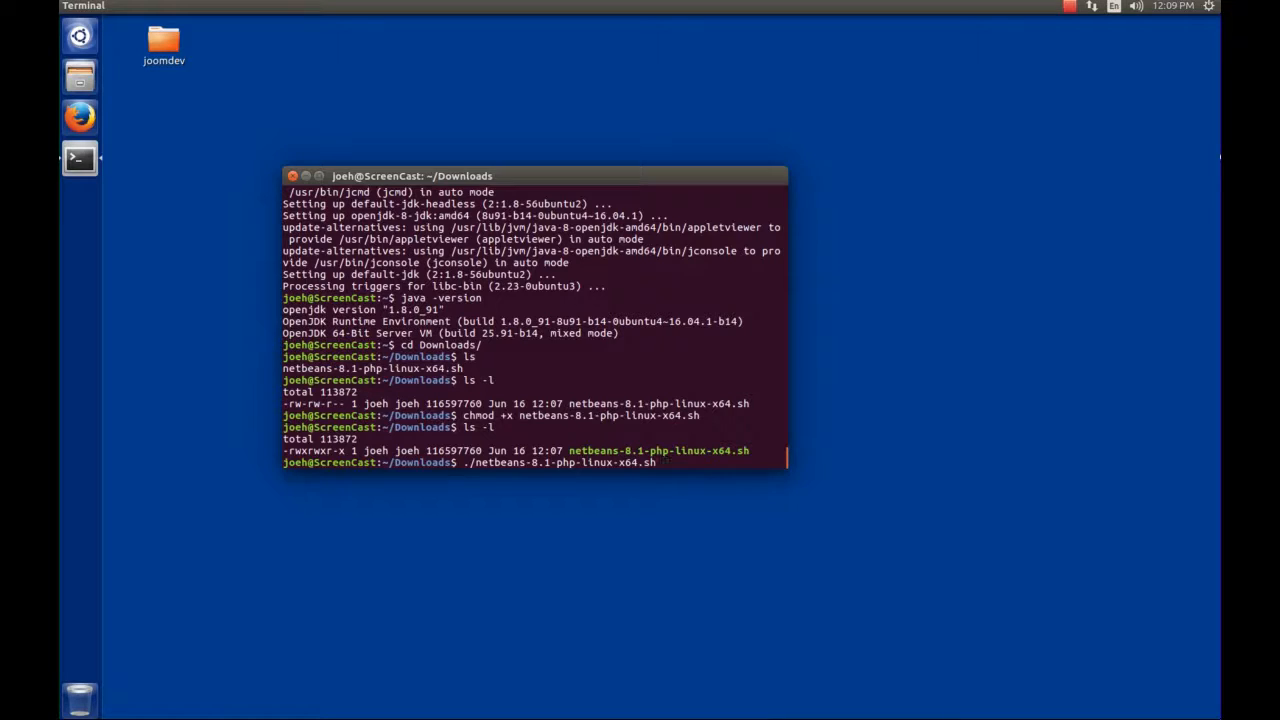
pyautogui.press('Return')
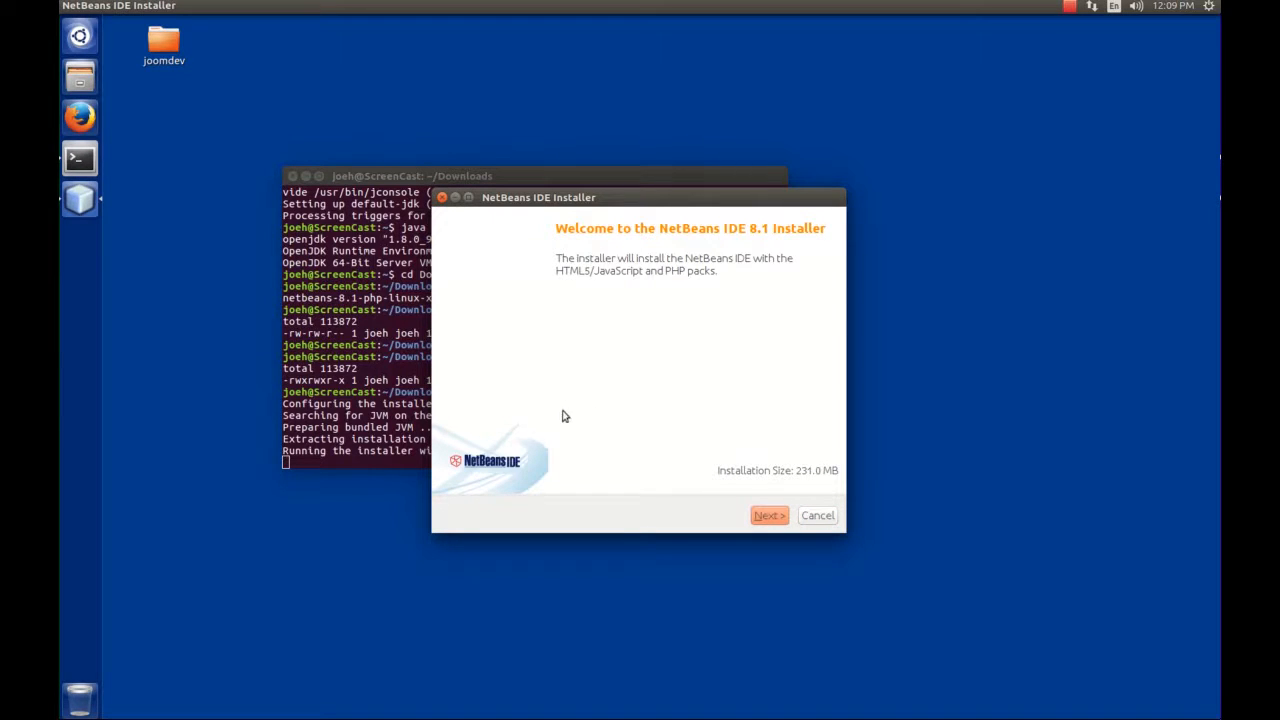
pyautogui.moveTo(610, 380)
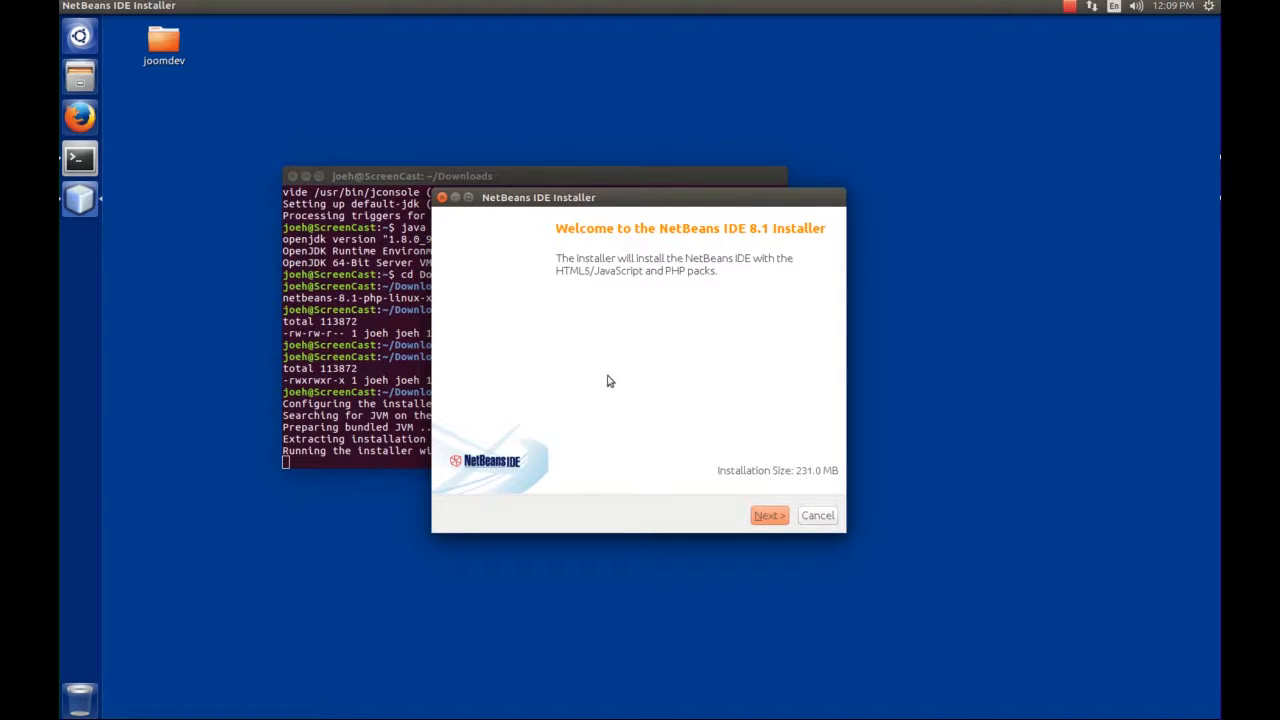
pyautogui.moveTo(716, 520)
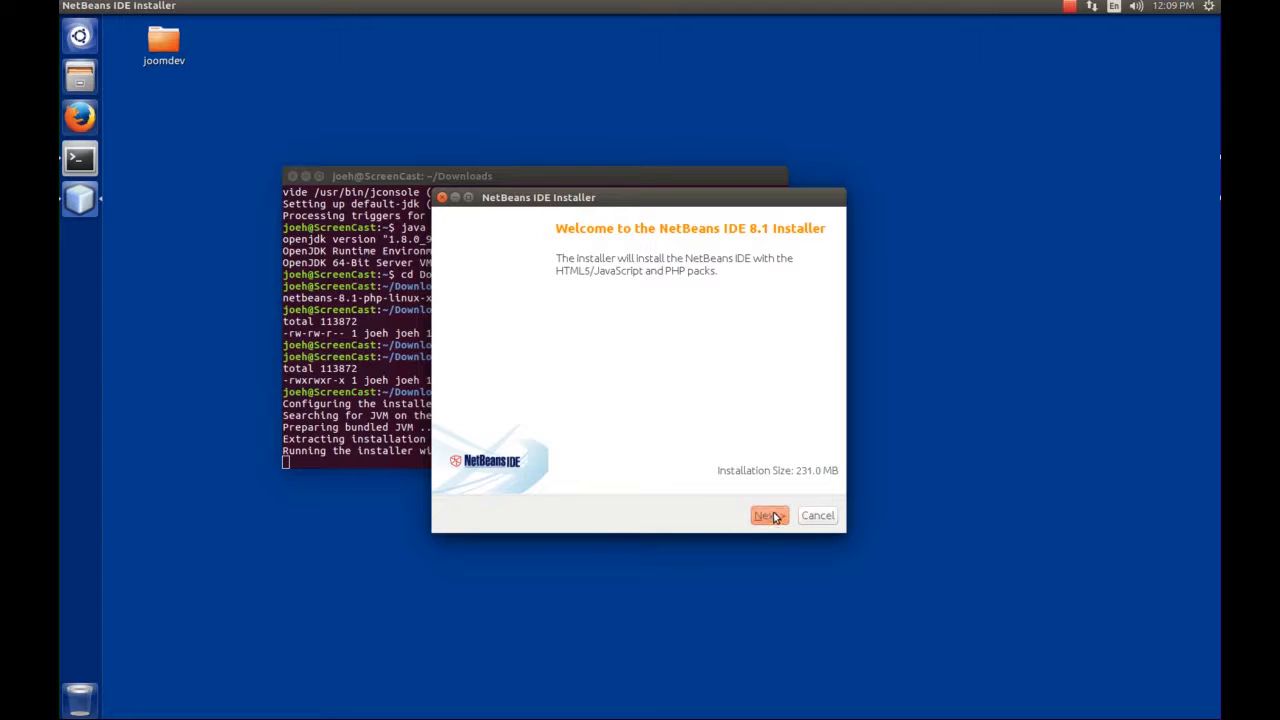
# Advance from the installer welcome screen to the License Agreement page
pyautogui.click(764, 516)
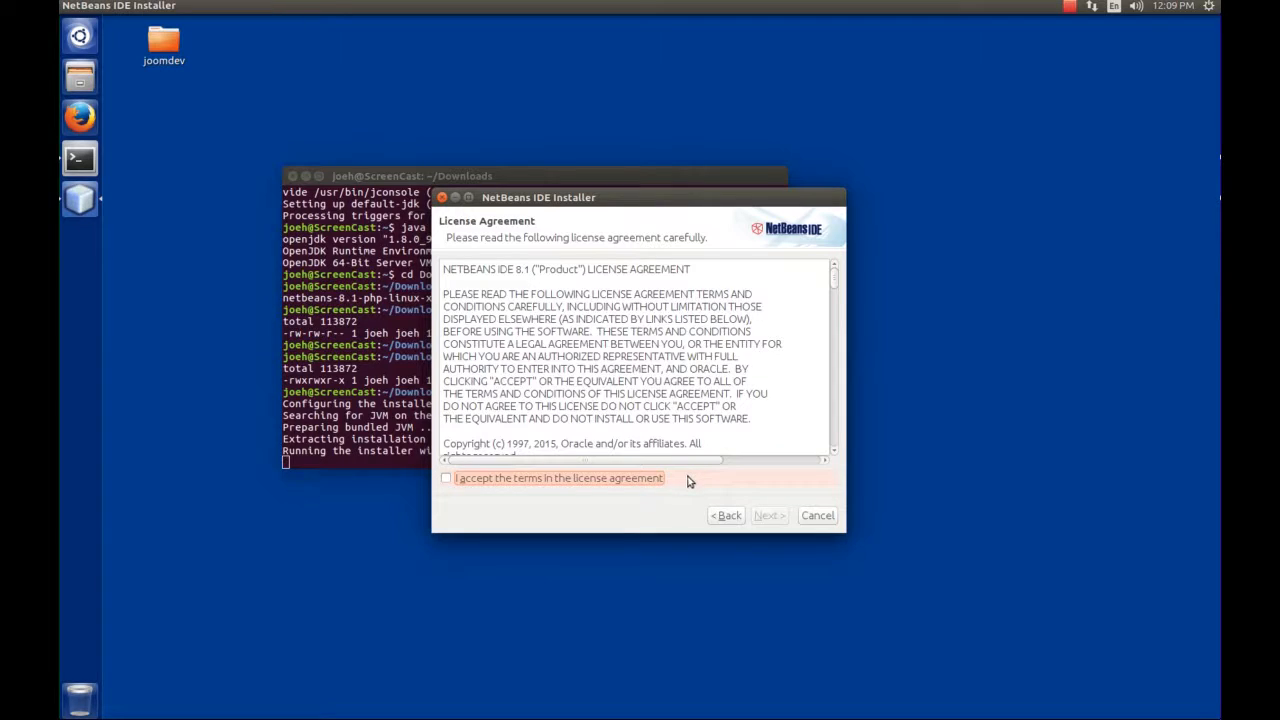
pyautogui.moveTo(450, 500)
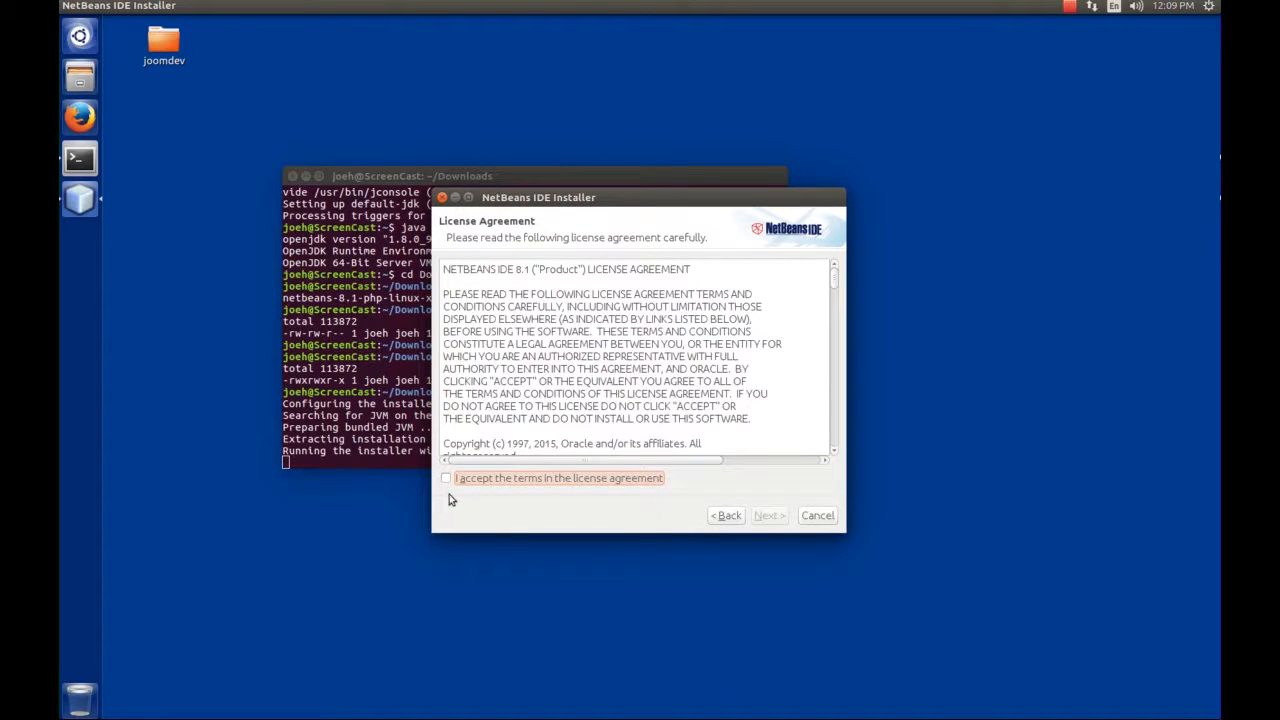
# Accept the license terms and continue to the installation folder page
pyautogui.click(446, 478)
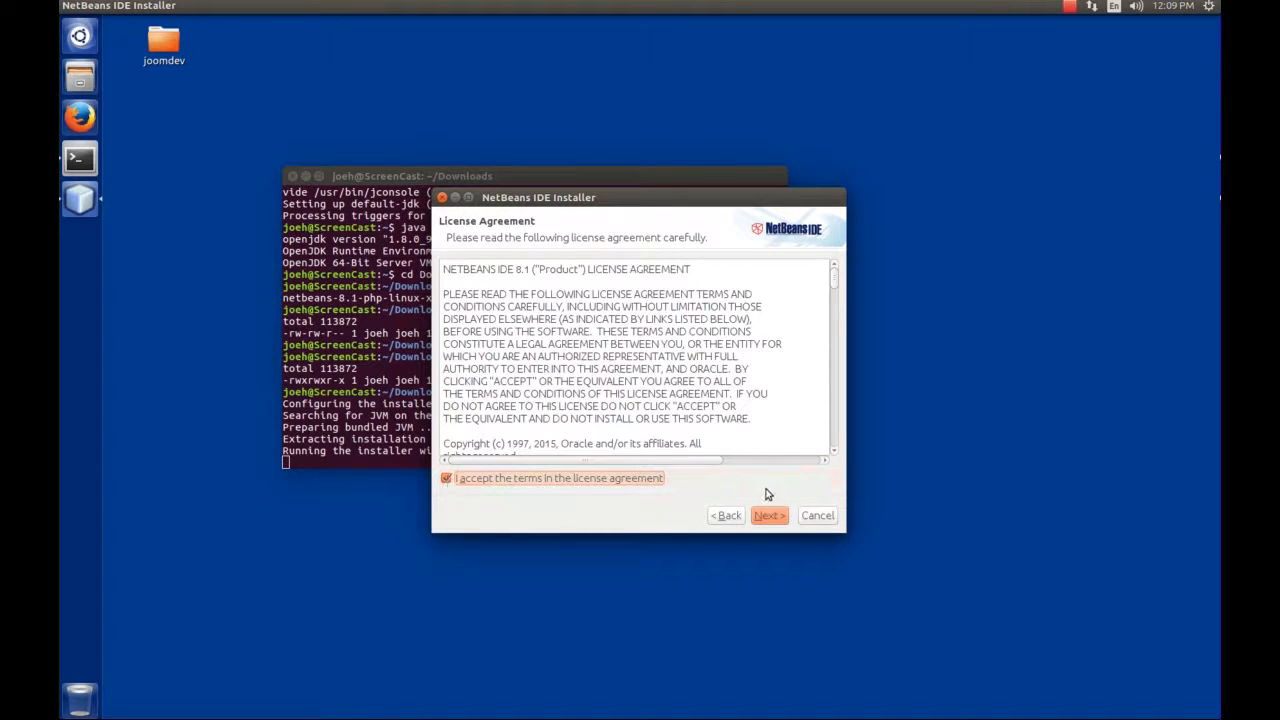
pyautogui.scroll(-3)
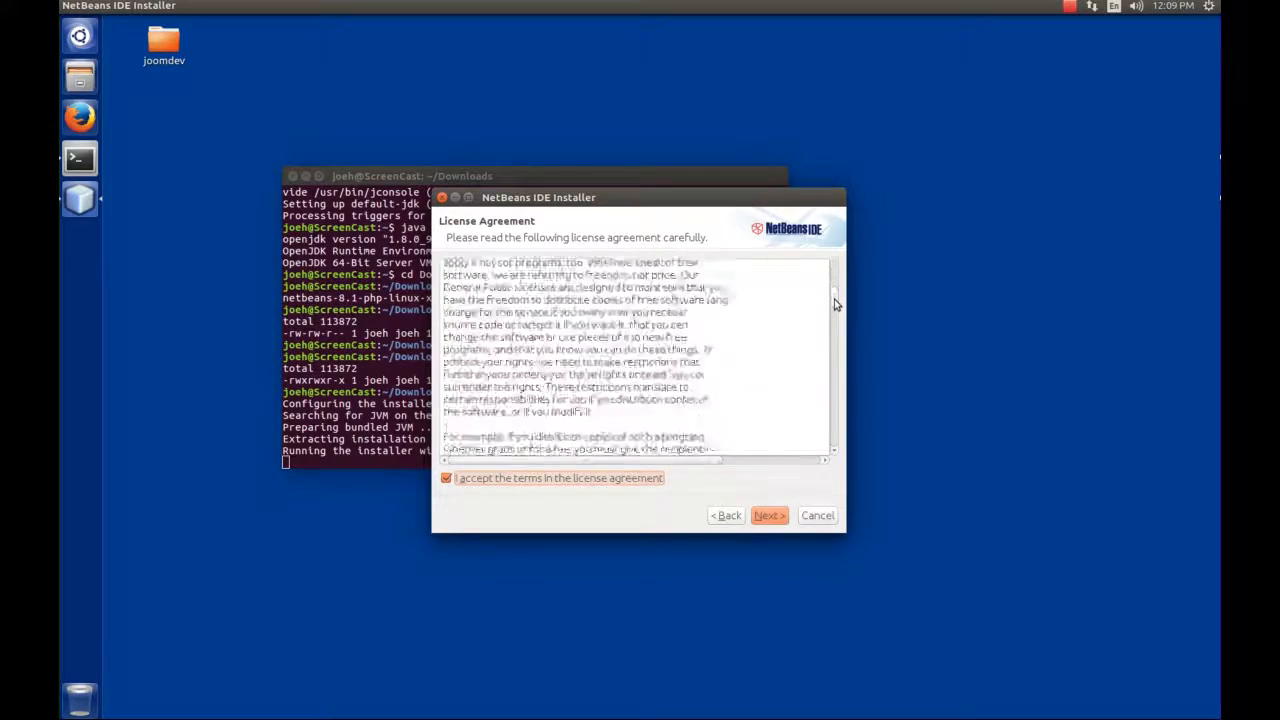
pyautogui.scroll(-3)
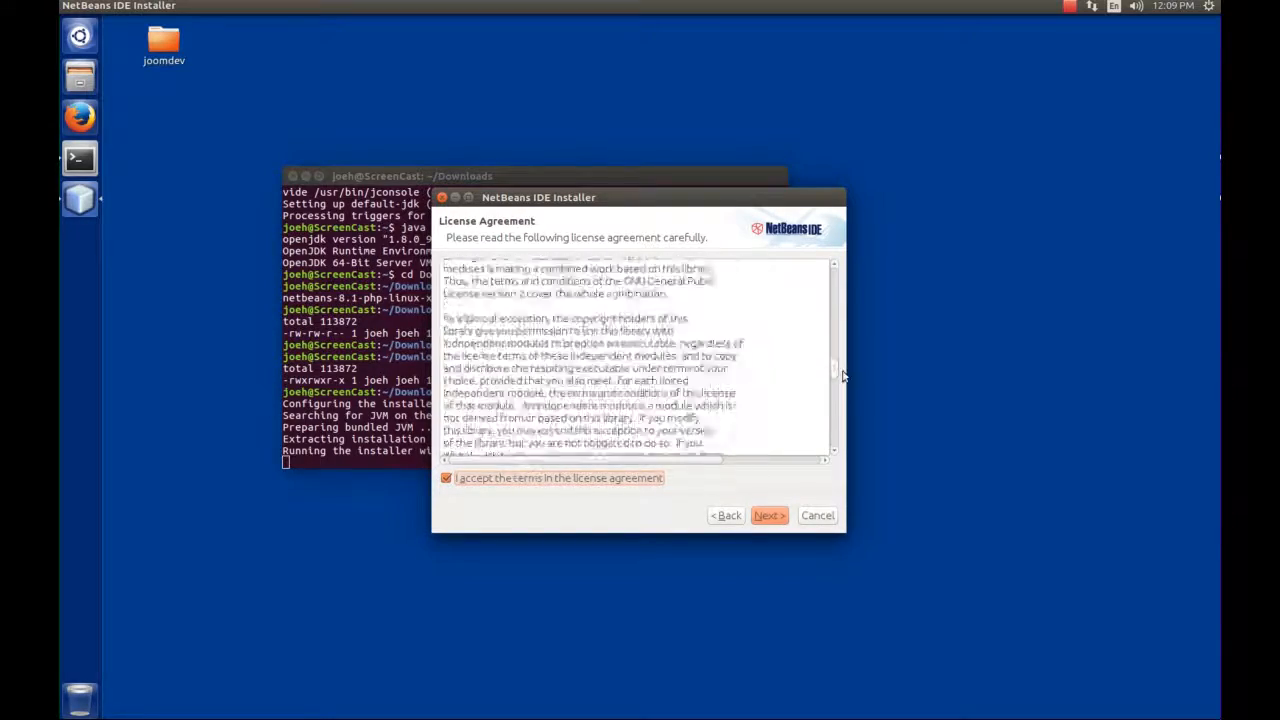
pyautogui.scroll(-3)
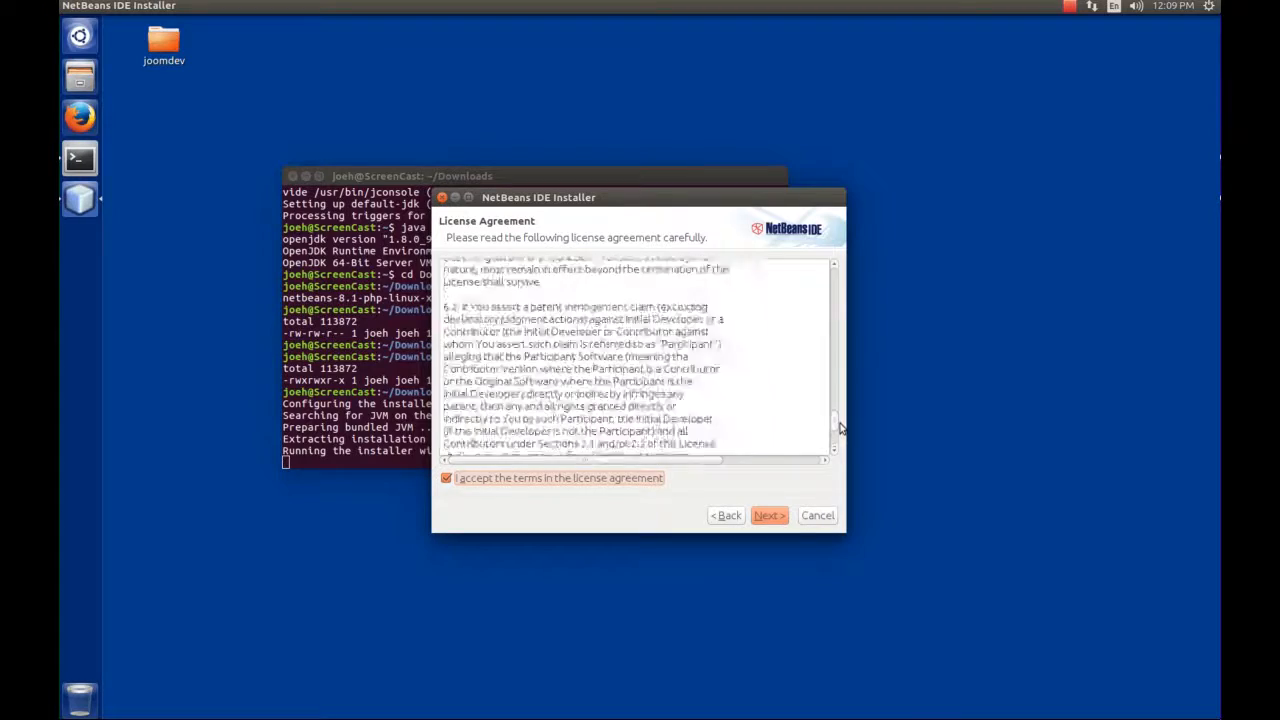
pyautogui.scroll(-3)
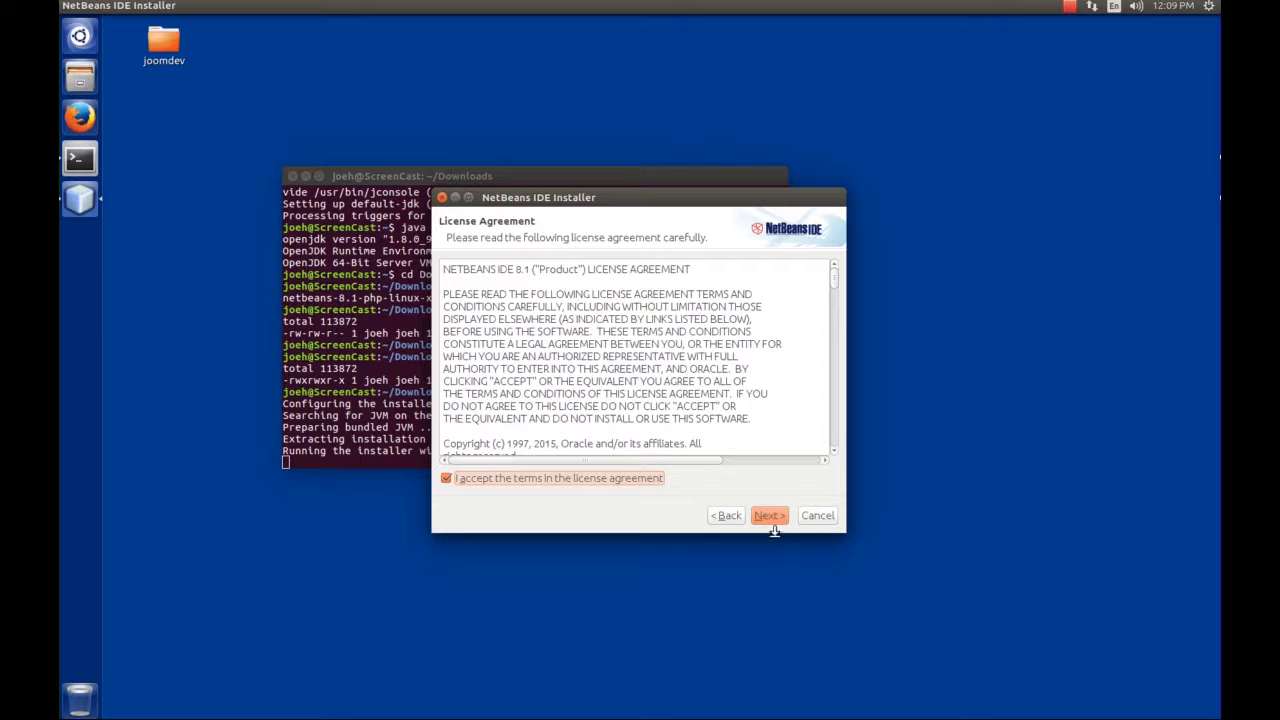
pyautogui.click(768, 516)
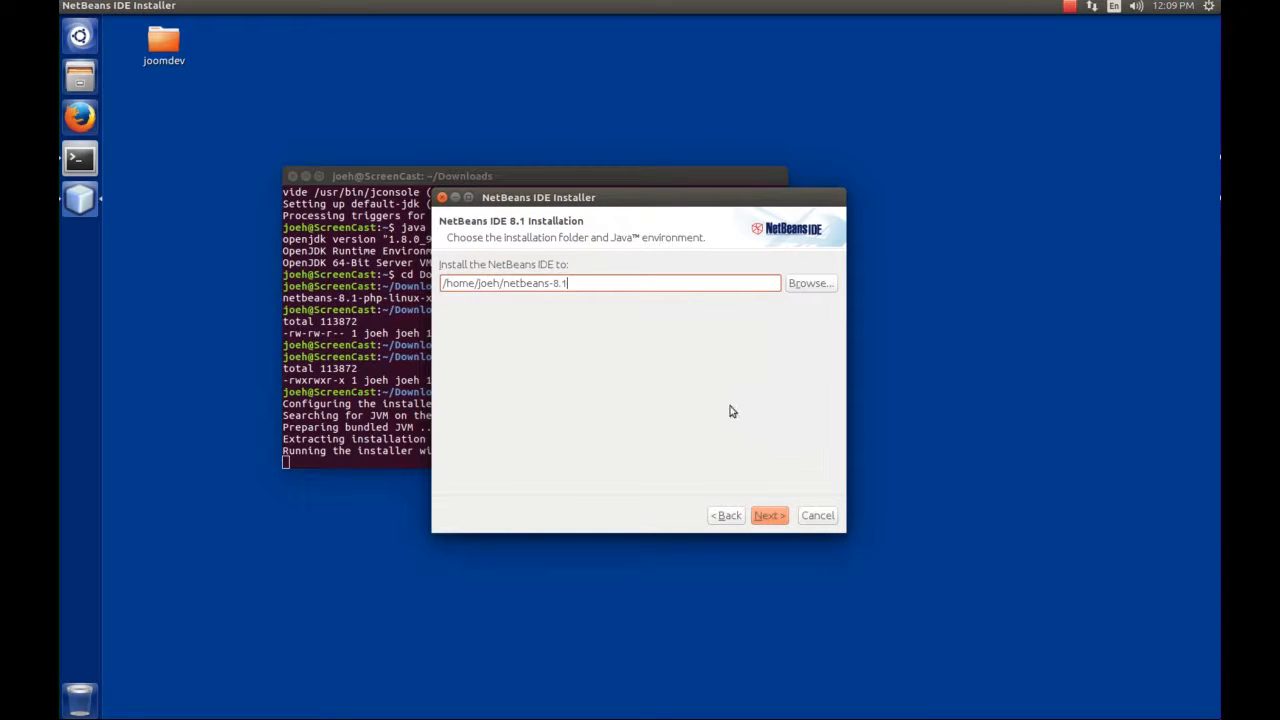
pyautogui.moveTo(592, 360)
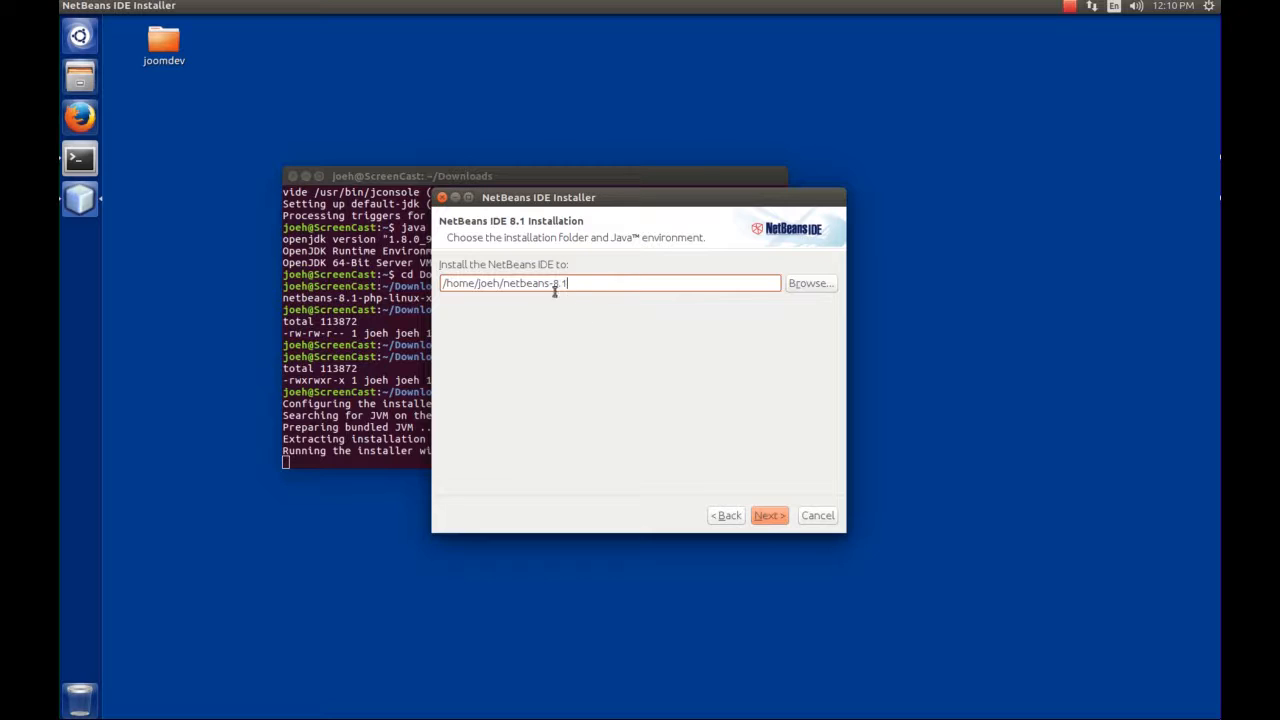
pyautogui.moveTo(644, 318)
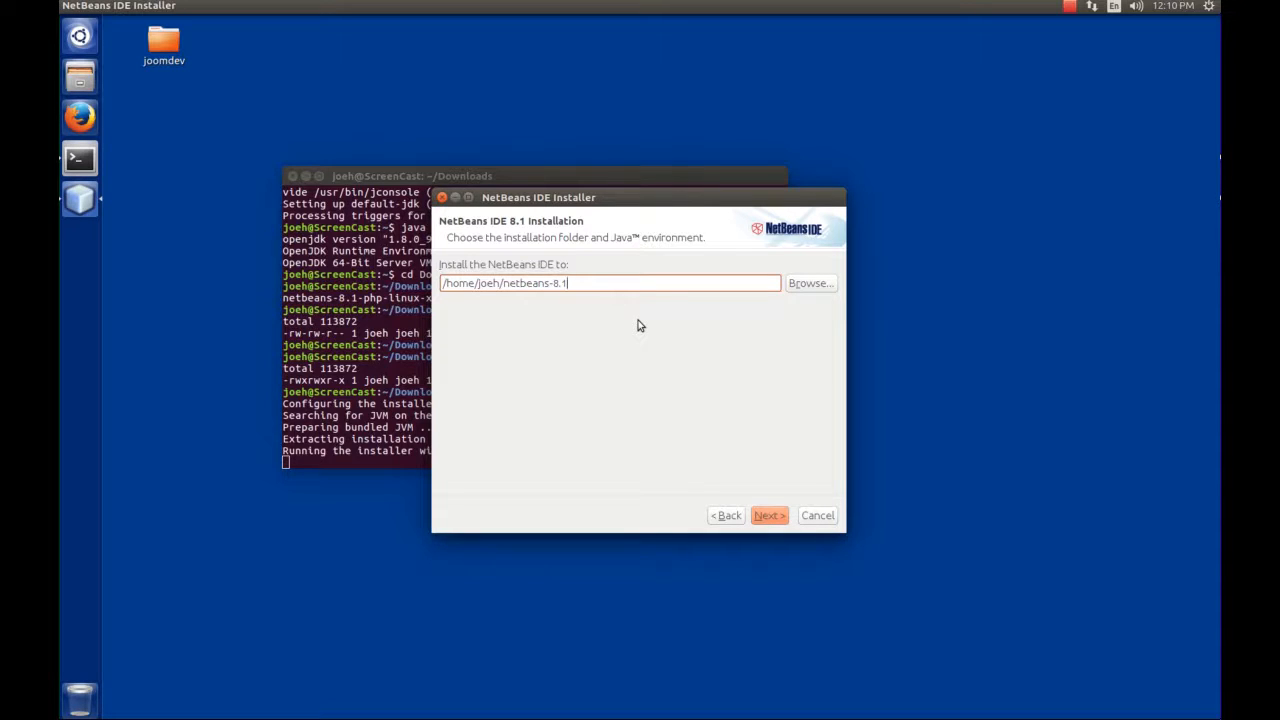
pyautogui.moveTo(764, 502)
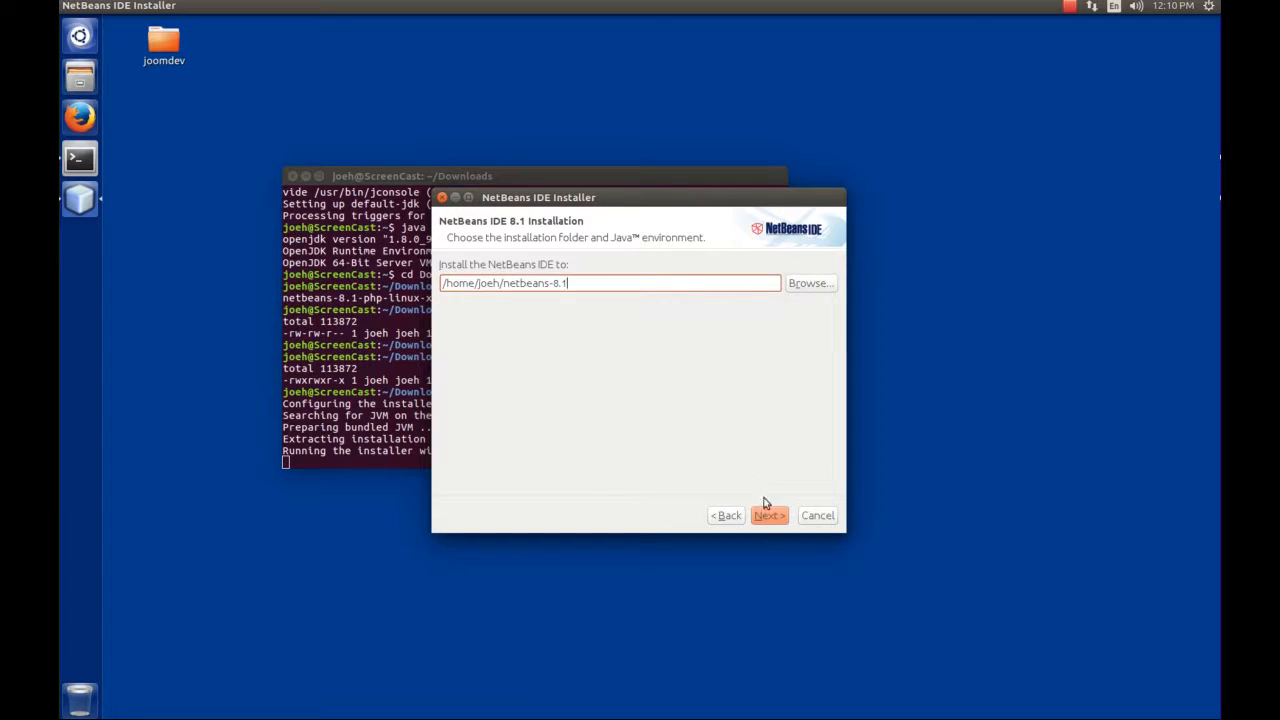
# Keep the default /home/joeh/netbeans-8.1 folder and JDK, advancing to the Summary page
pyautogui.click(768, 516)
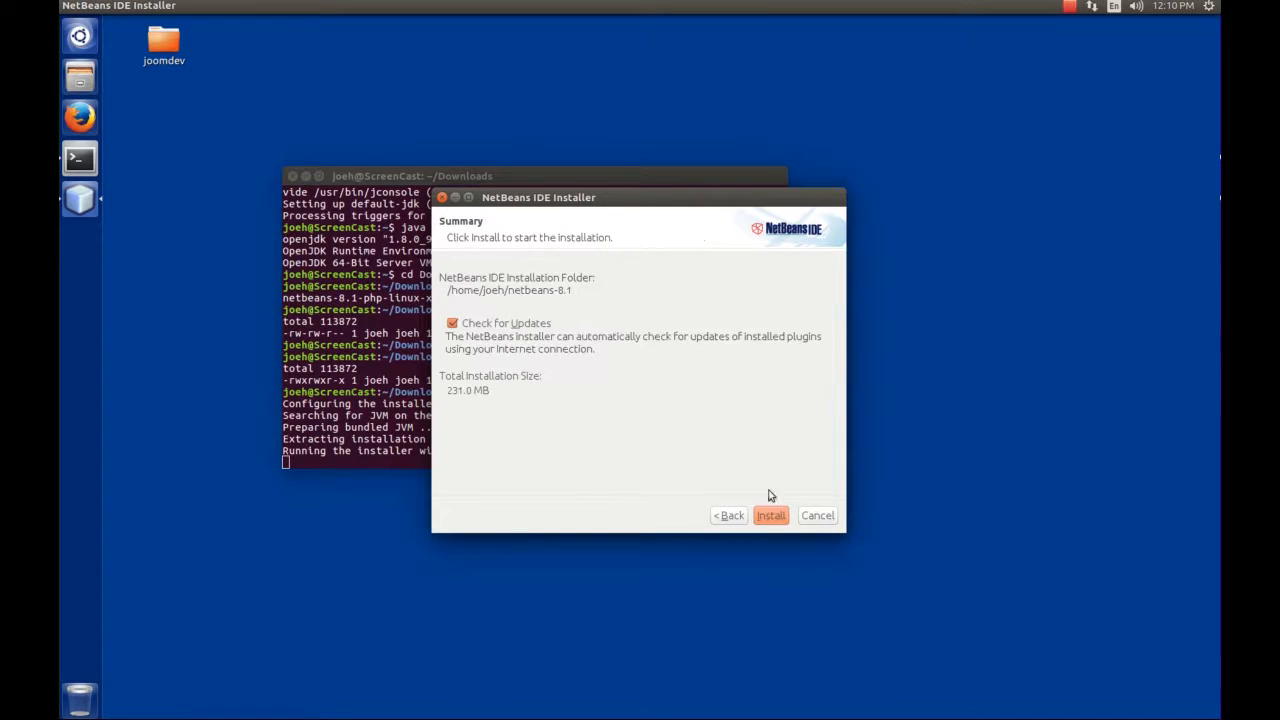
pyautogui.moveTo(728, 352)
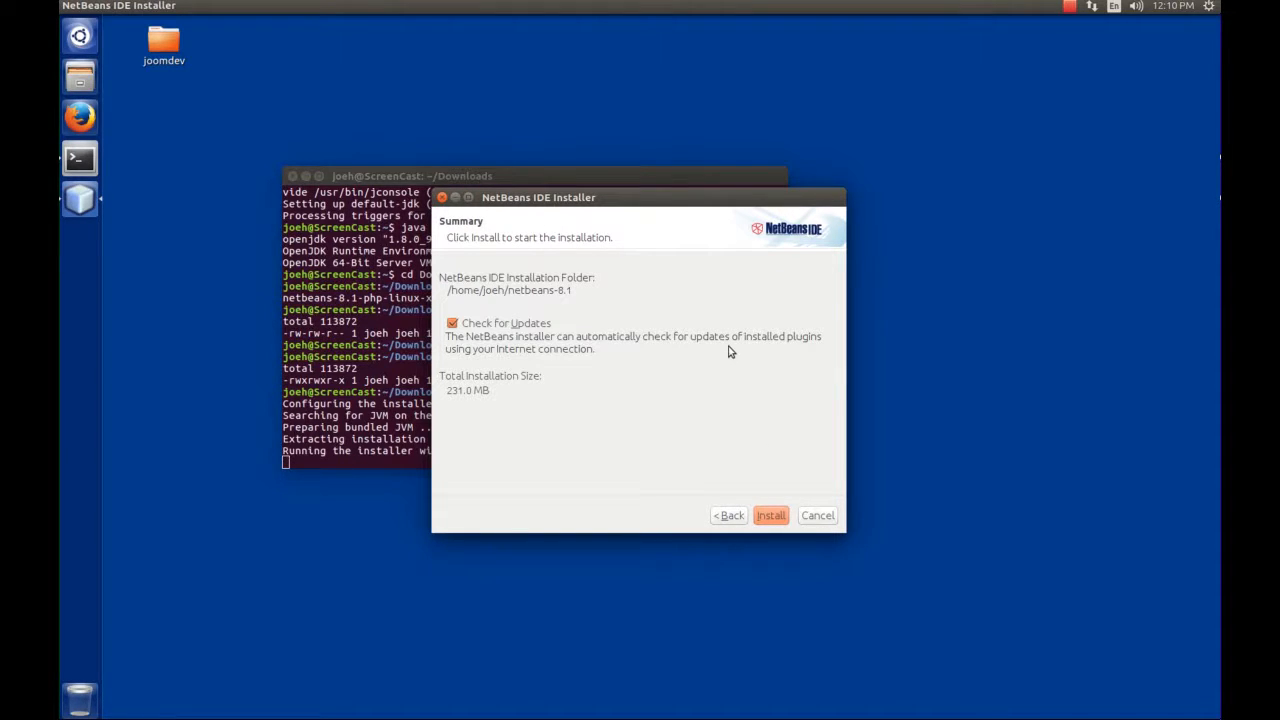
pyautogui.moveTo(674, 304)
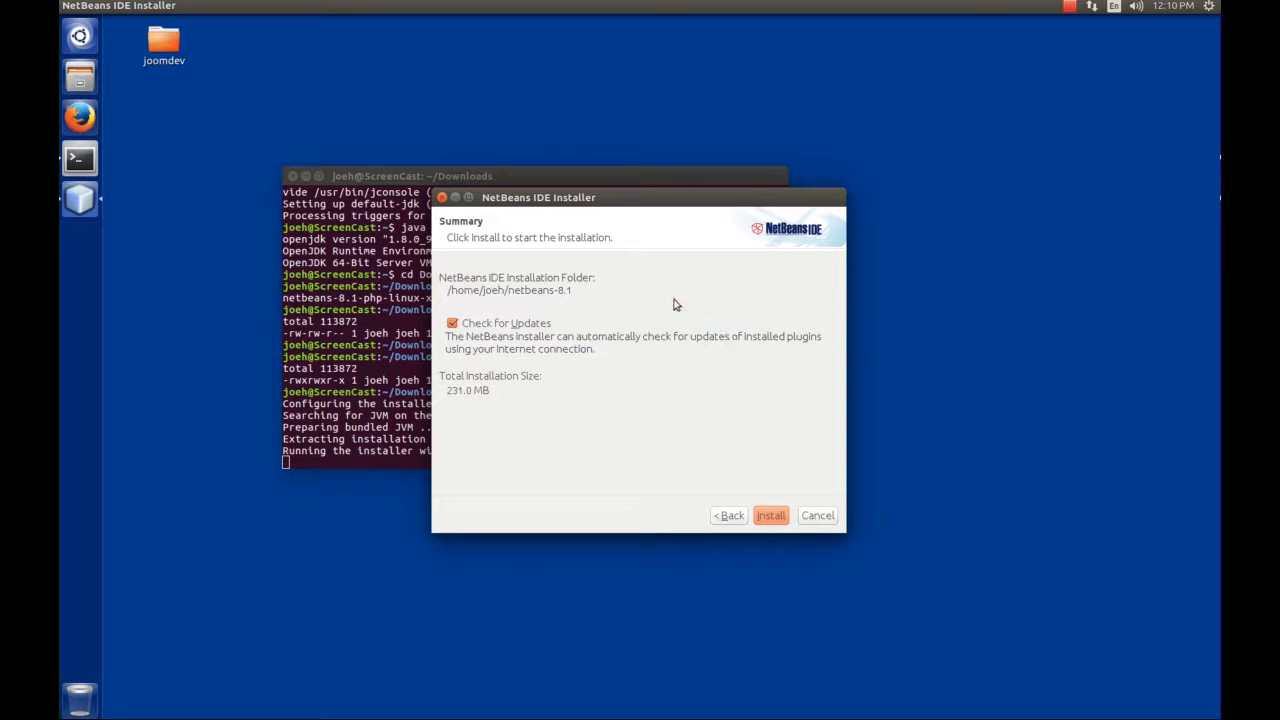
pyautogui.moveTo(540, 298)
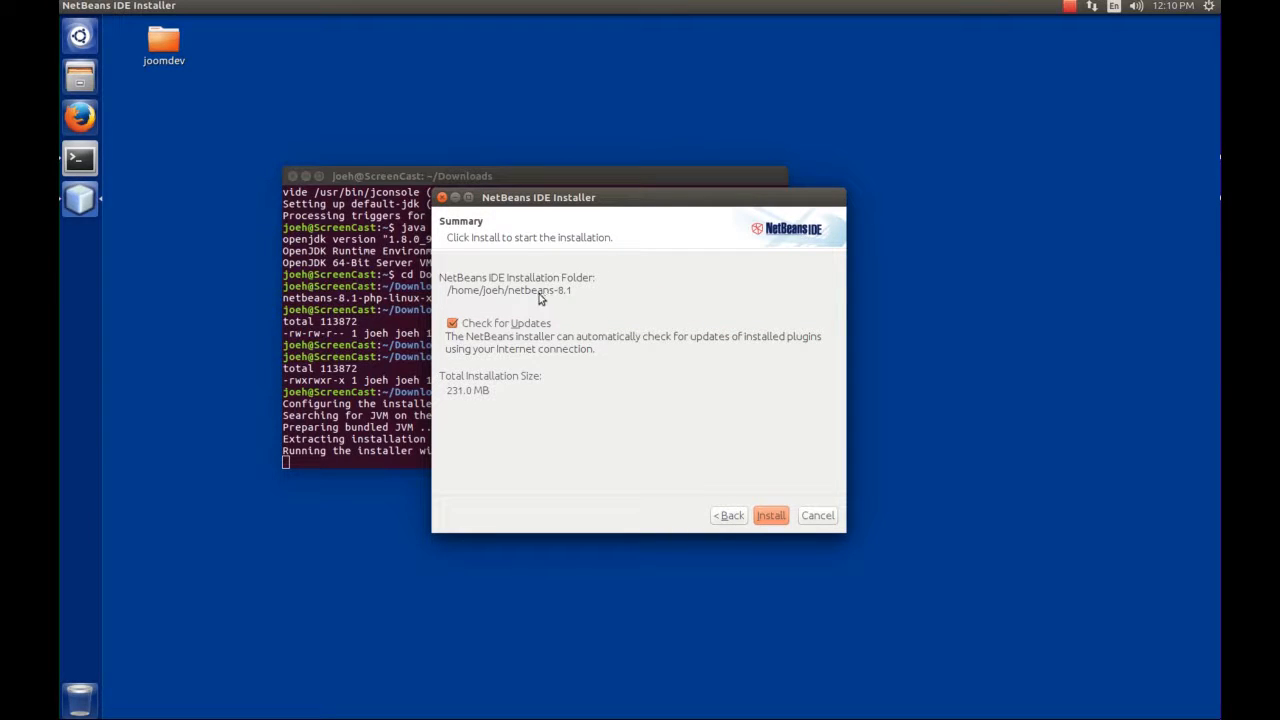
pyautogui.moveTo(550, 304)
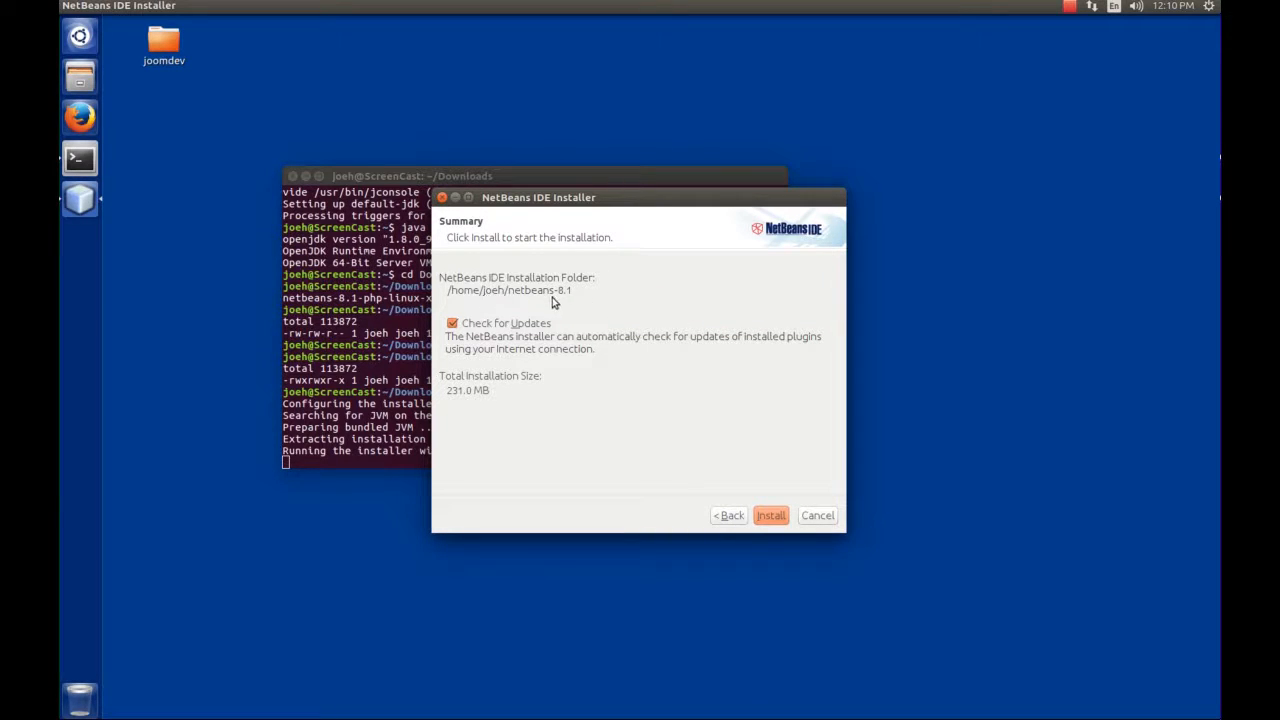
pyautogui.moveTo(516, 328)
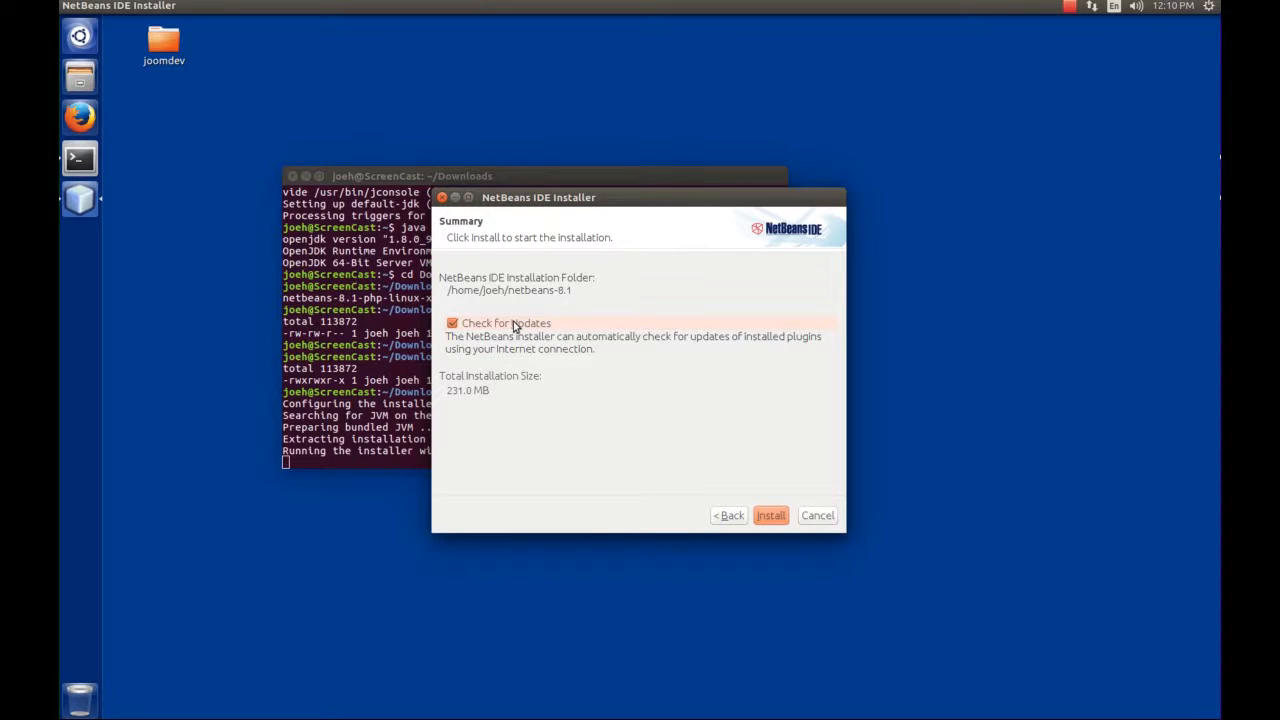
pyautogui.moveTo(470, 338)
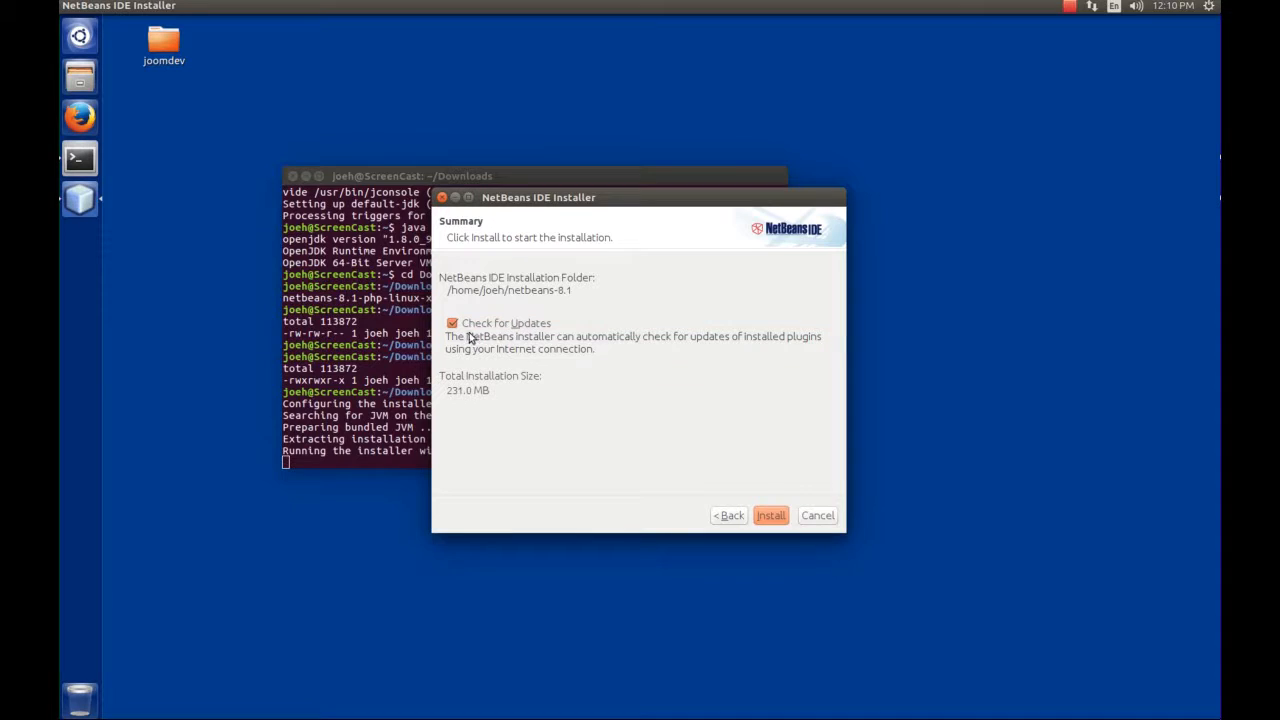
pyautogui.moveTo(504, 356)
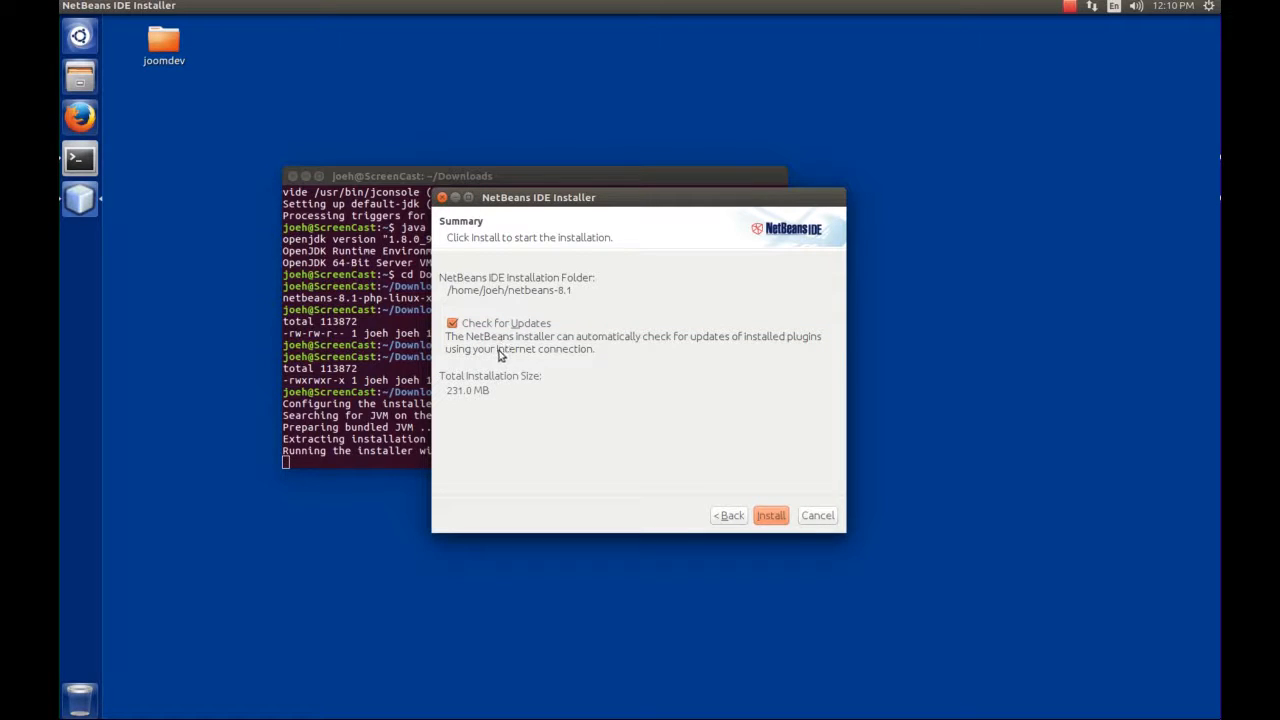
pyautogui.moveTo(776, 454)
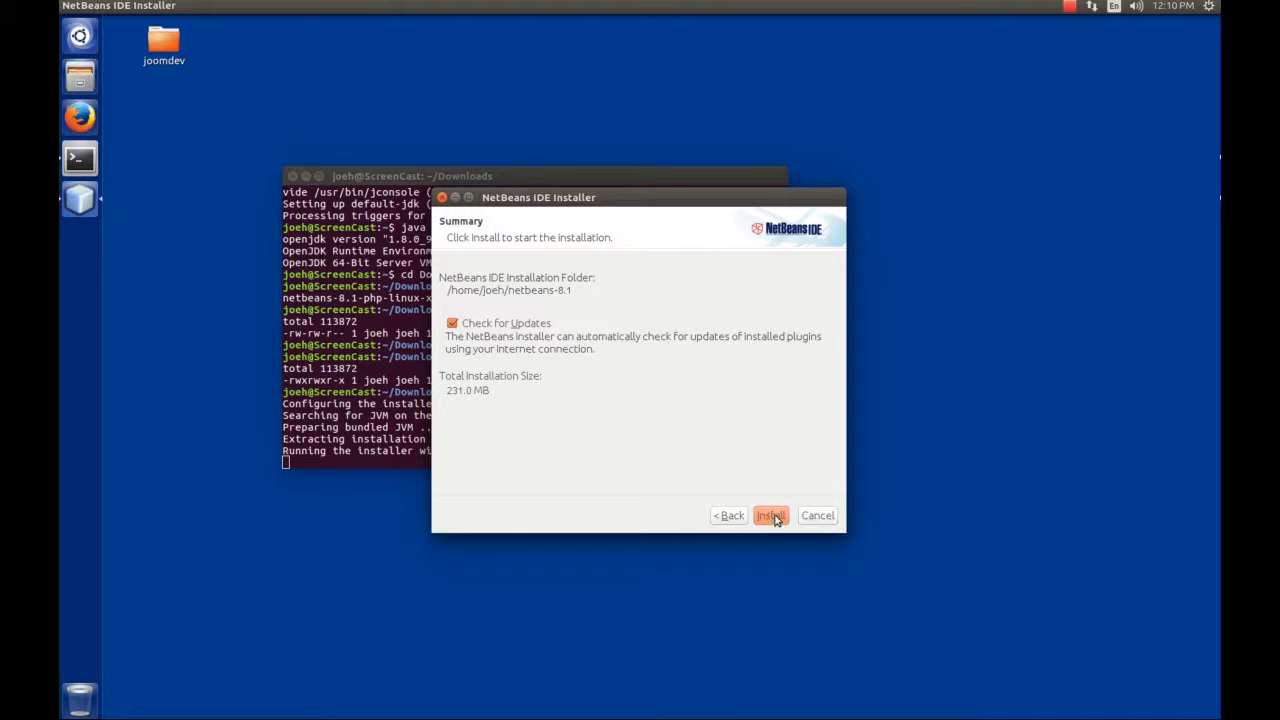
# Install NetBeans IDE 8.1 with Check for Updates left enabled and wait for setup to complete
pyautogui.click(770, 516)
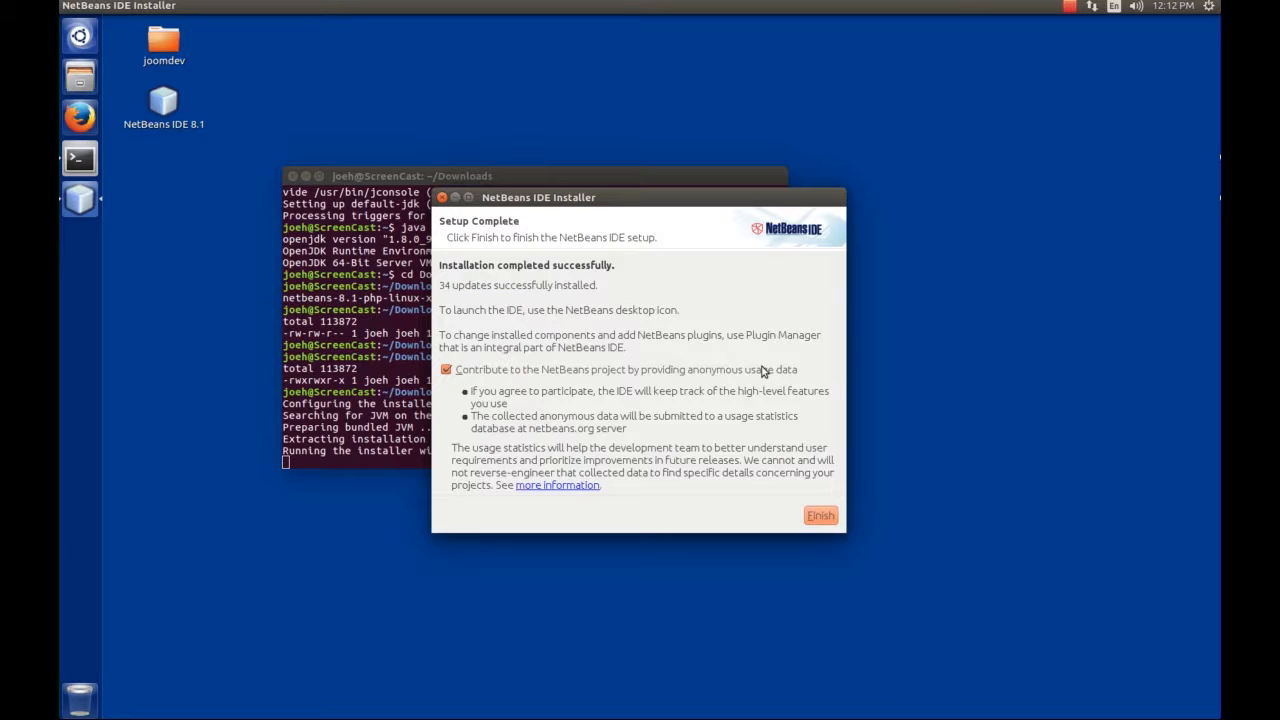
pyautogui.moveTo(616, 384)
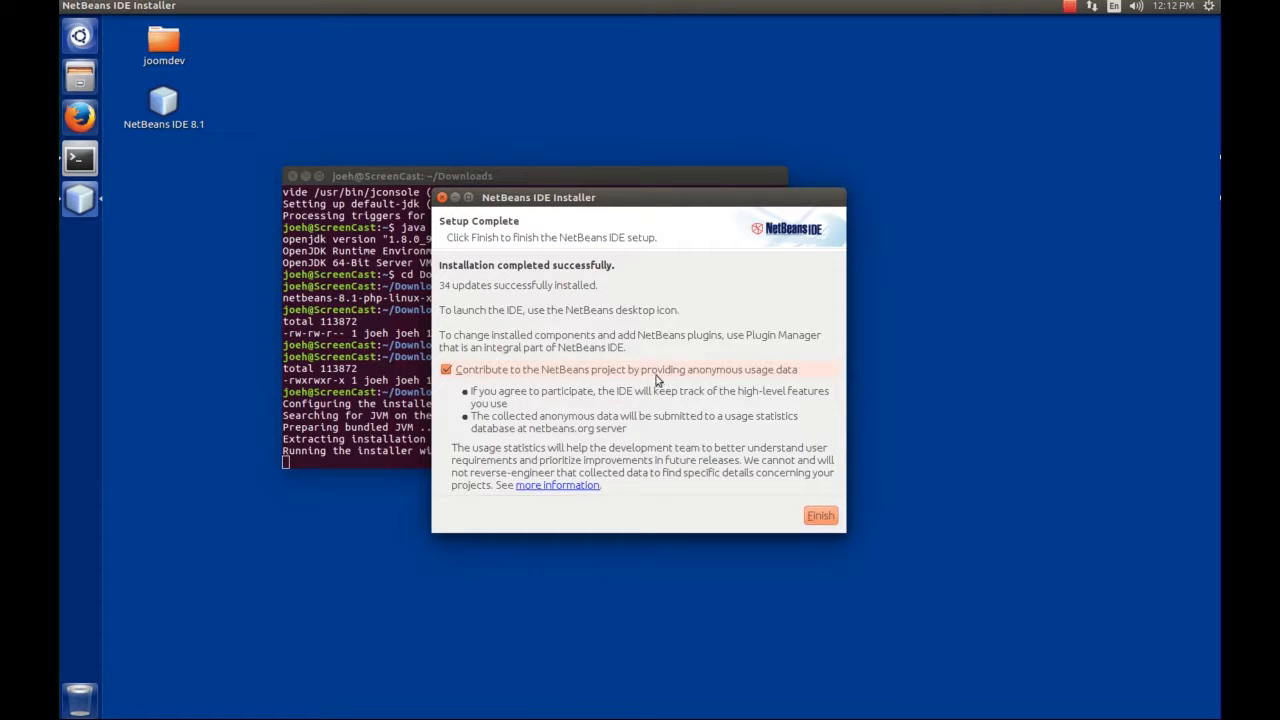
pyautogui.moveTo(680, 378)
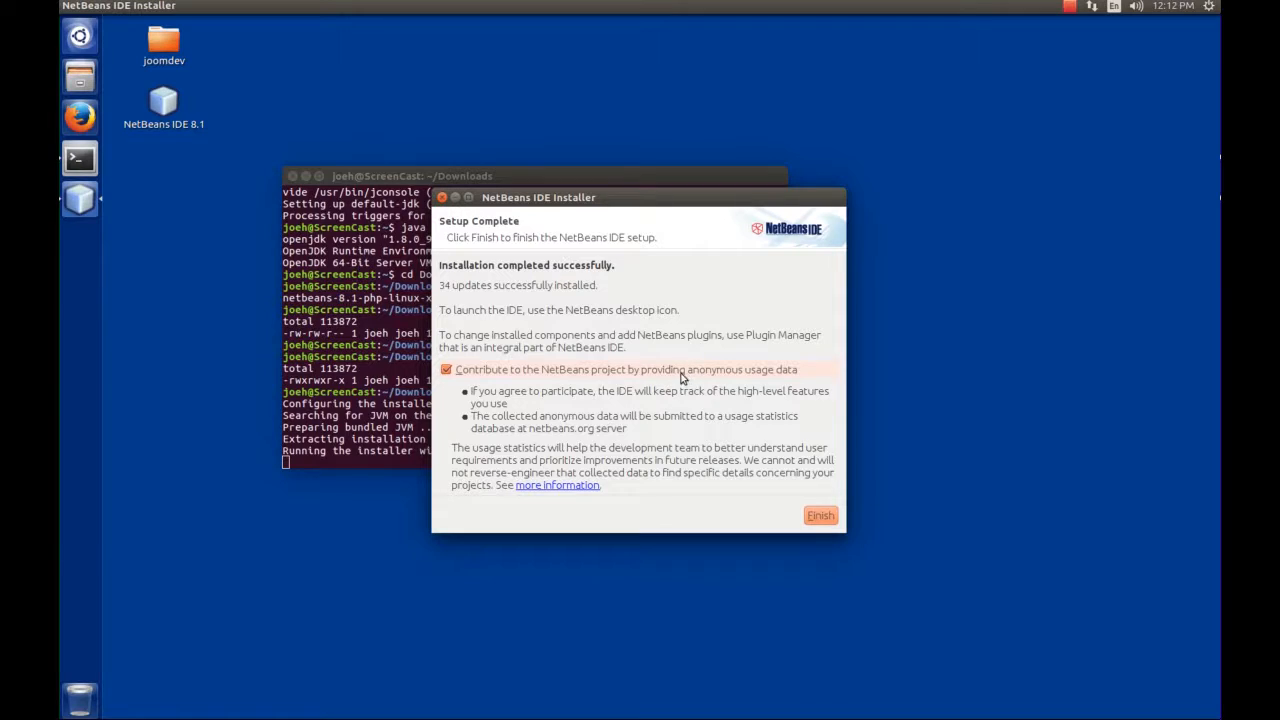
pyautogui.moveTo(504, 384)
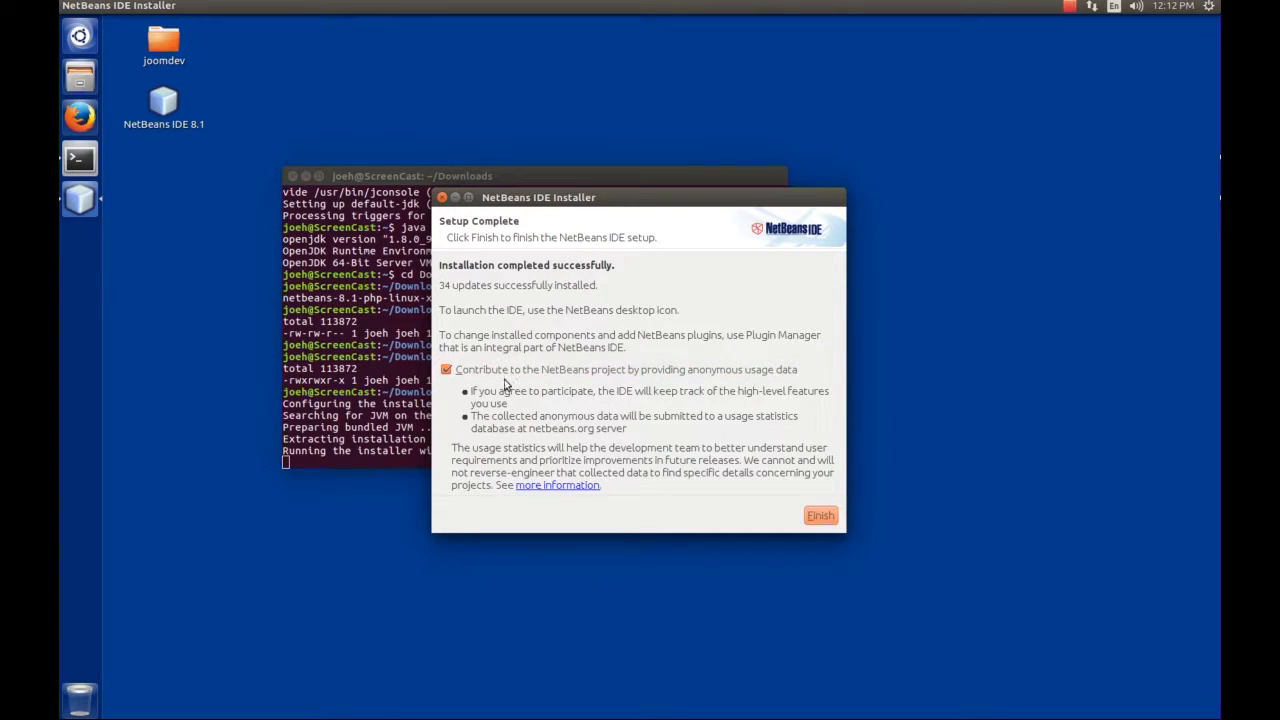
# Decline anonymous usage-data contribution and finish, closing the NetBeans installer
pyautogui.click(446, 368)
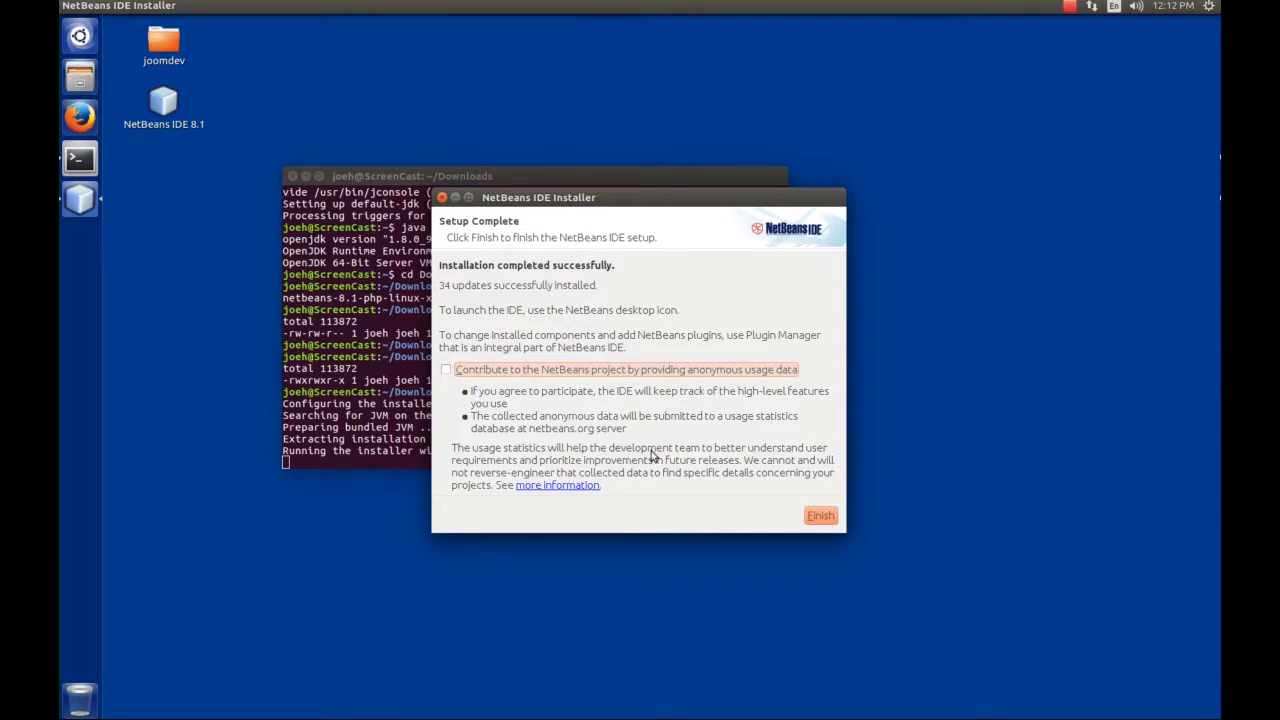
pyautogui.click(820, 516)
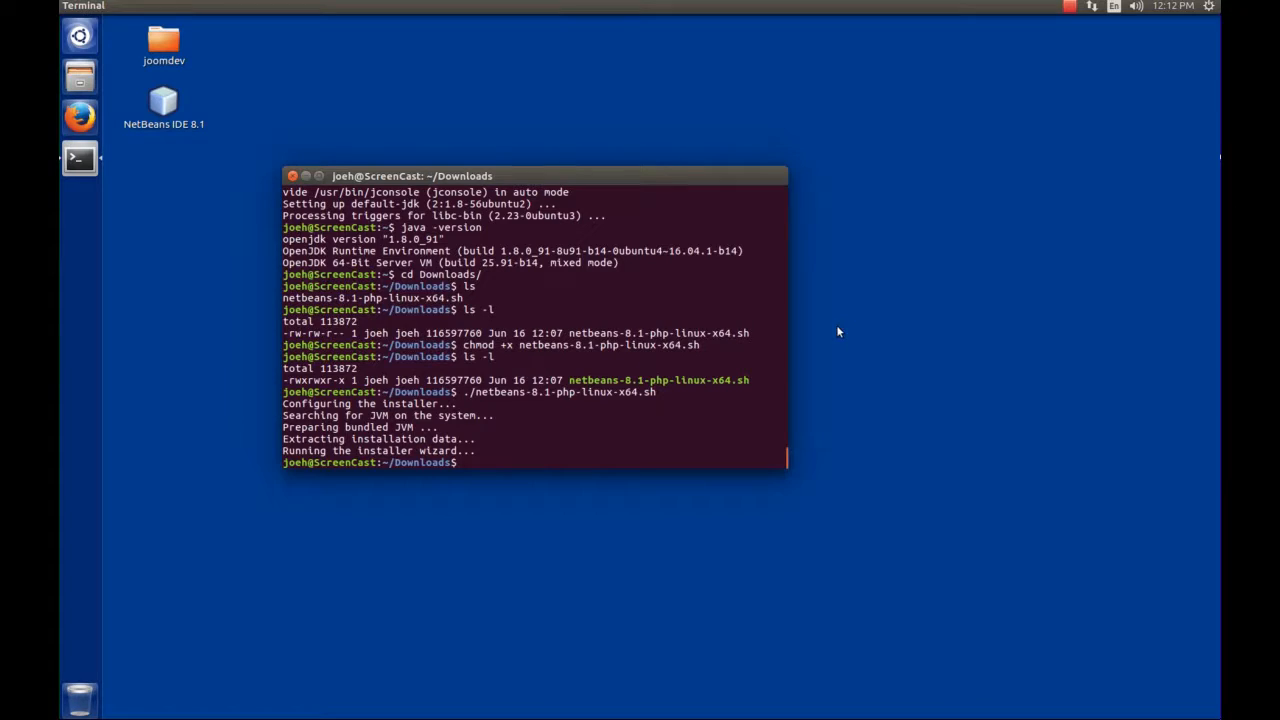
pyautogui.moveTo(164, 104)
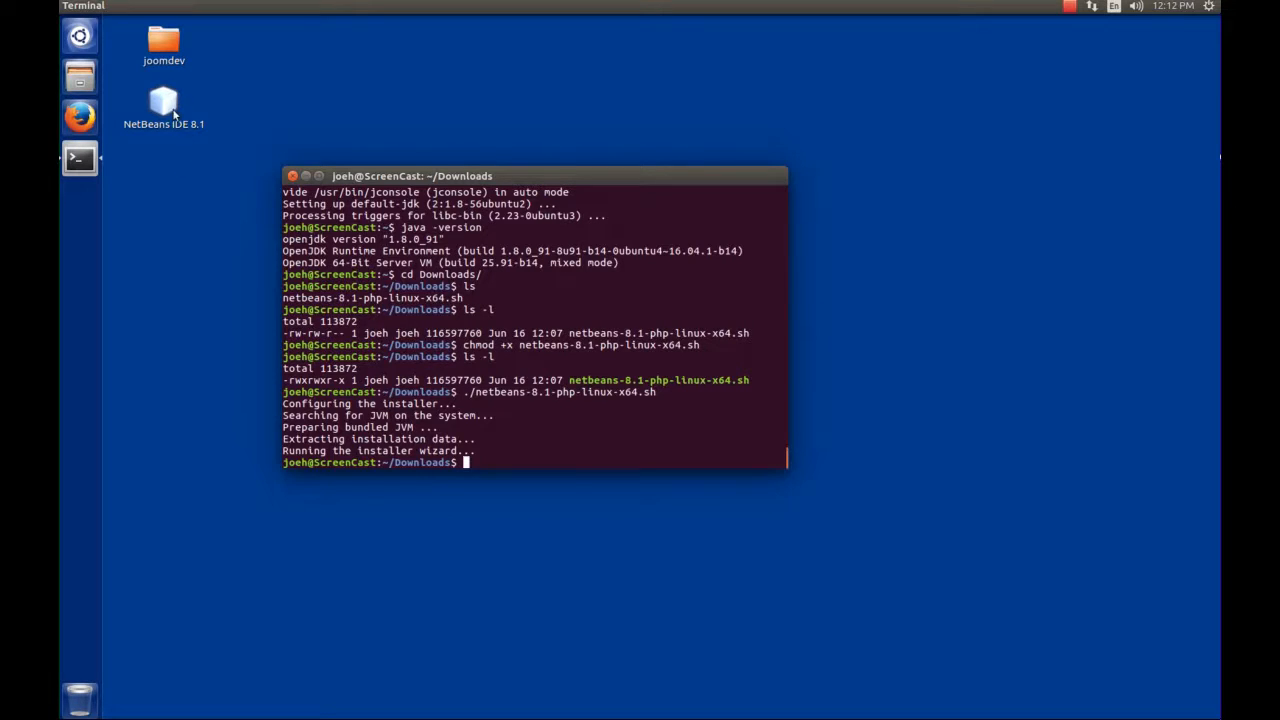
pyautogui.moveTo(252, 174)
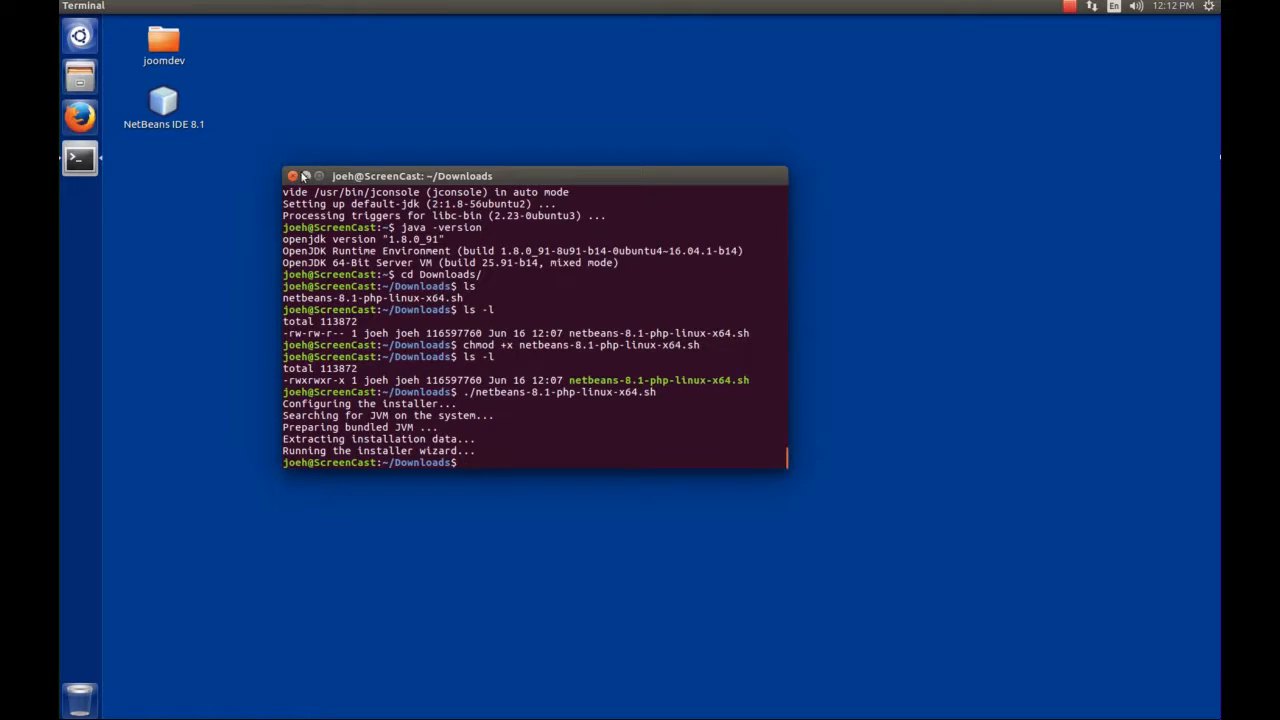
# Close the Terminal and launch NetBeans IDE 8.1 from its desktop icon
pyautogui.click(292, 176)
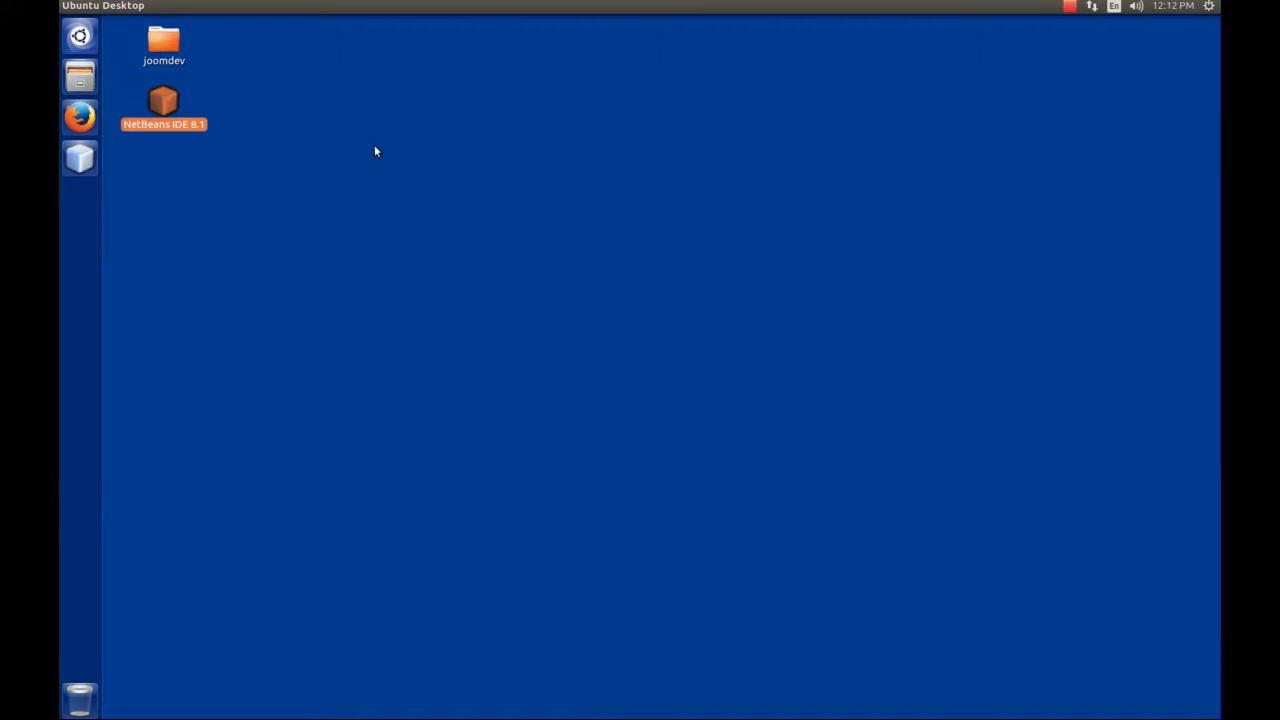
pyautogui.doubleClick(164, 104)
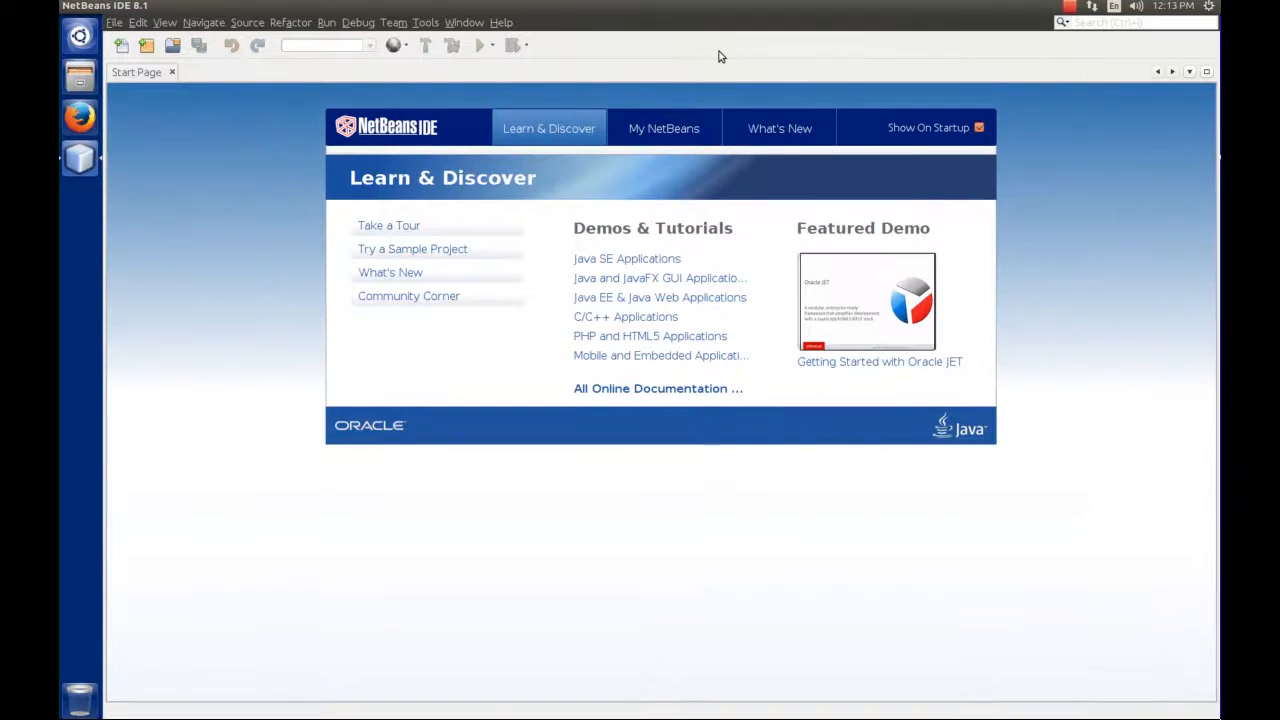
pyautogui.moveTo(170, 238)
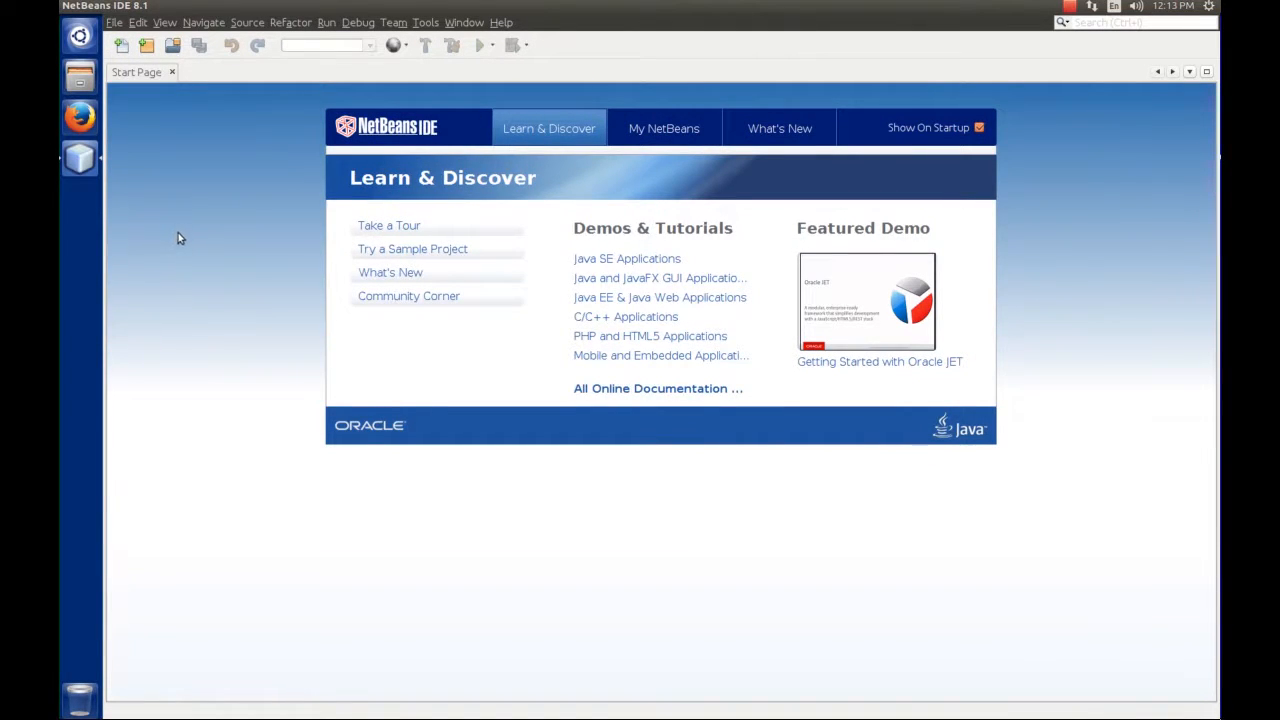
pyautogui.moveTo(60, 168)
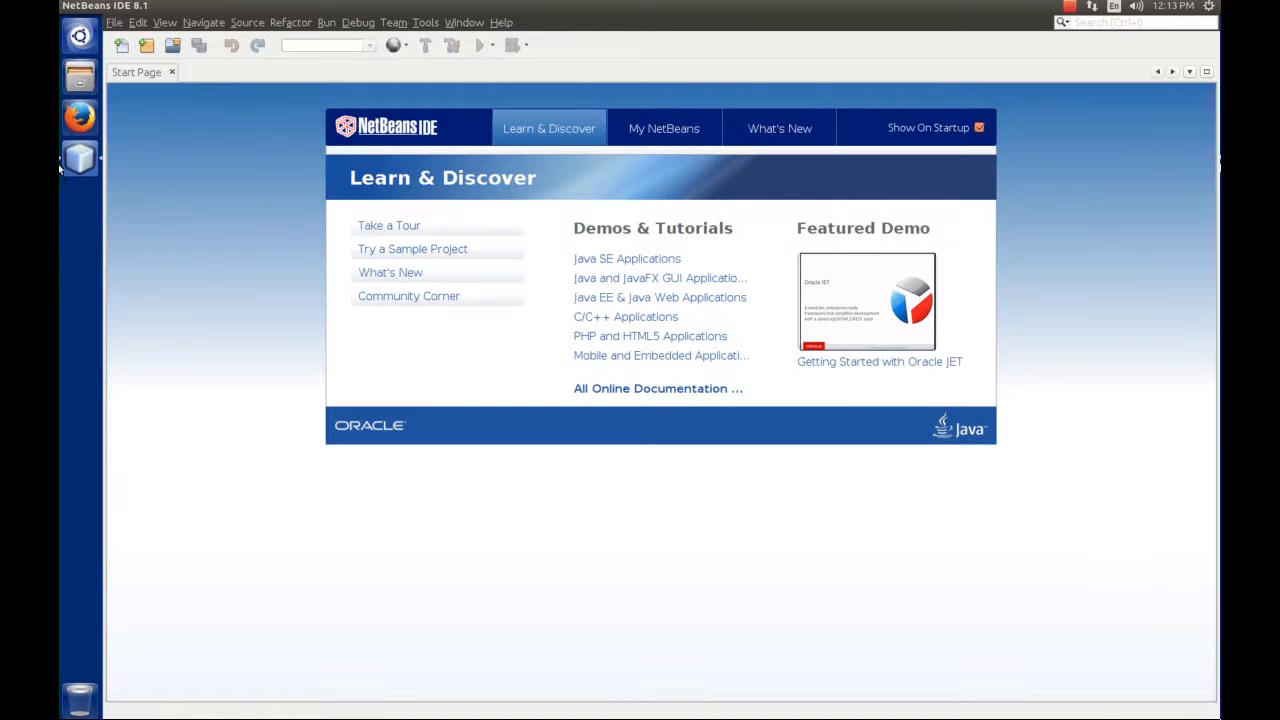
pyautogui.moveTo(80, 158)
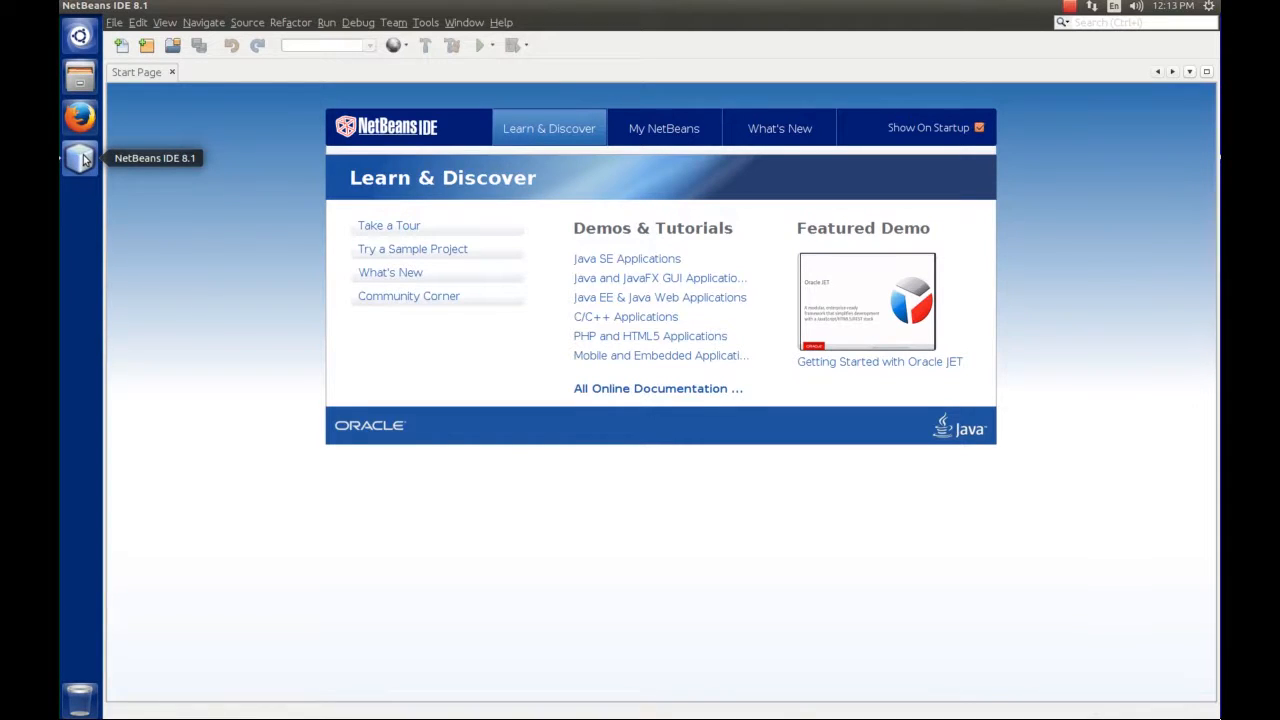
# Lock the running NetBeans icon to the Unity launcher via its context menu
pyautogui.rightClick(80, 158)
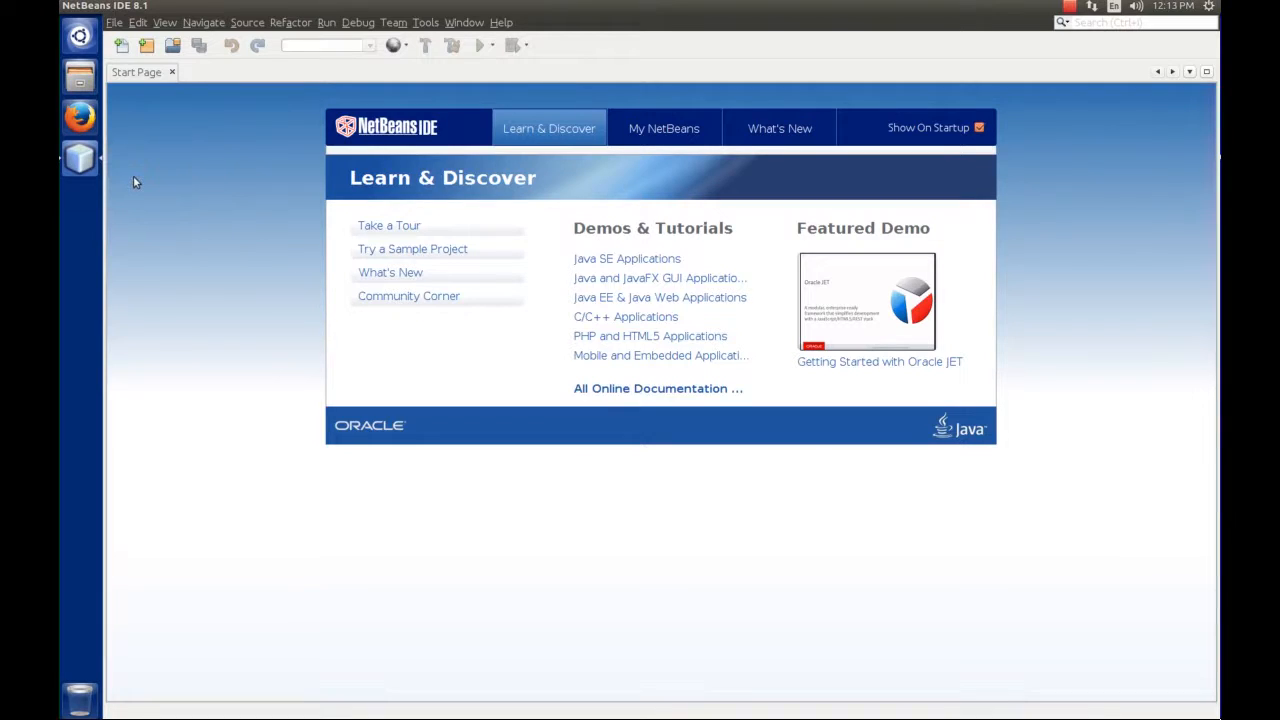
pyautogui.moveTo(62, 22)
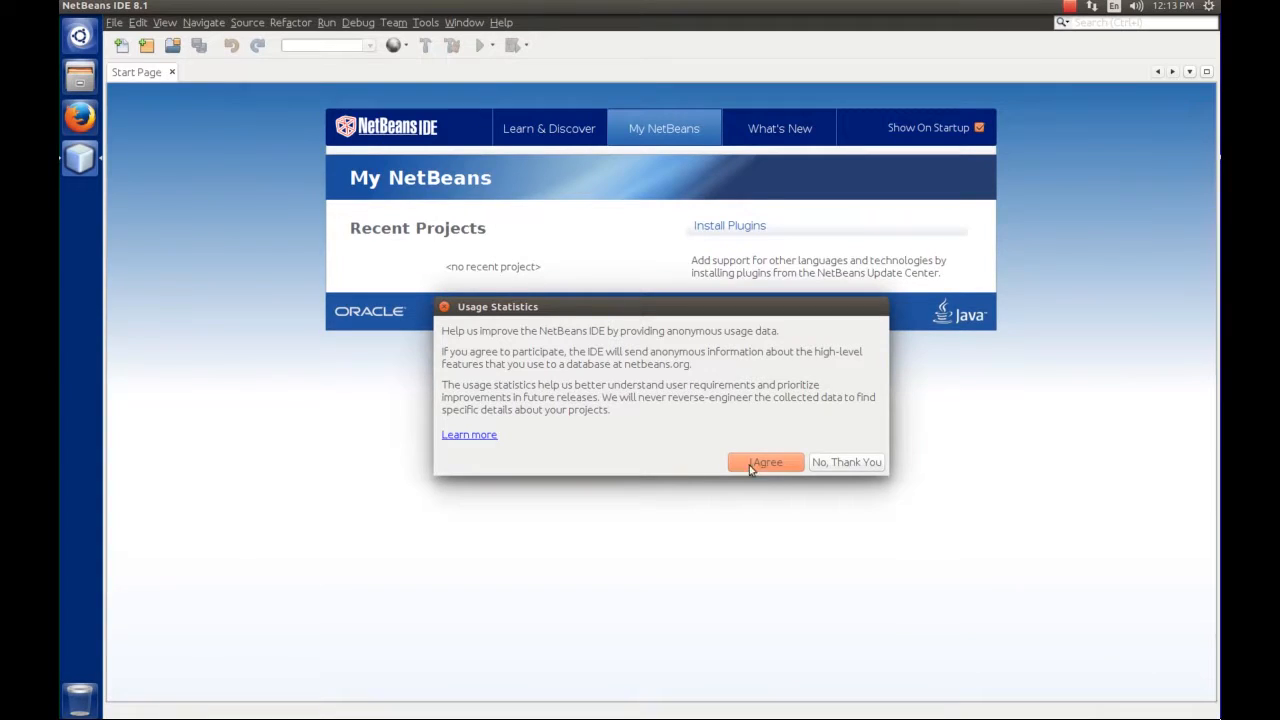
pyautogui.click(766, 462)
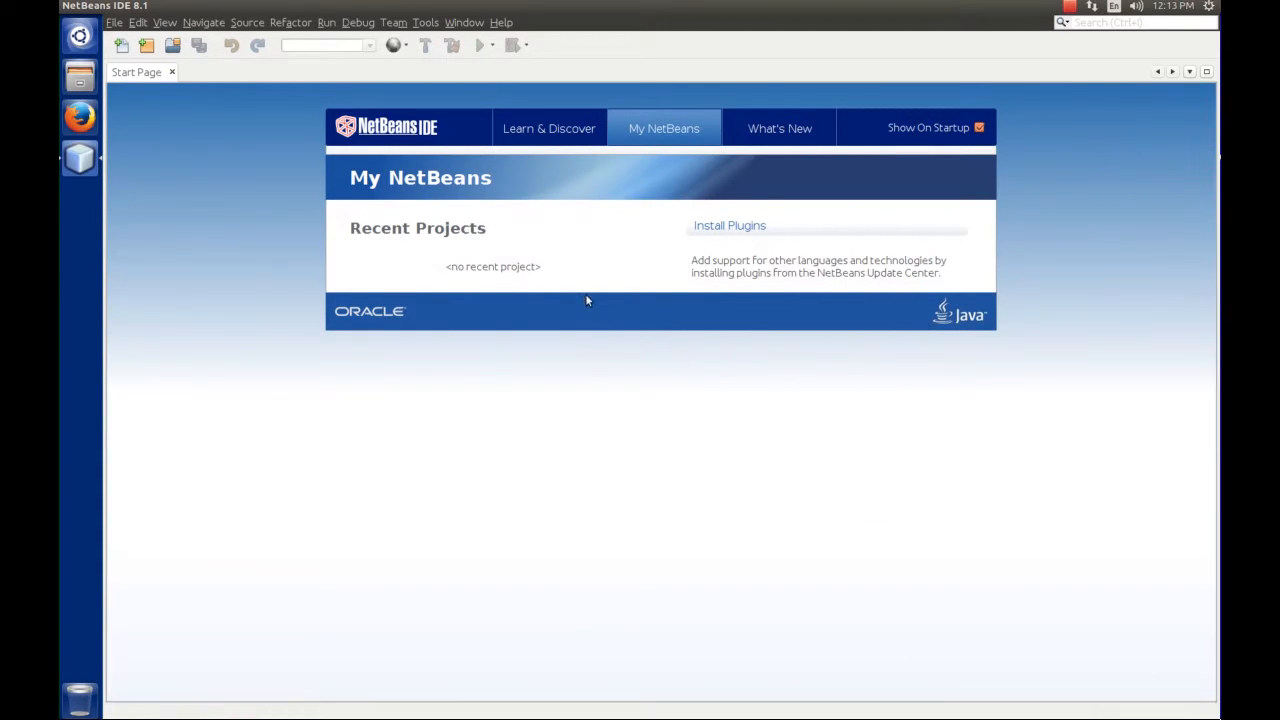
pyautogui.moveTo(460, 40)
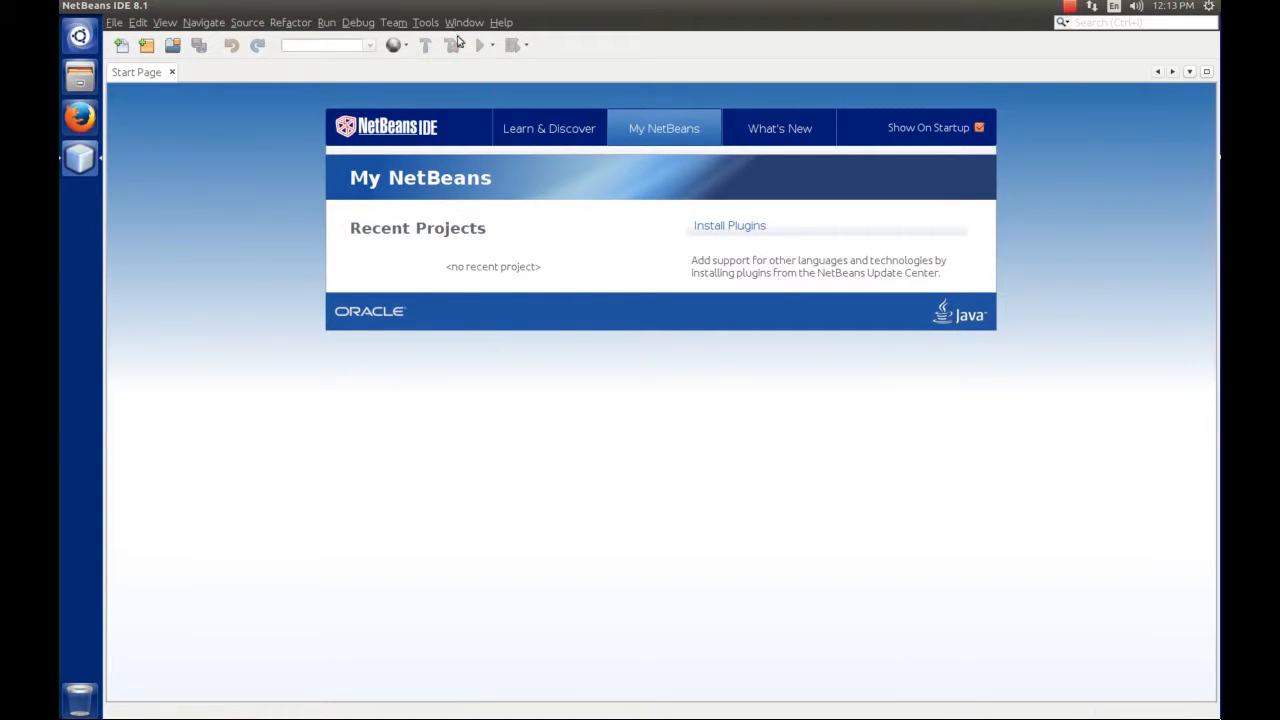
pyautogui.click(500, 22)
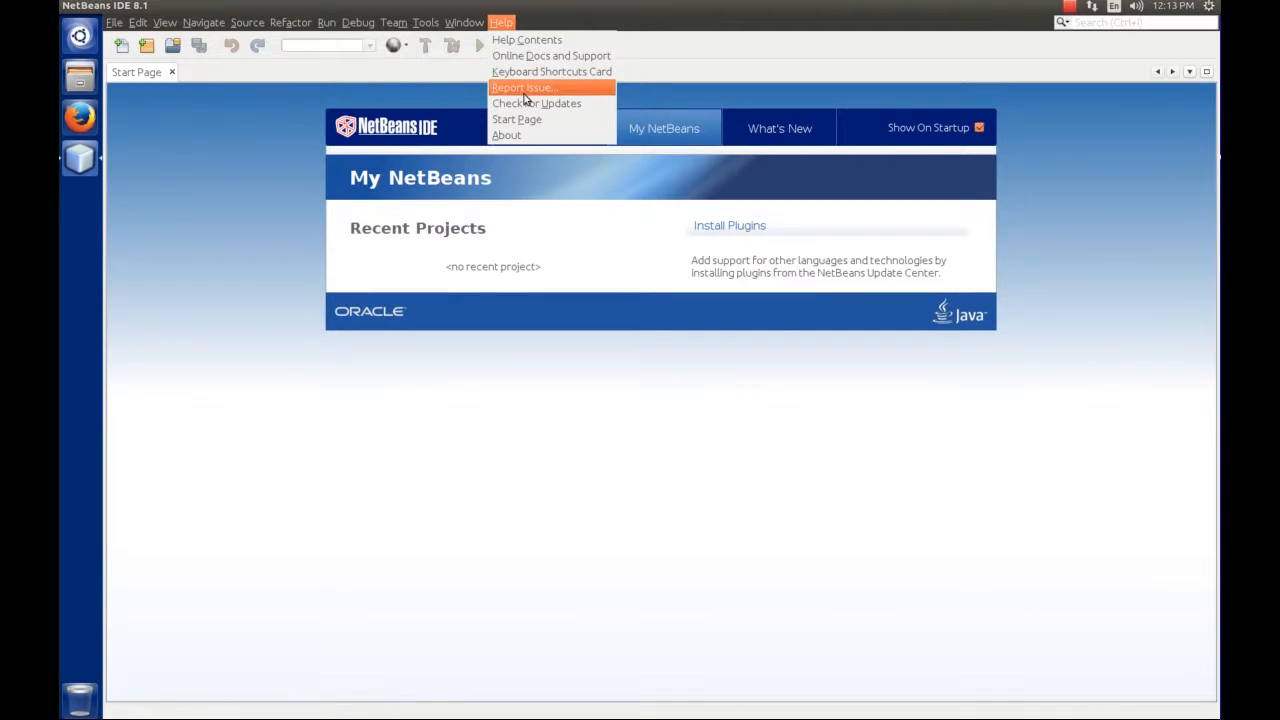
pyautogui.click(536, 104)
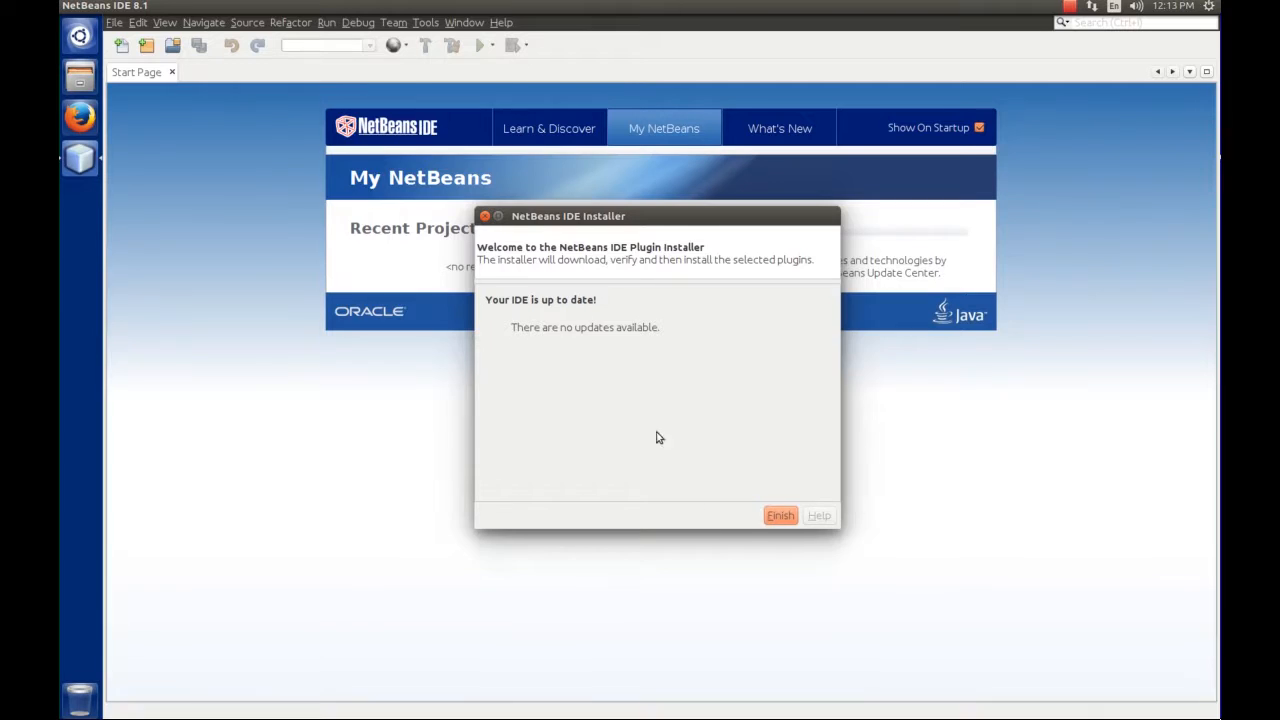
pyautogui.click(780, 516)
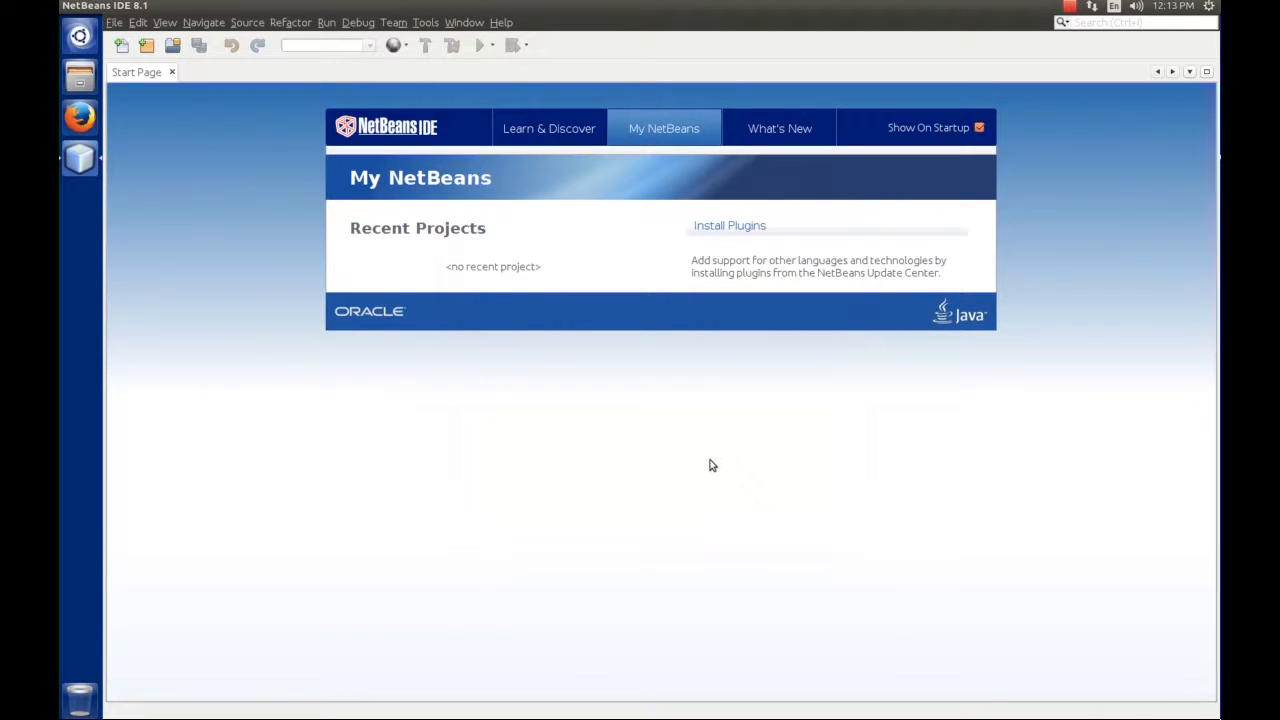
pyautogui.moveTo(256, 118)
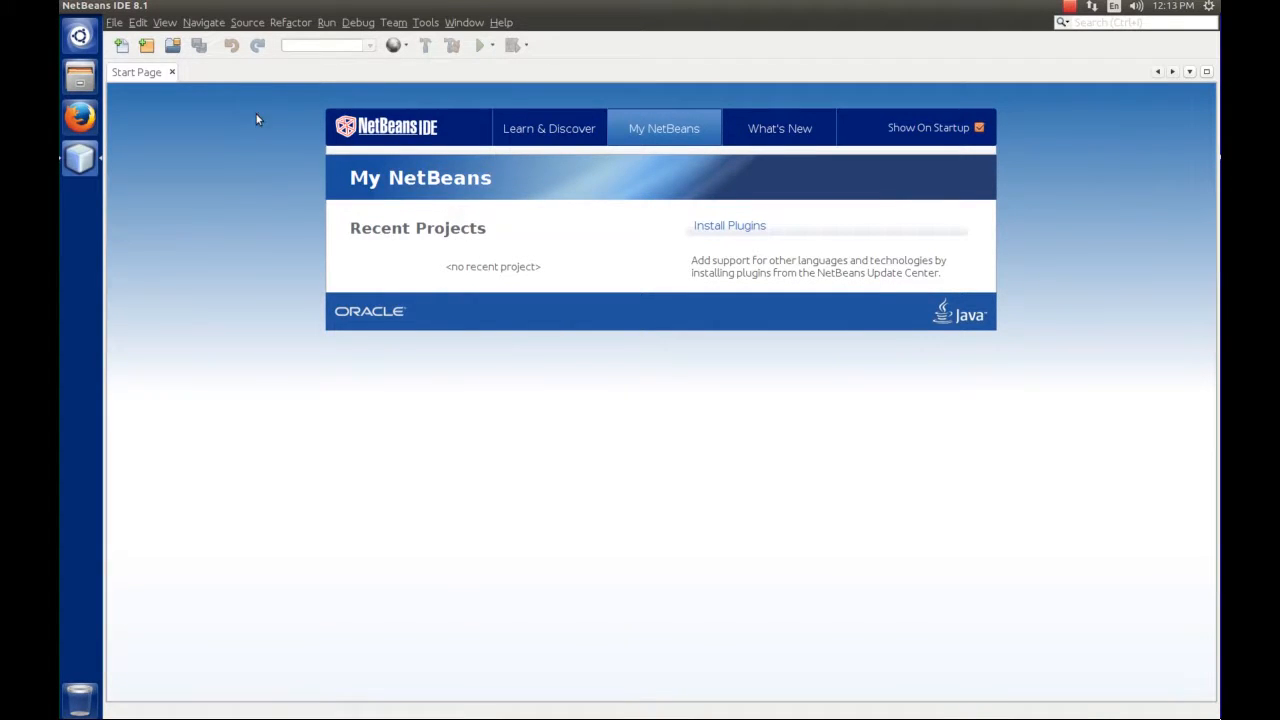
pyautogui.moveTo(210, 110)
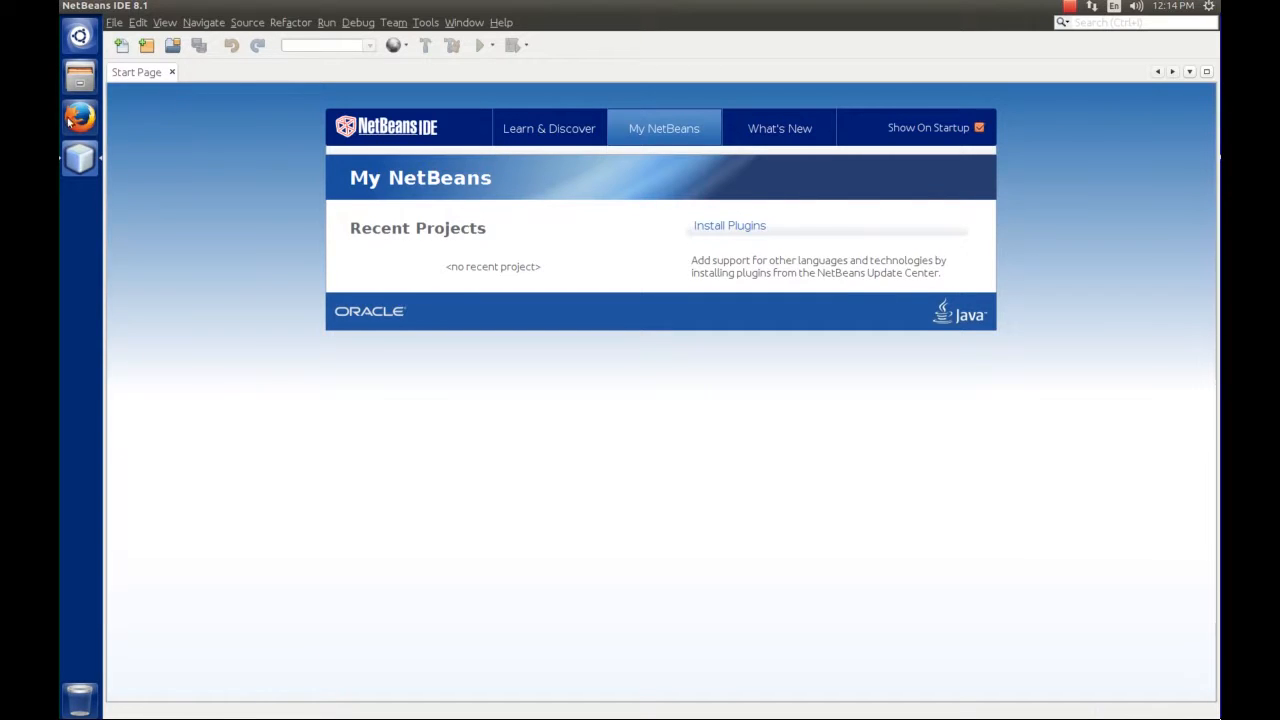
# Start Firefox and go to myheap.com
pyautogui.click(80, 116)
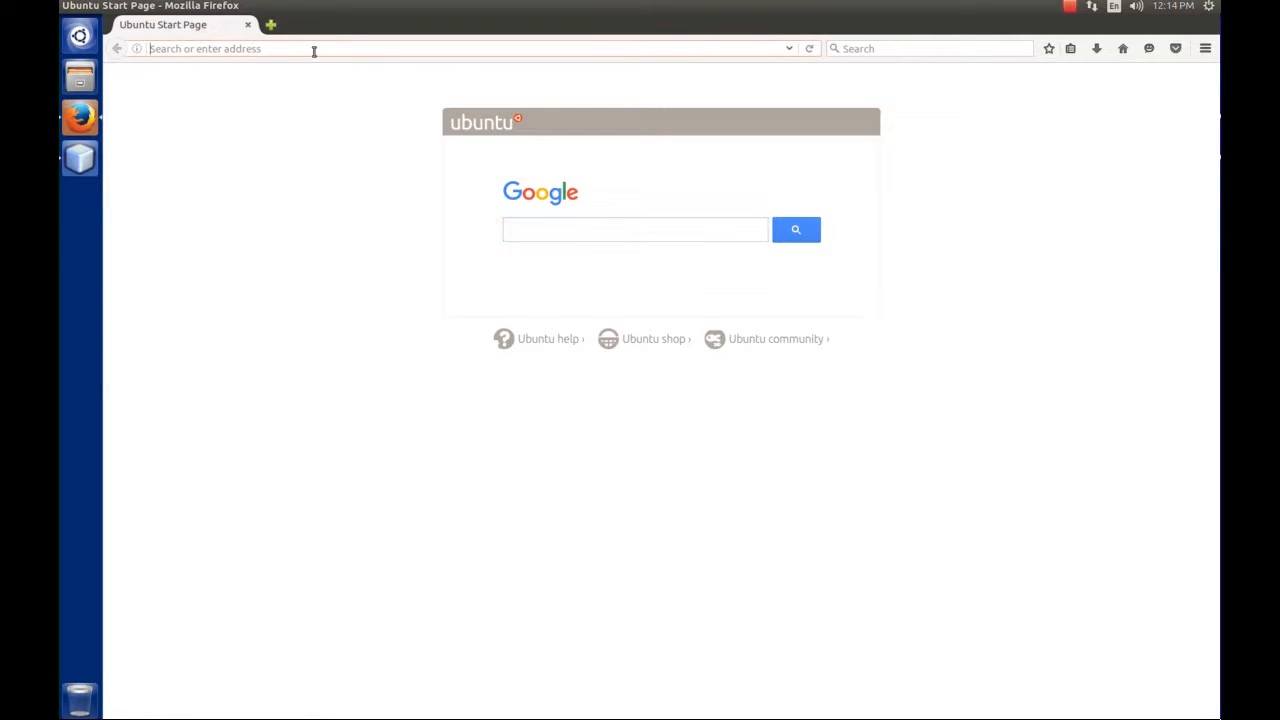
pyautogui.write('myheap.com/')
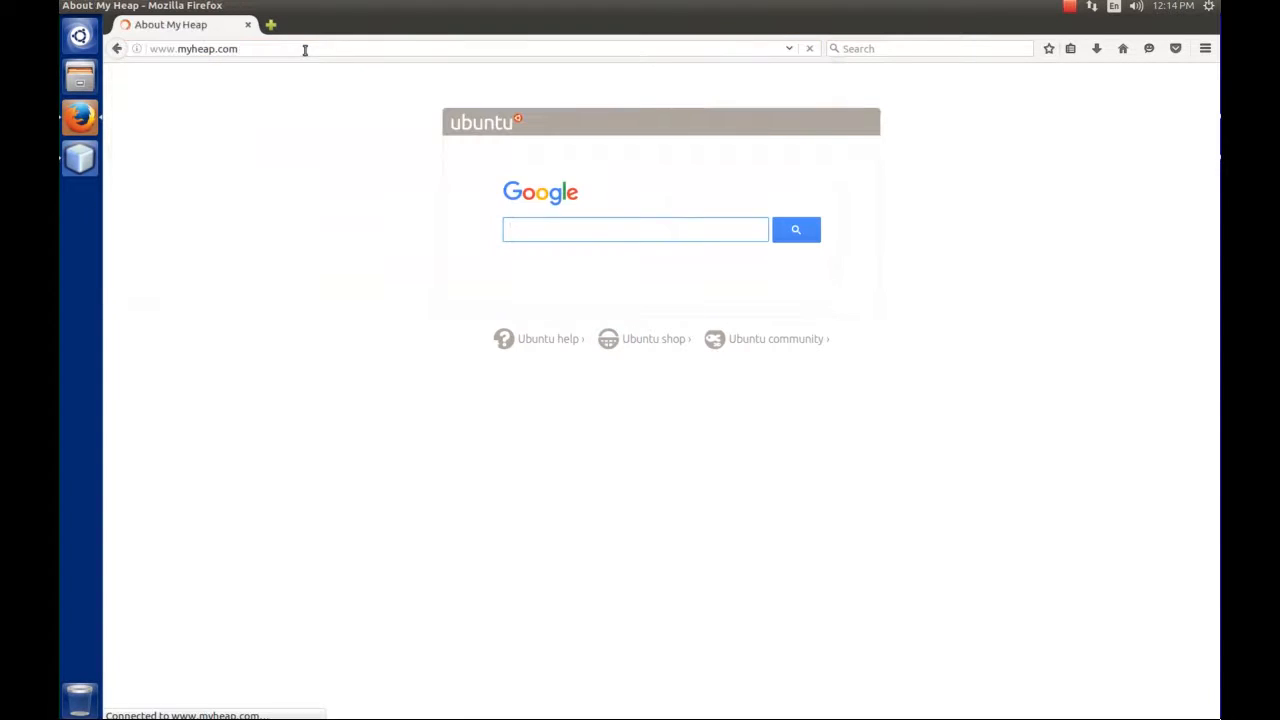
pyautogui.click(392, 168)
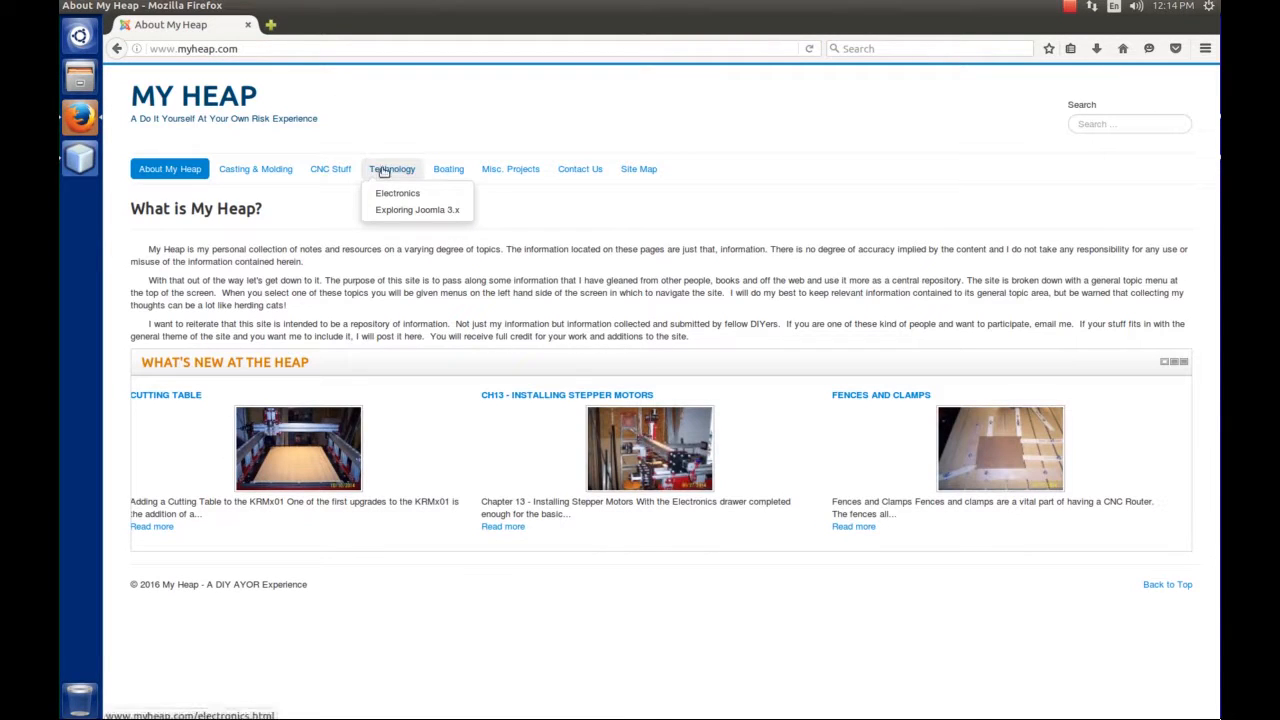
pyautogui.moveTo(416, 210)
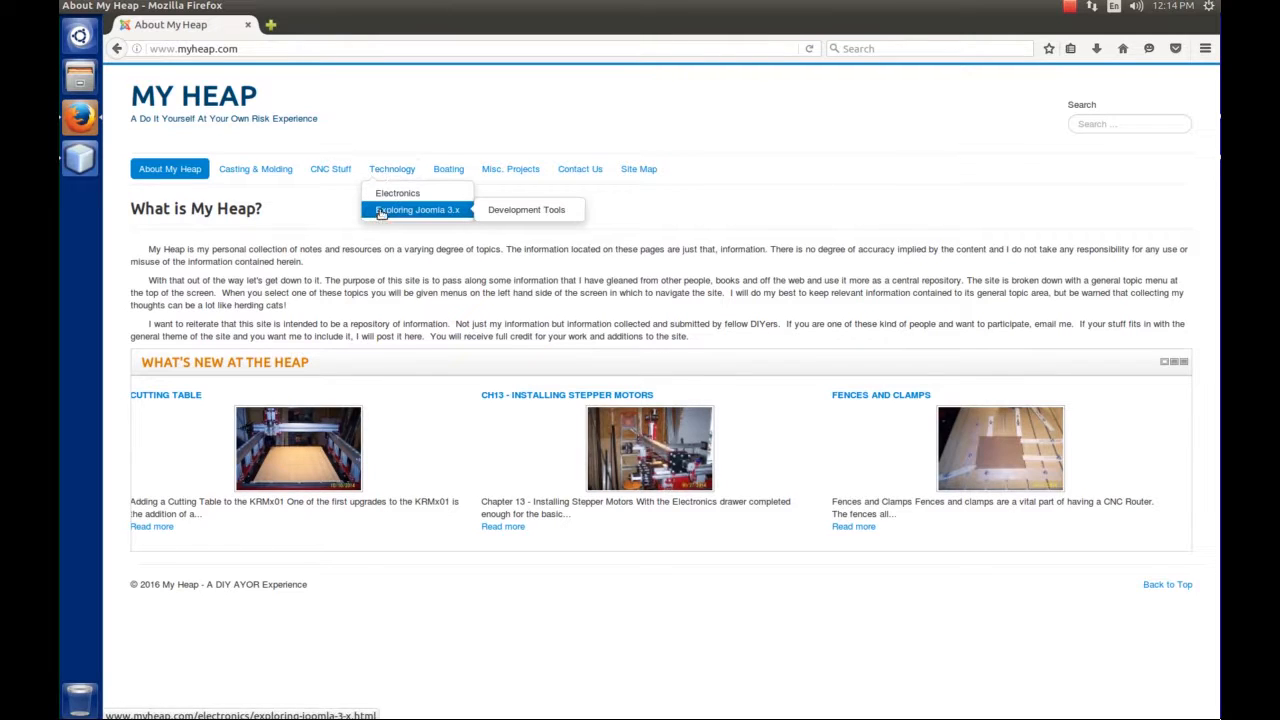
# Navigate to Technology > Exploring Joomla 3.x and head toward the Development Tools article
pyautogui.click(416, 210)
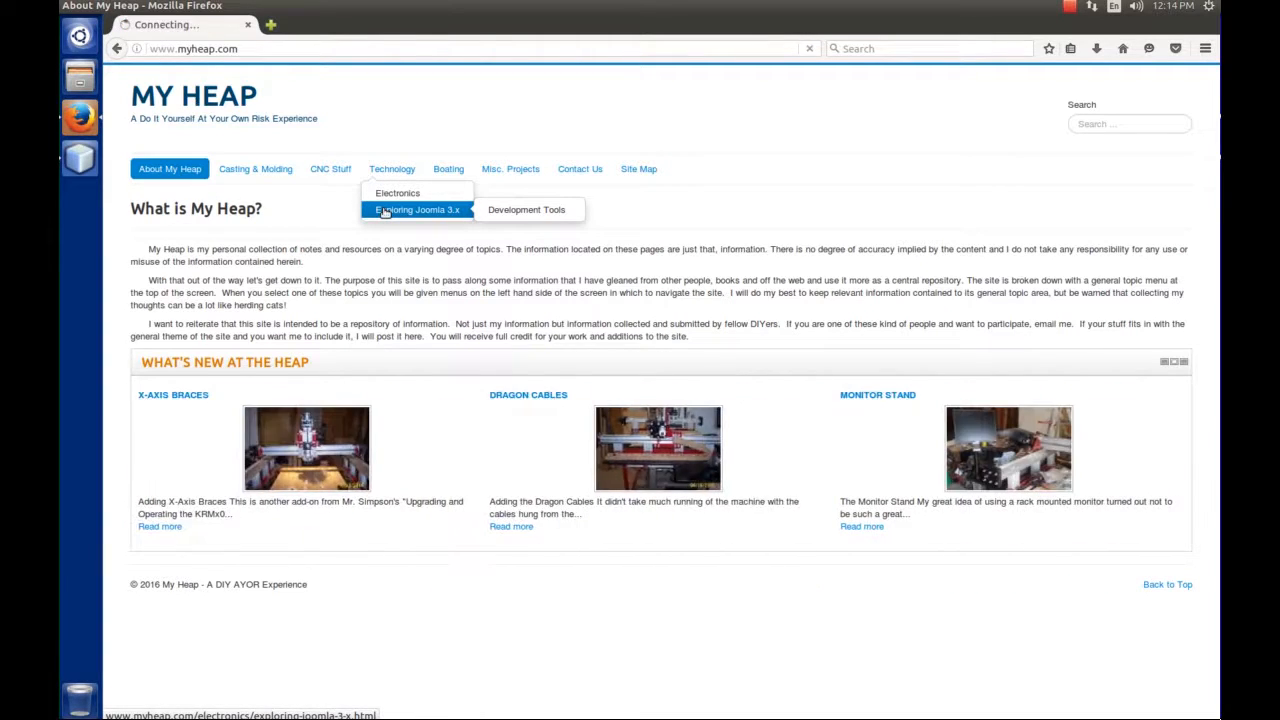
pyautogui.click(416, 210)
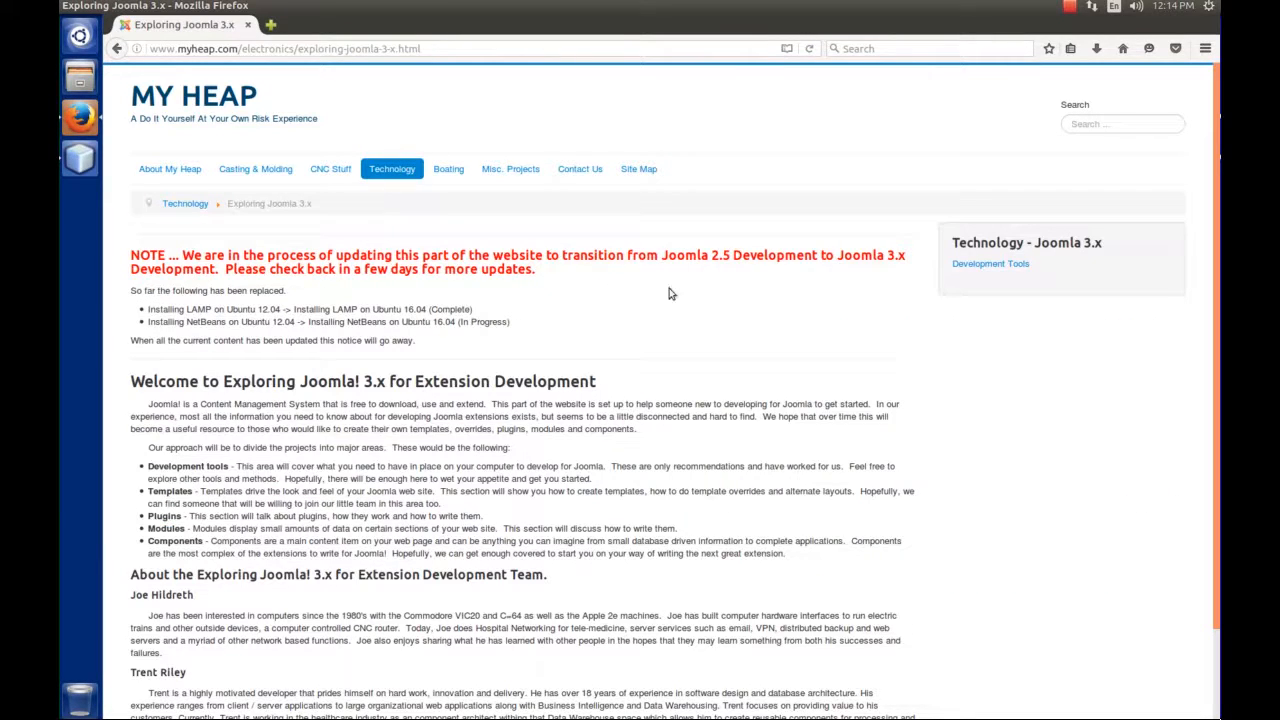
pyautogui.moveTo(732, 256)
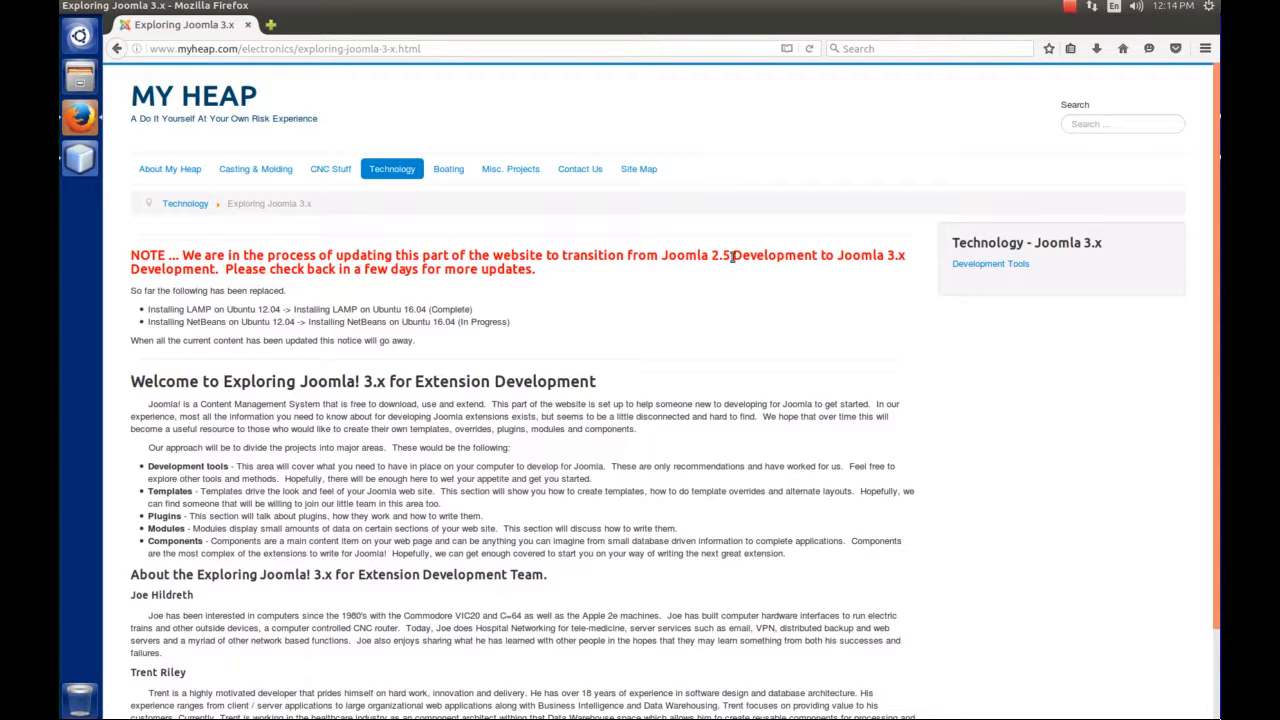
pyautogui.moveTo(204, 314)
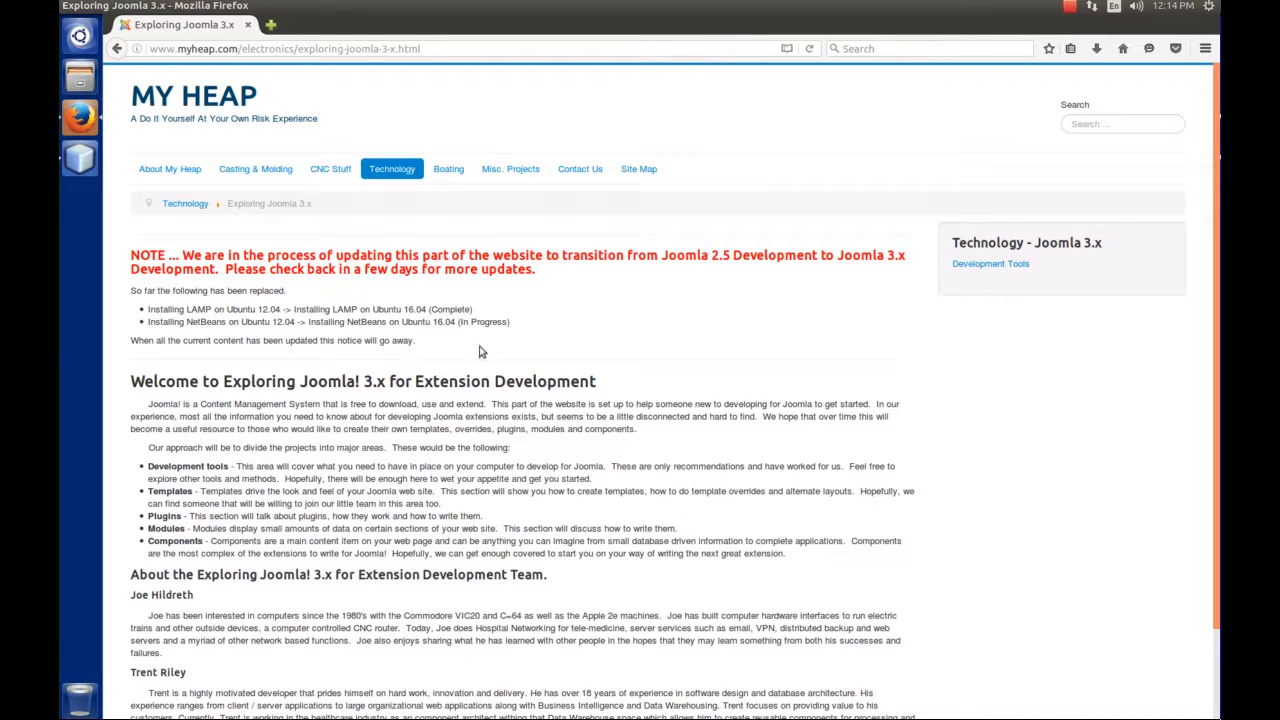
pyautogui.moveTo(688, 408)
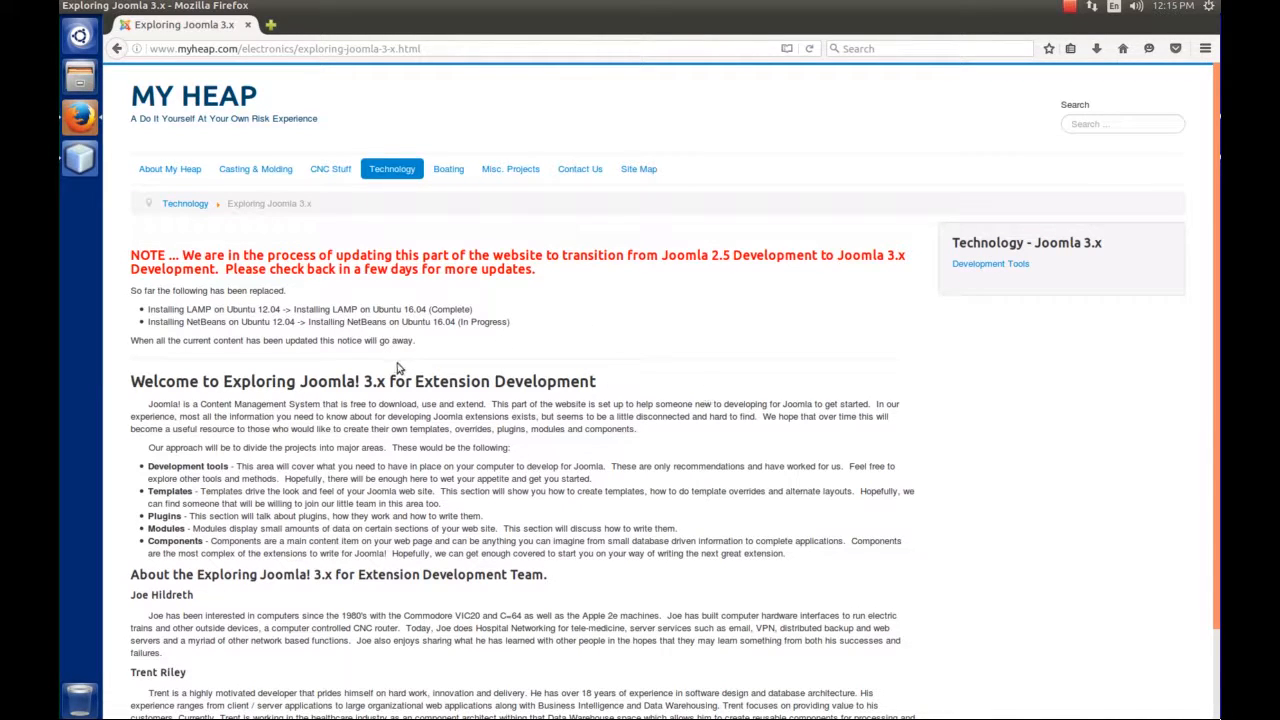
pyautogui.click(990, 264)
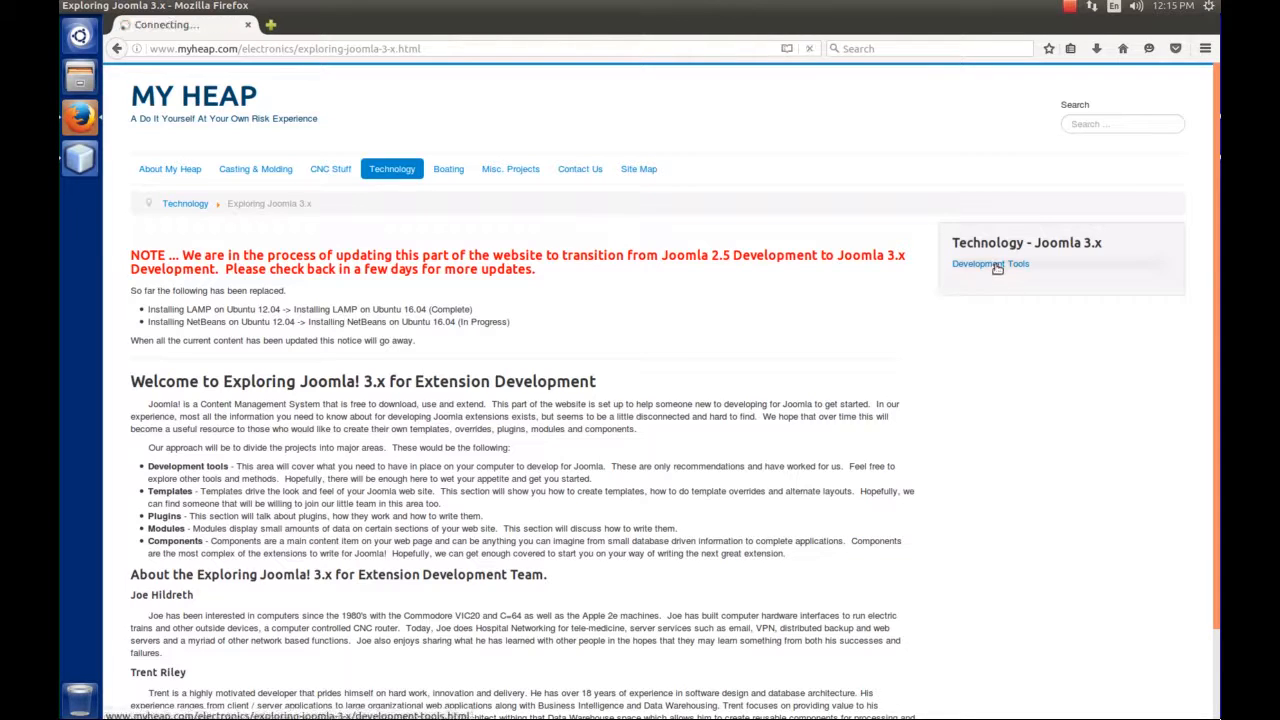
# Show the Joomla Development Tools article from the Joomla 3.x sidebar
pyautogui.click(990, 264)
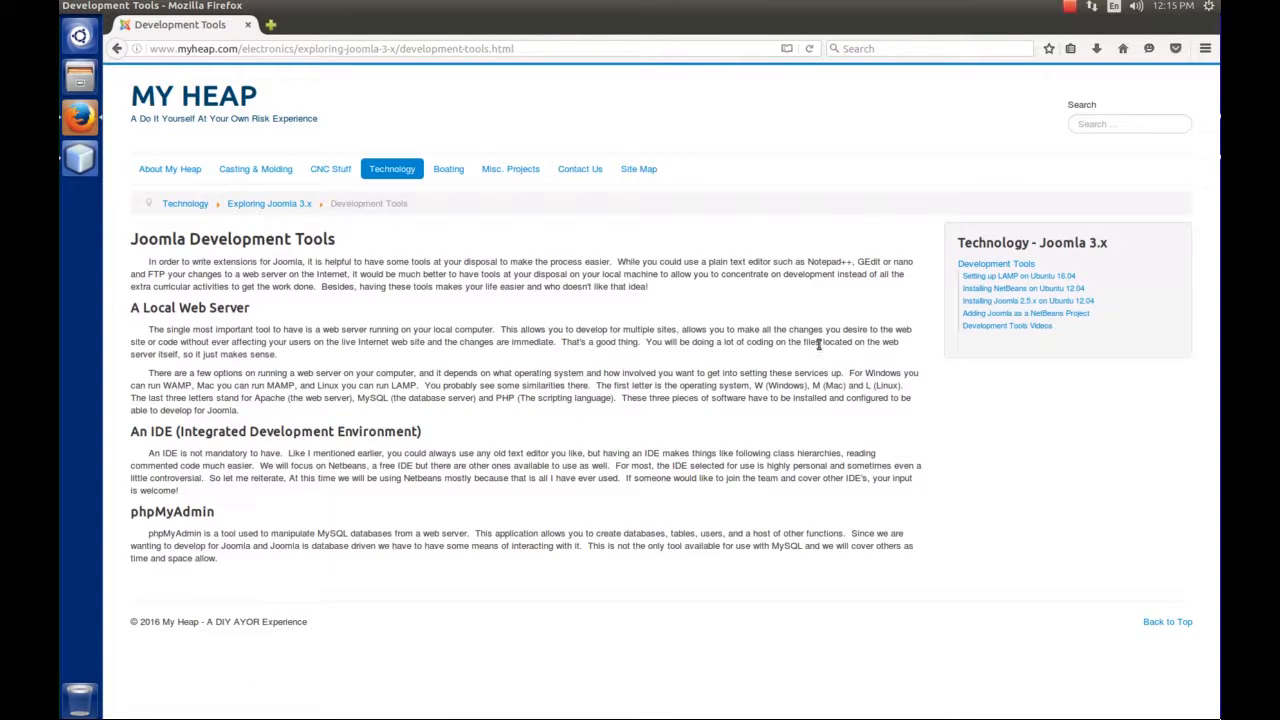
pyautogui.moveTo(330, 320)
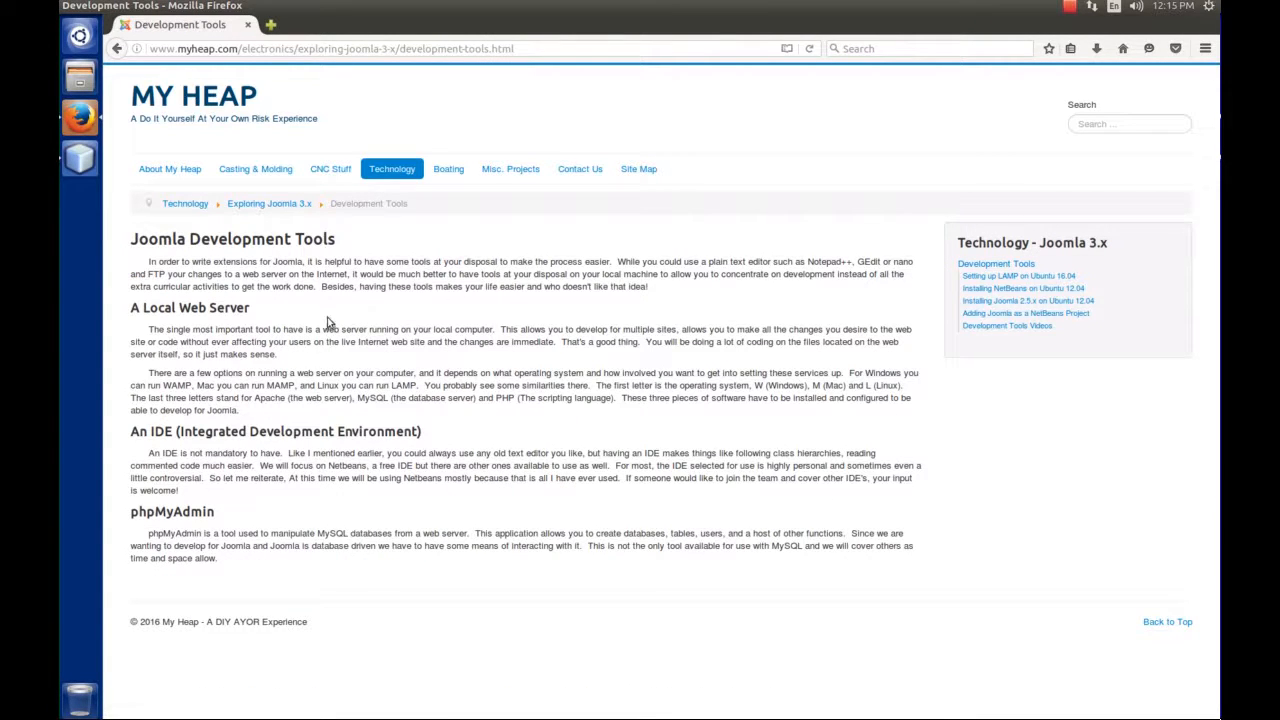
pyautogui.moveTo(1016, 276)
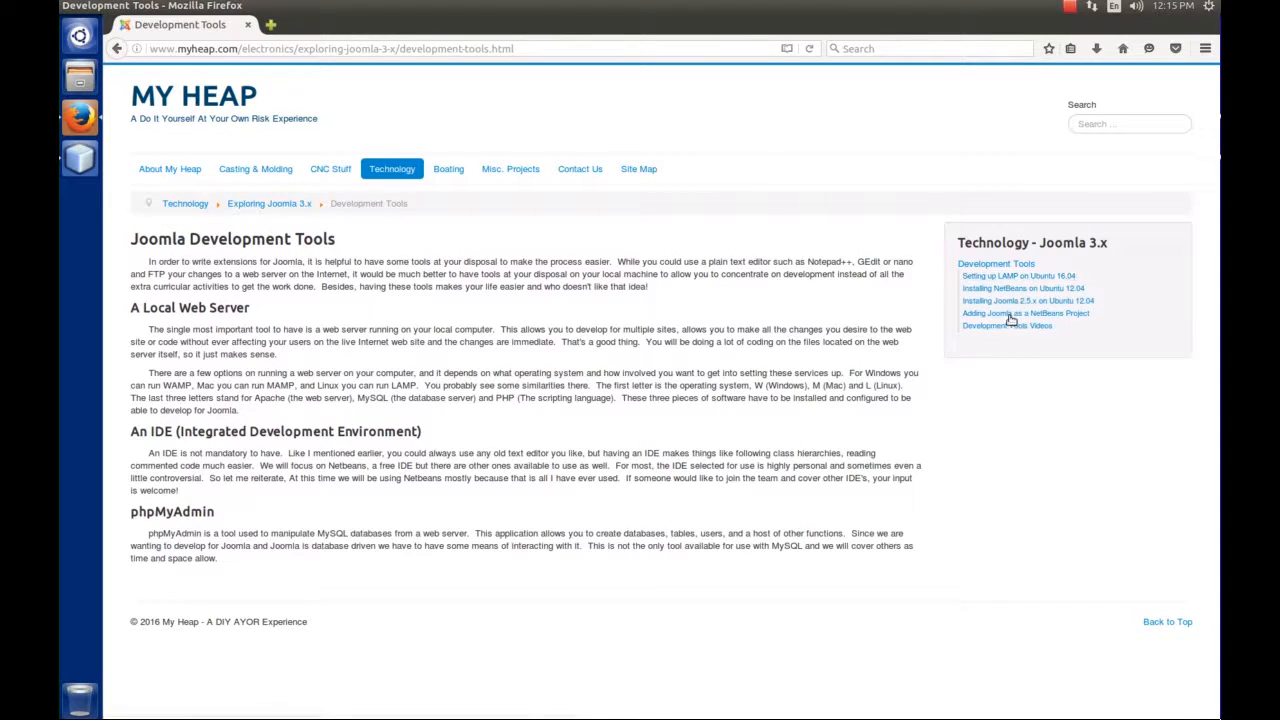
pyautogui.moveTo(810, 316)
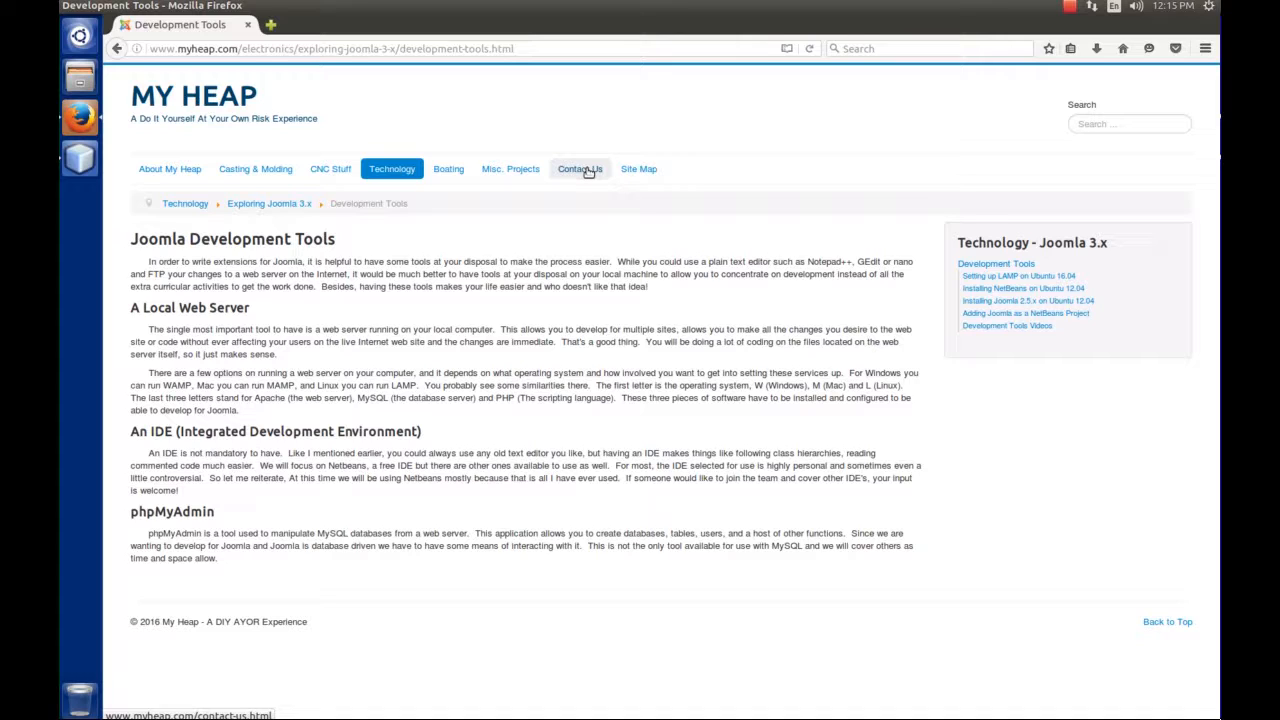
pyautogui.moveTo(1020, 312)
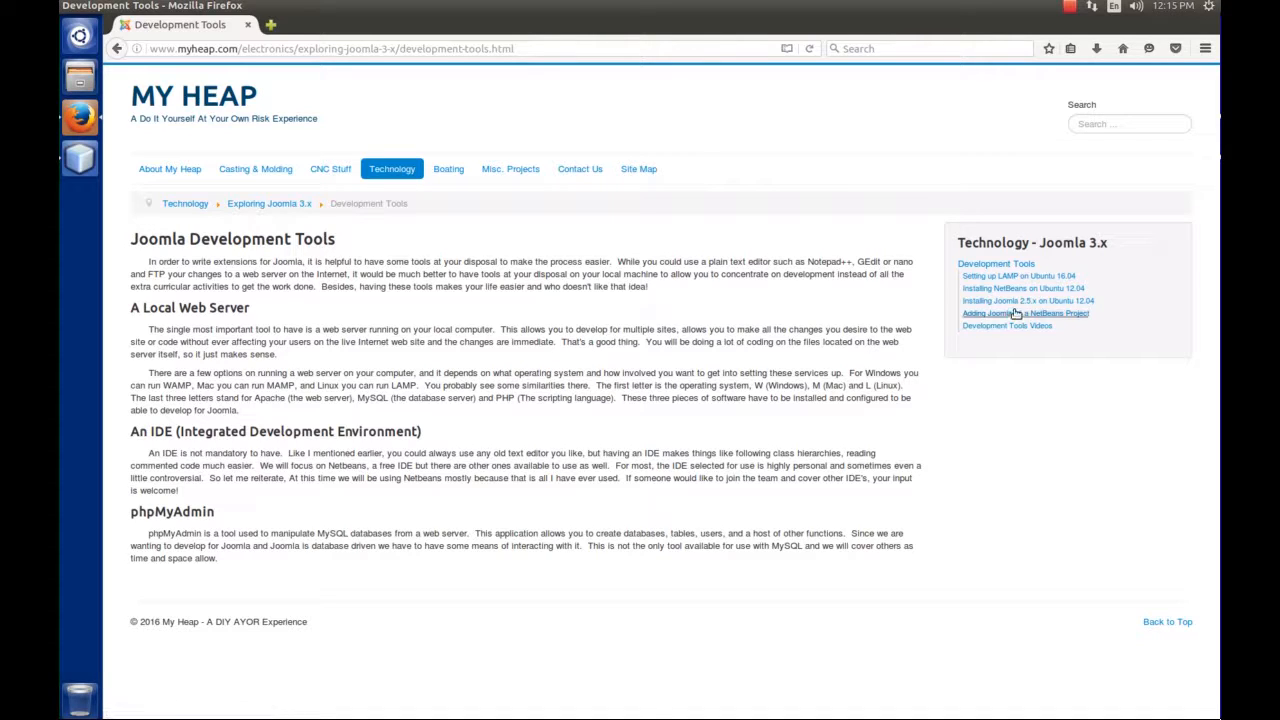
pyautogui.moveTo(1016, 276)
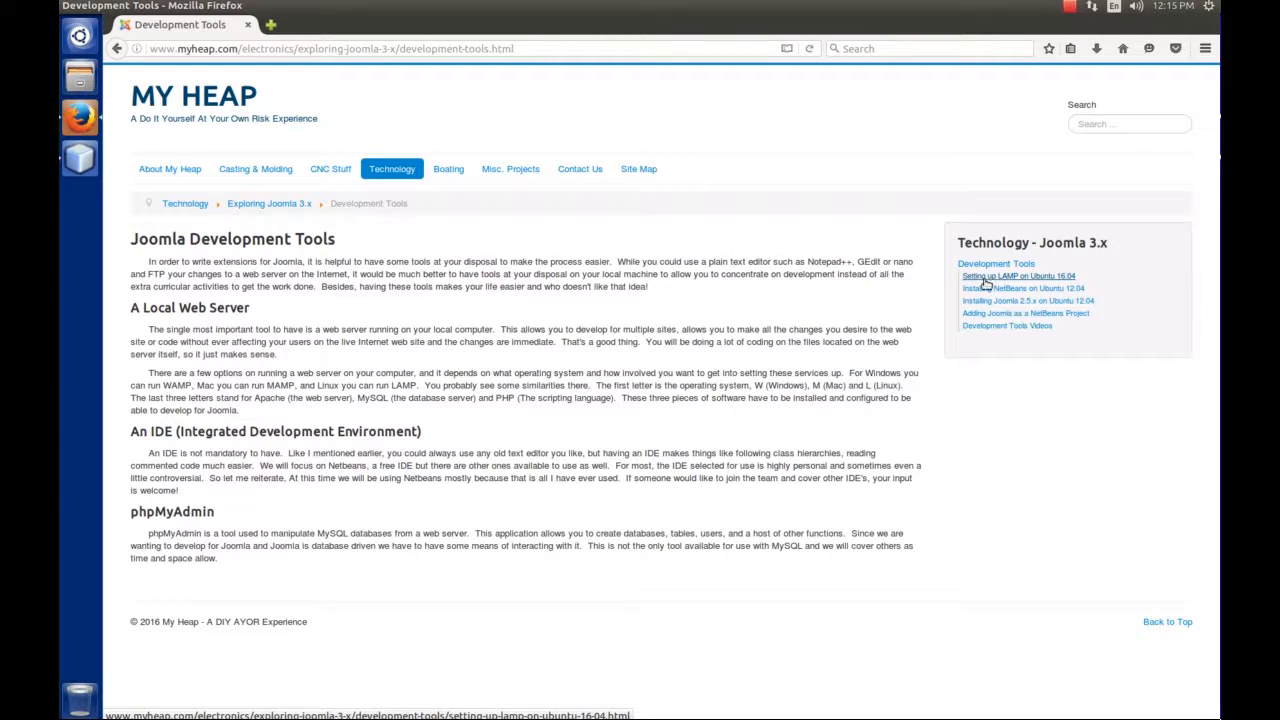
pyautogui.moveTo(988, 282)
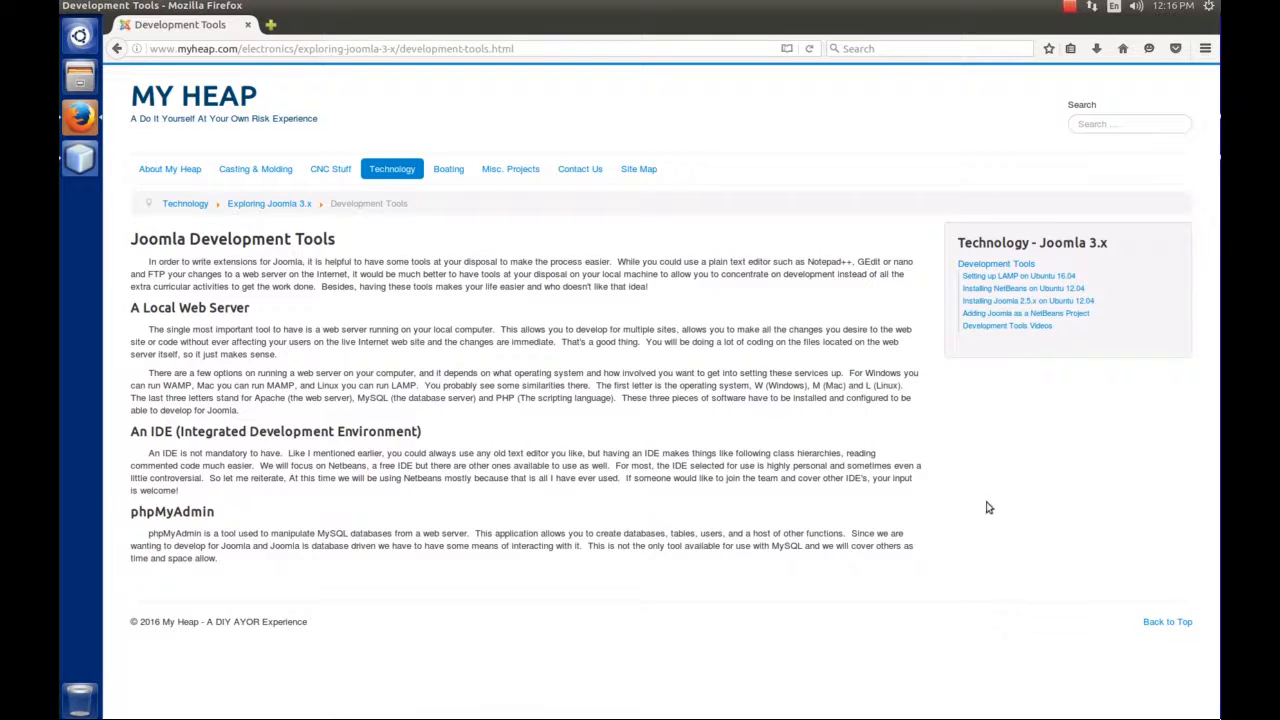
pyautogui.moveTo(846, 316)
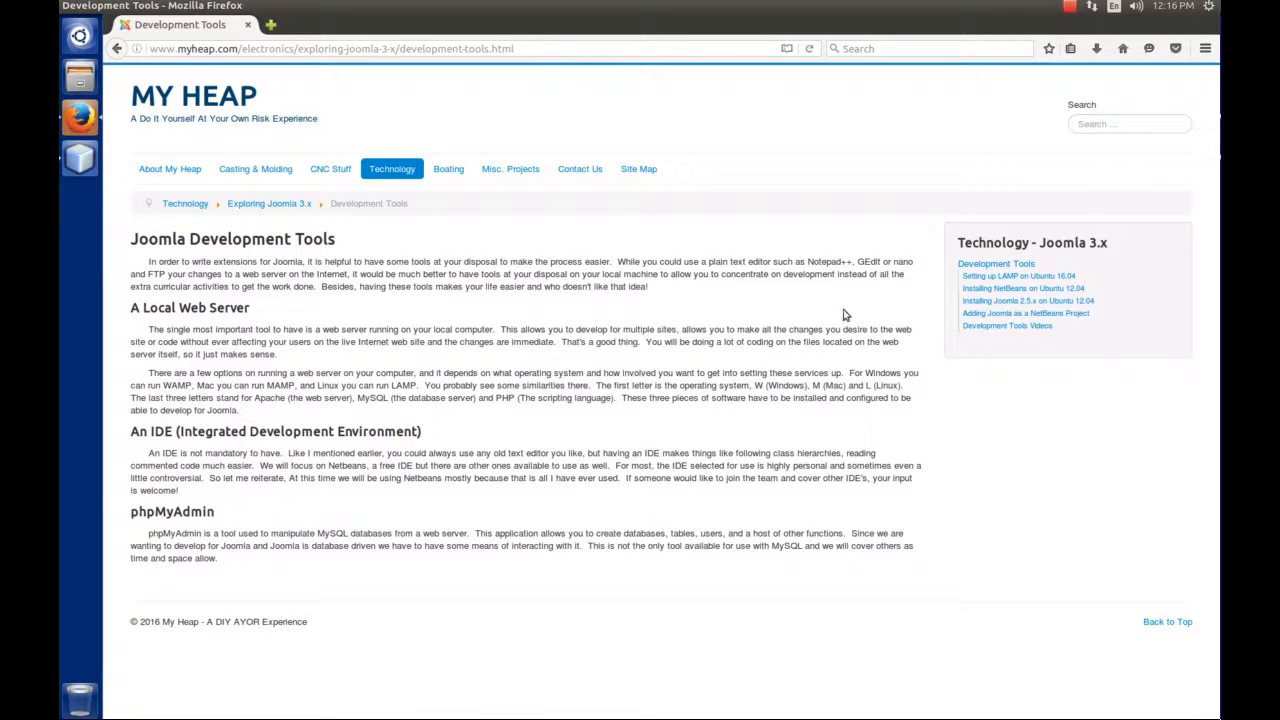
pyautogui.moveTo(808, 316)
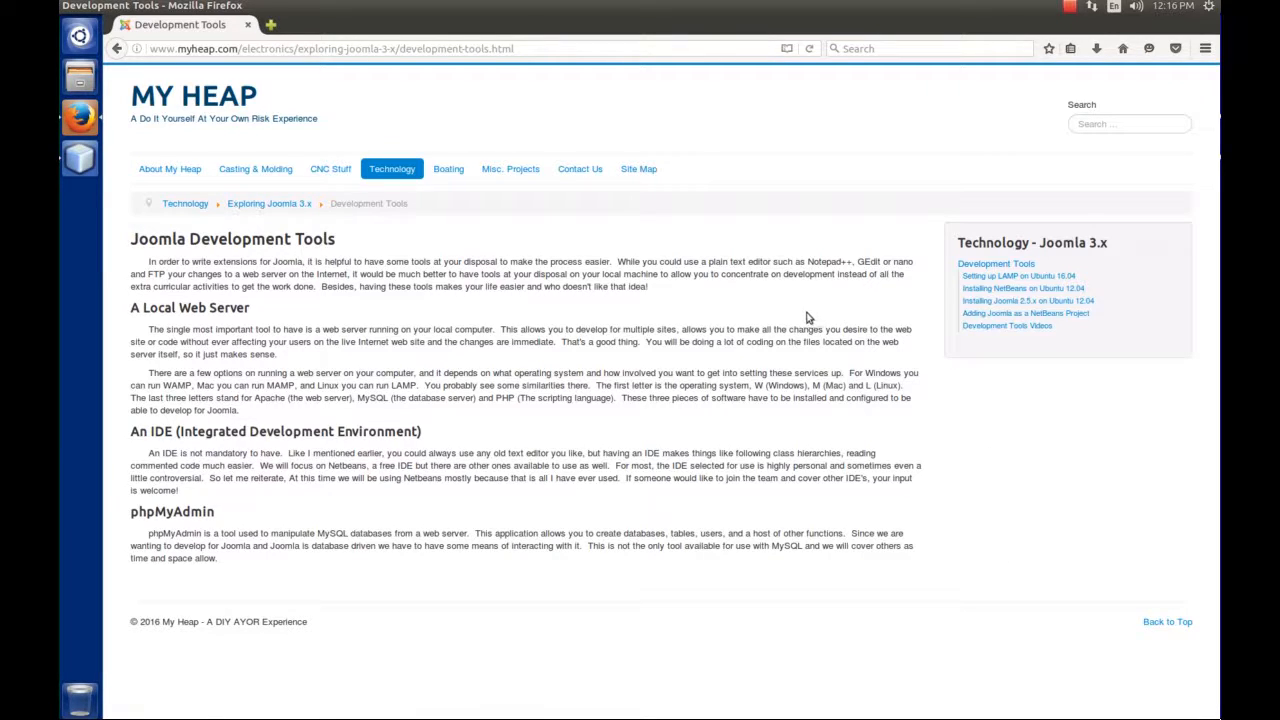